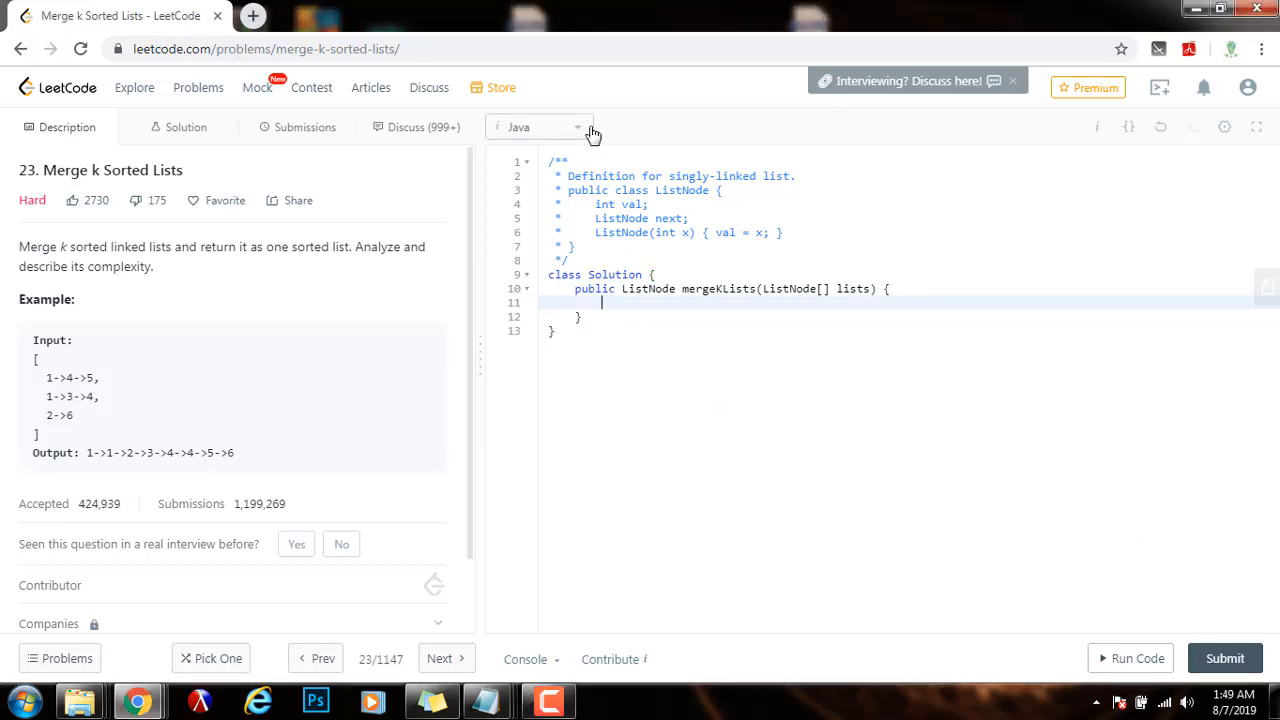
mouse_move(248, 172)
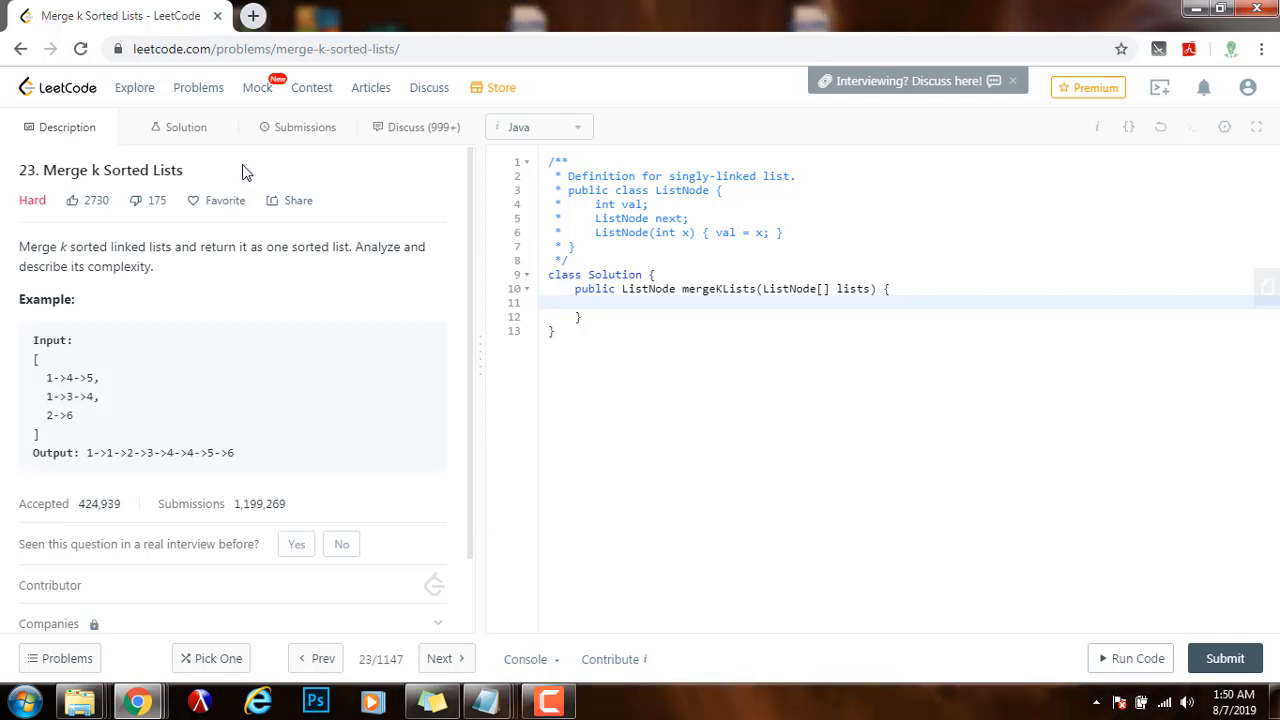
mouse_move(170, 248)
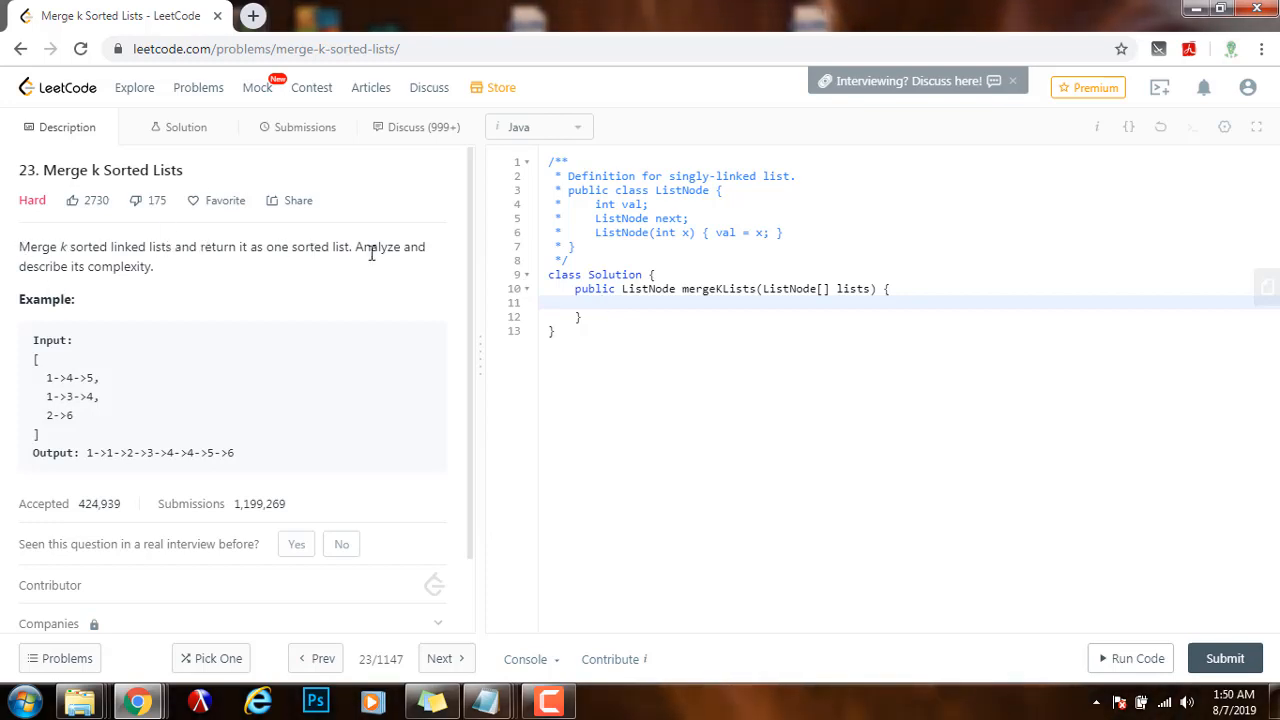
mouse_move(68, 268)
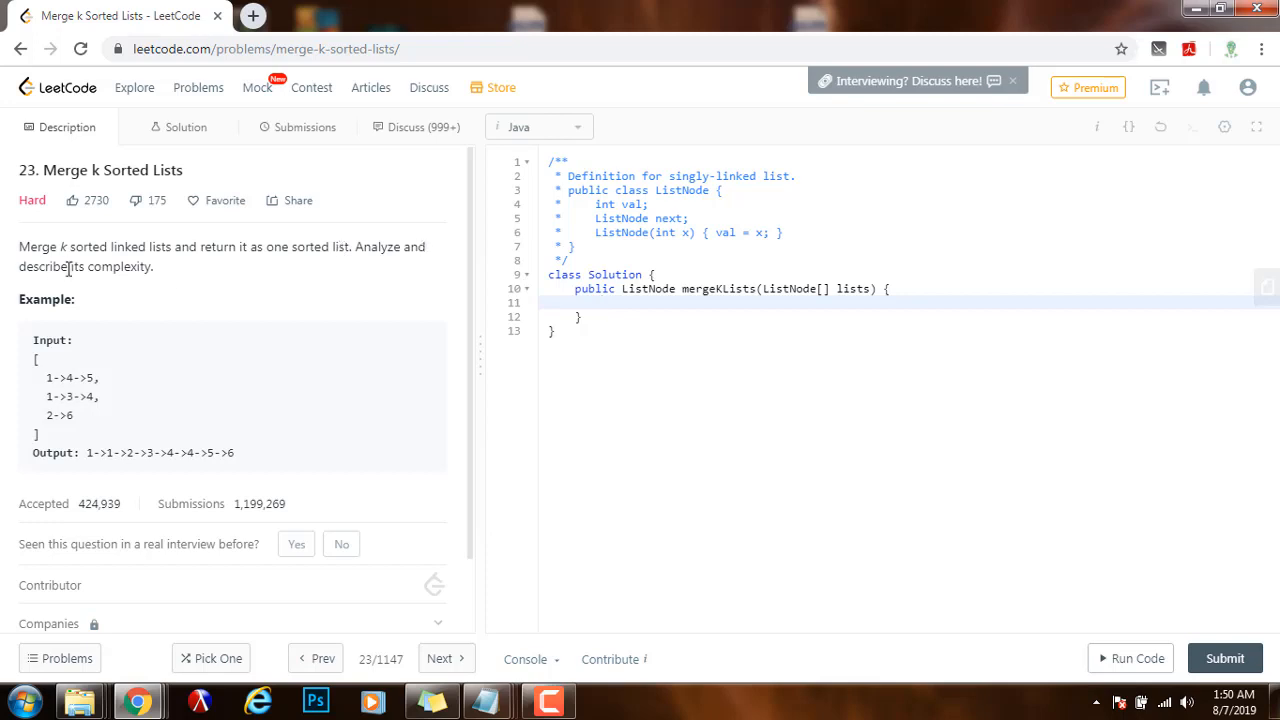
mouse_move(44, 312)
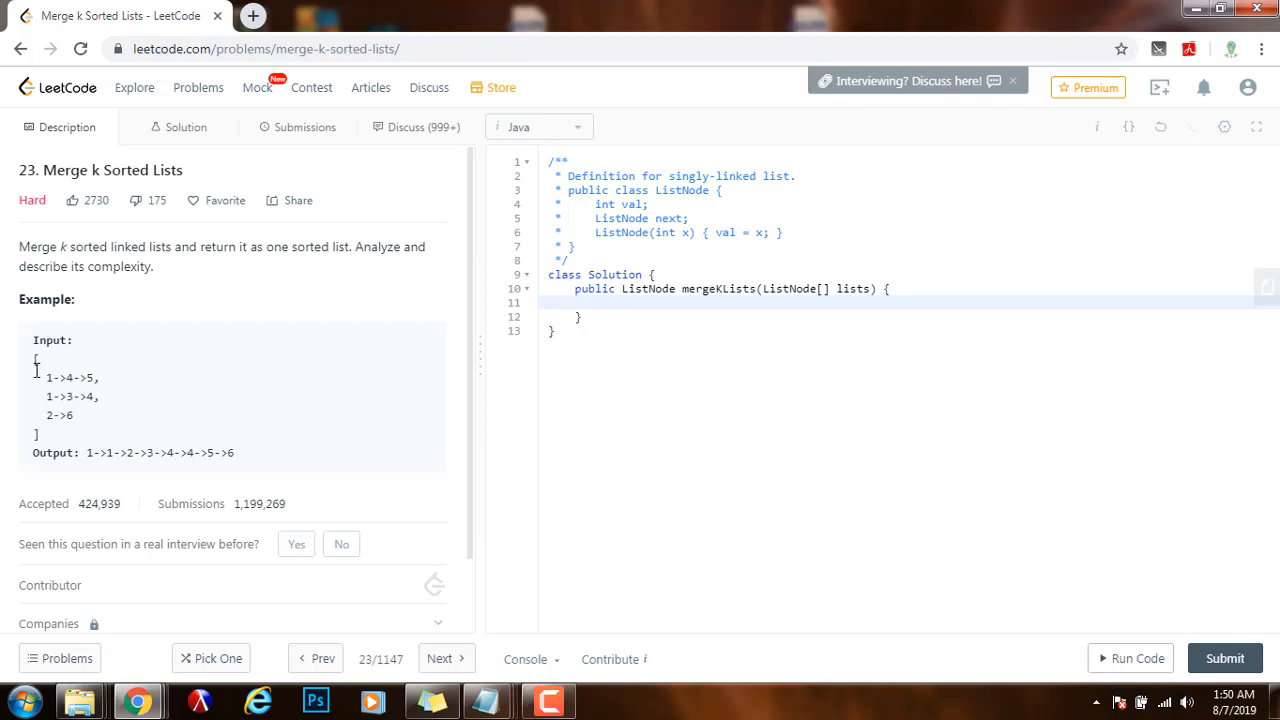
Review the example input lists and expected merged output in the problem description.
double_click(66, 396)
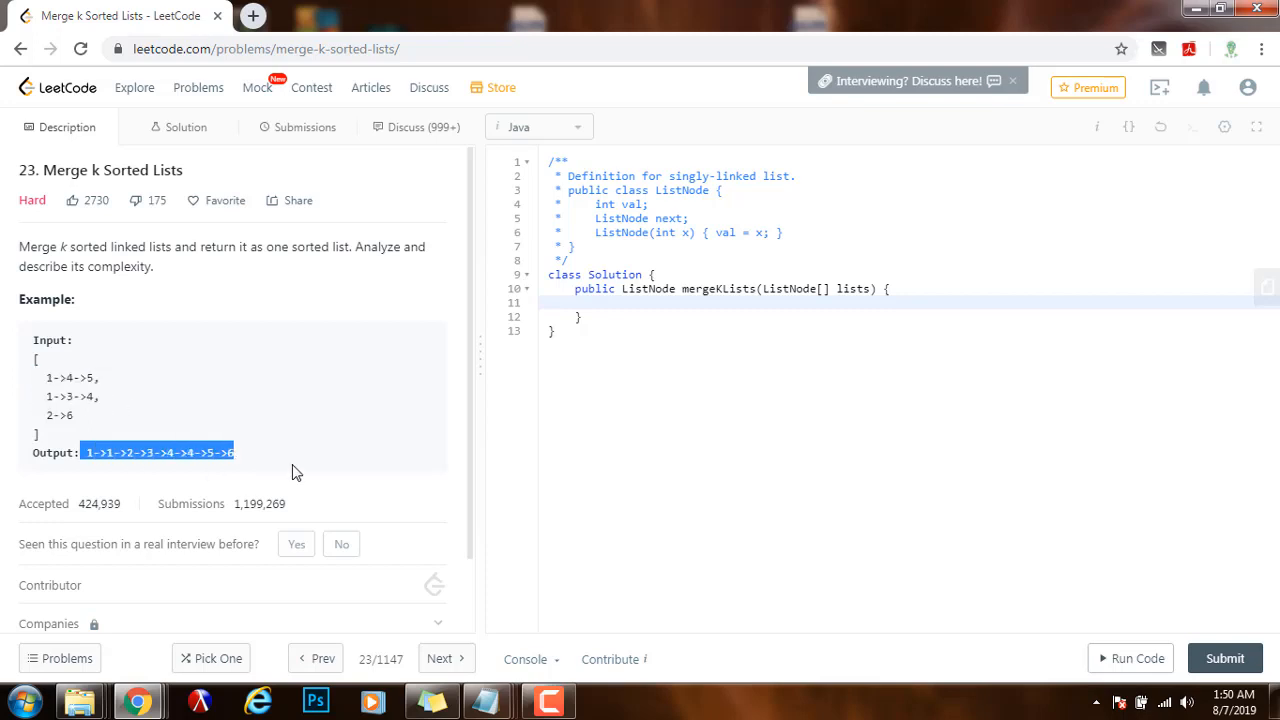
click(280, 456)
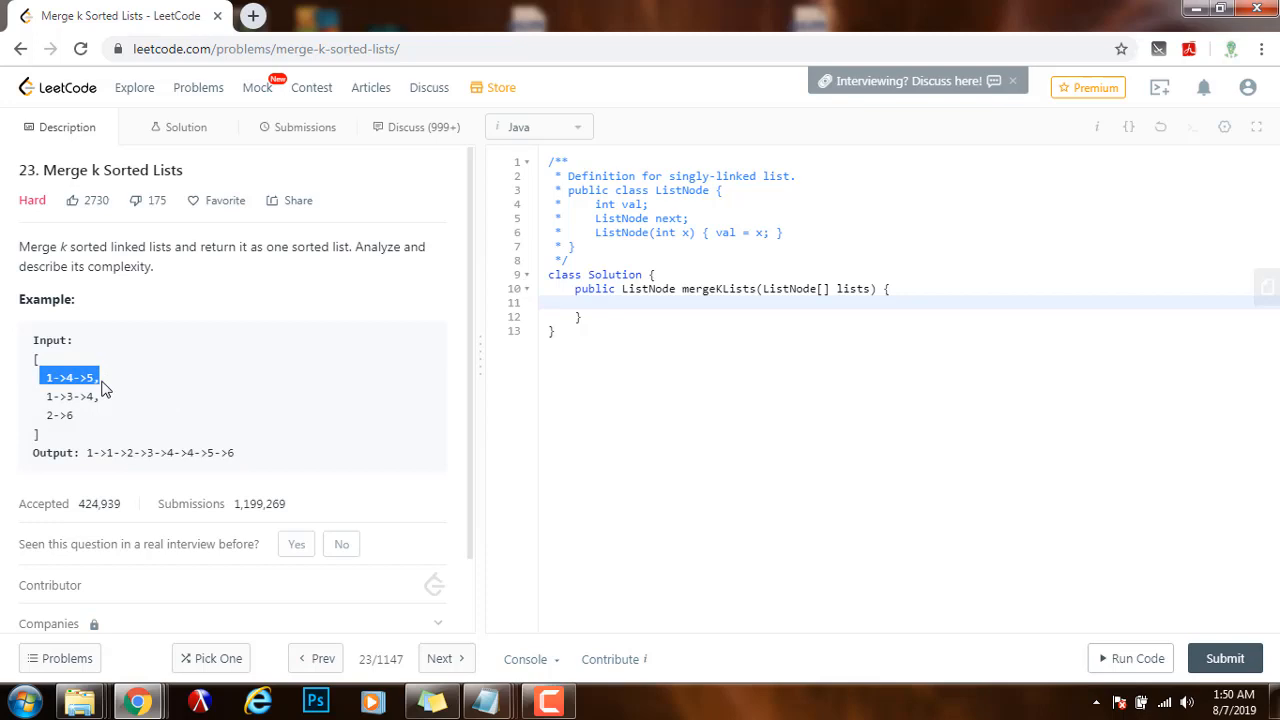
mouse_move(112, 400)
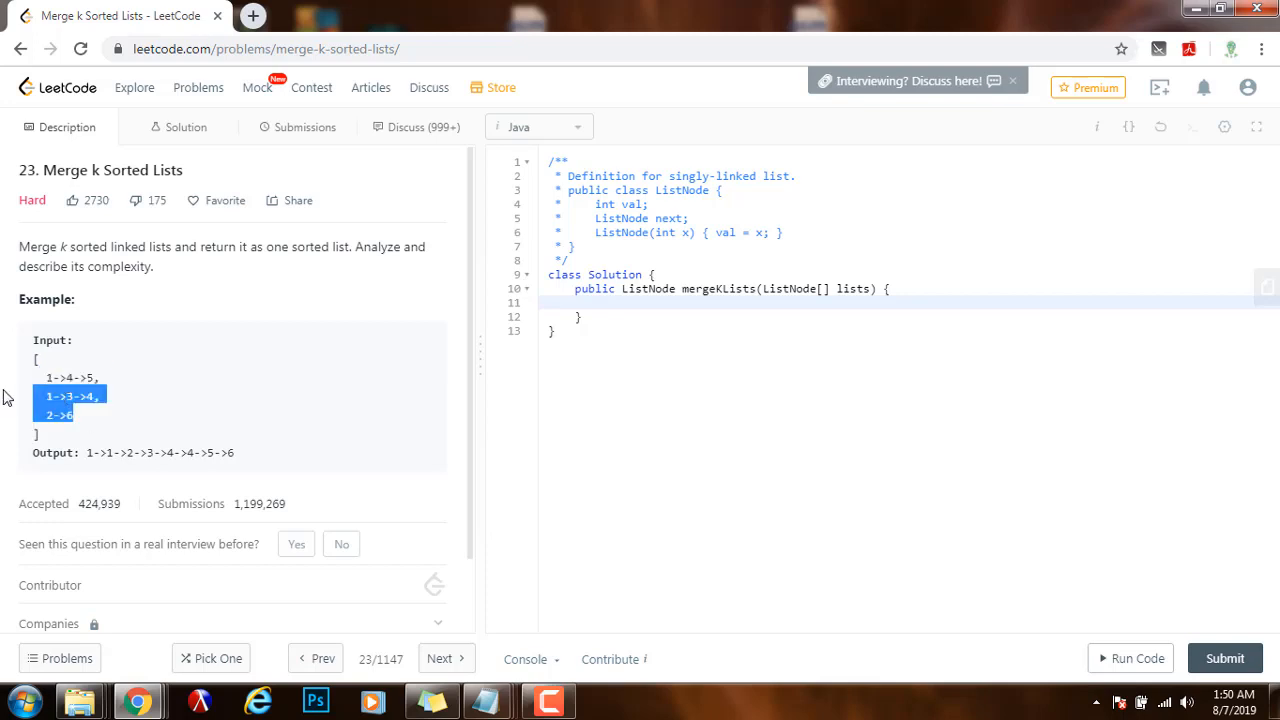
click(90, 428)
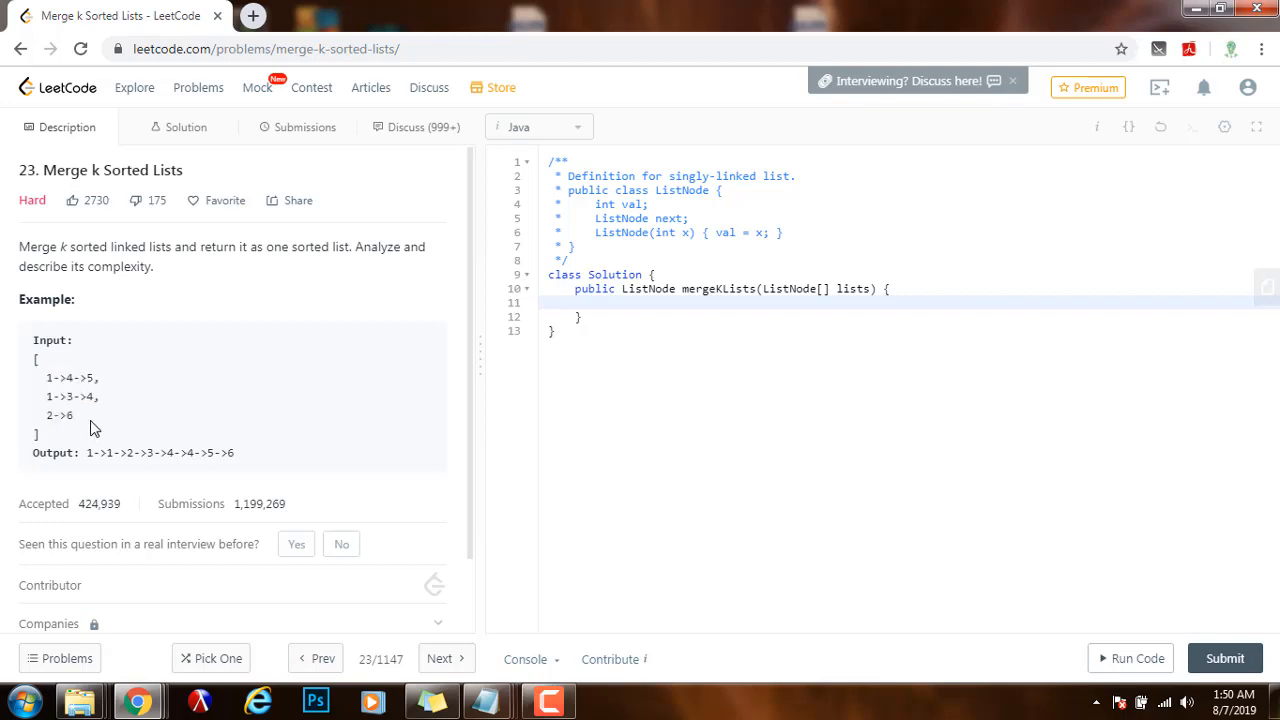
drag(48, 376, 72, 414)
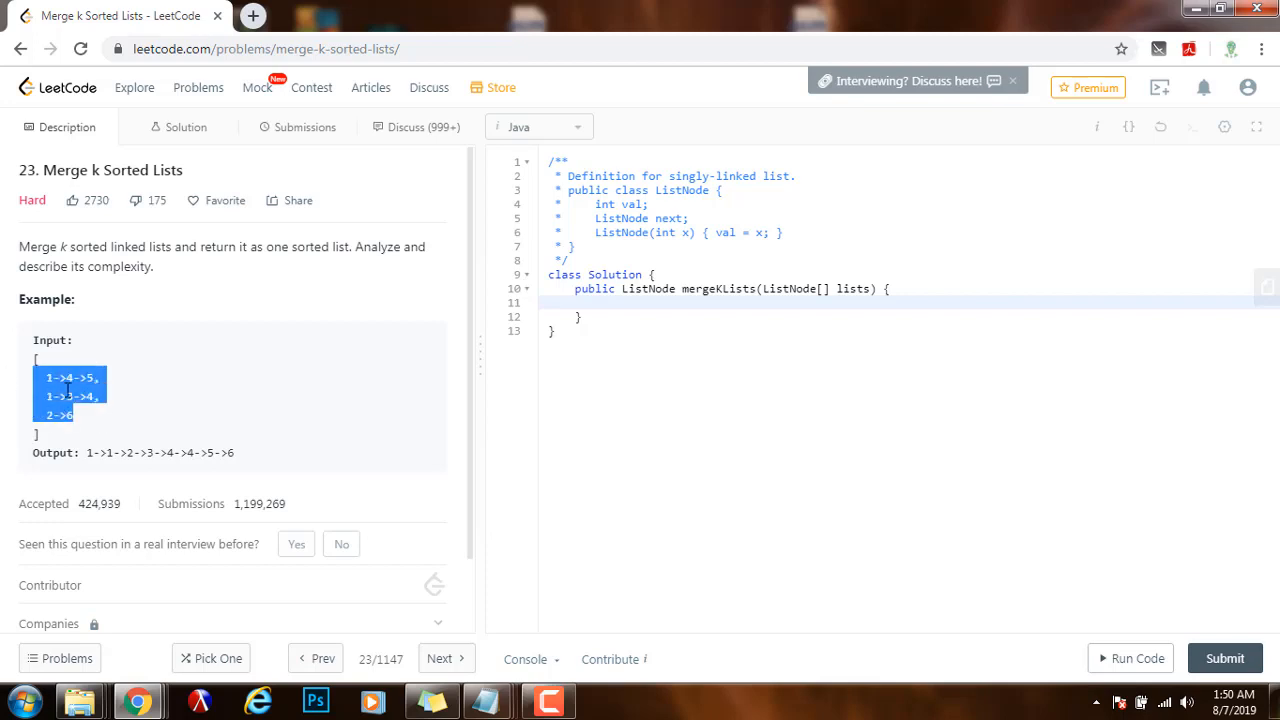
click(156, 402)
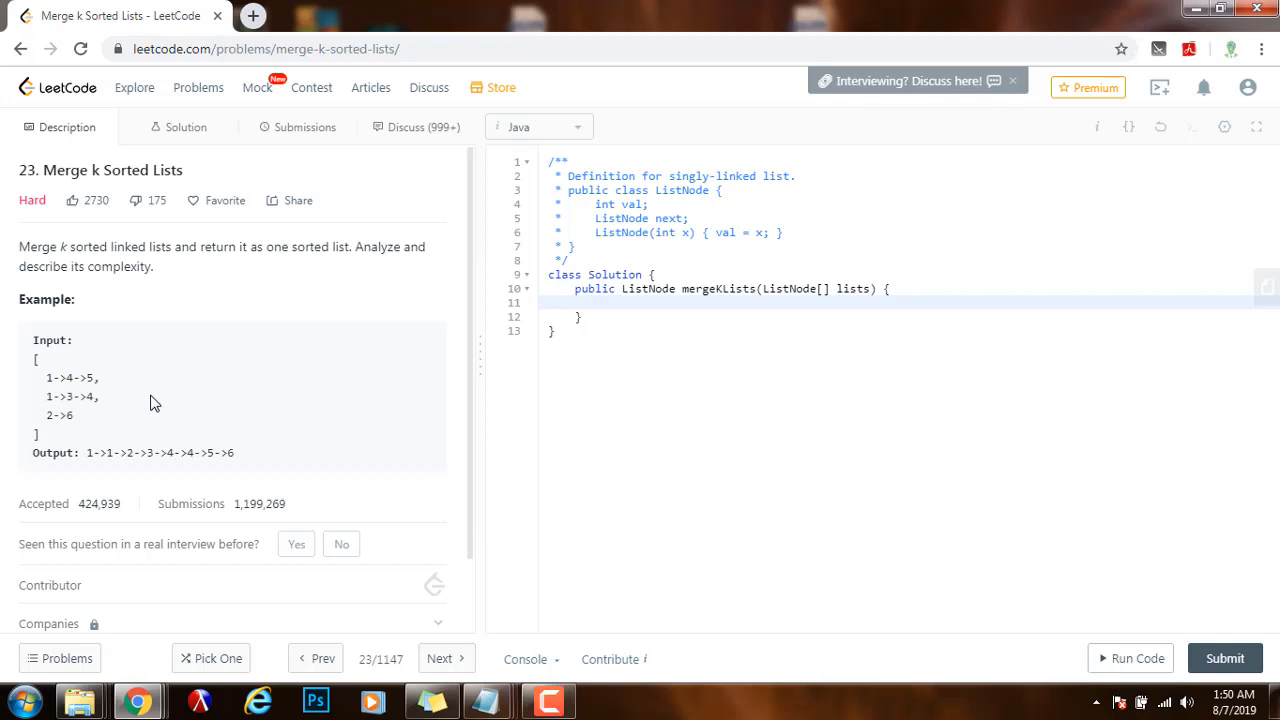
mouse_move(156, 392)
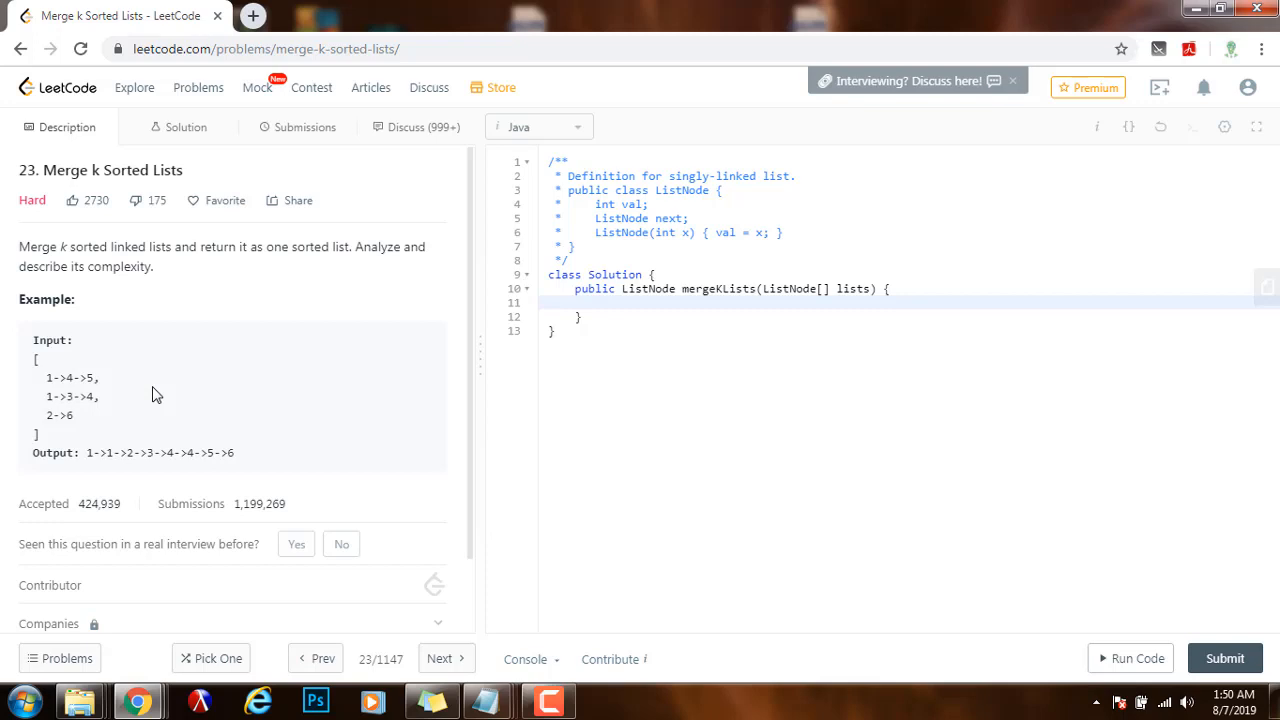
mouse_move(74, 442)
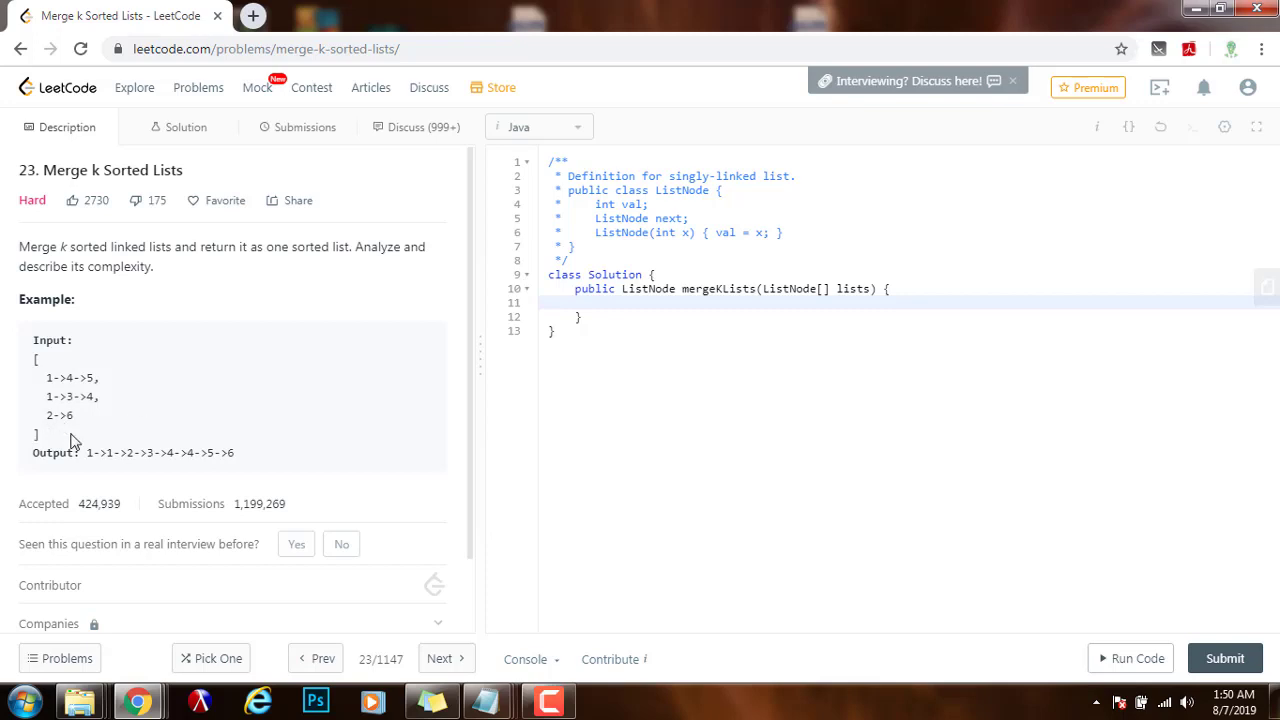
drag(38, 360, 72, 422)
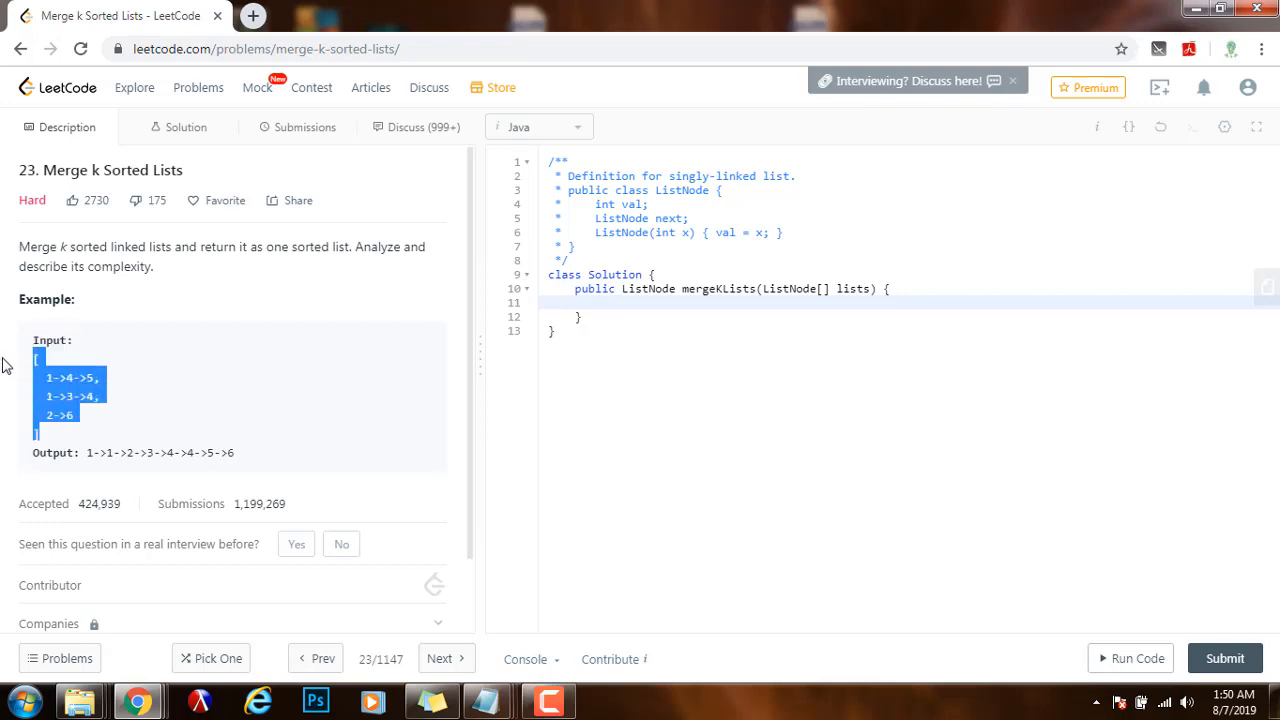
click(64, 444)
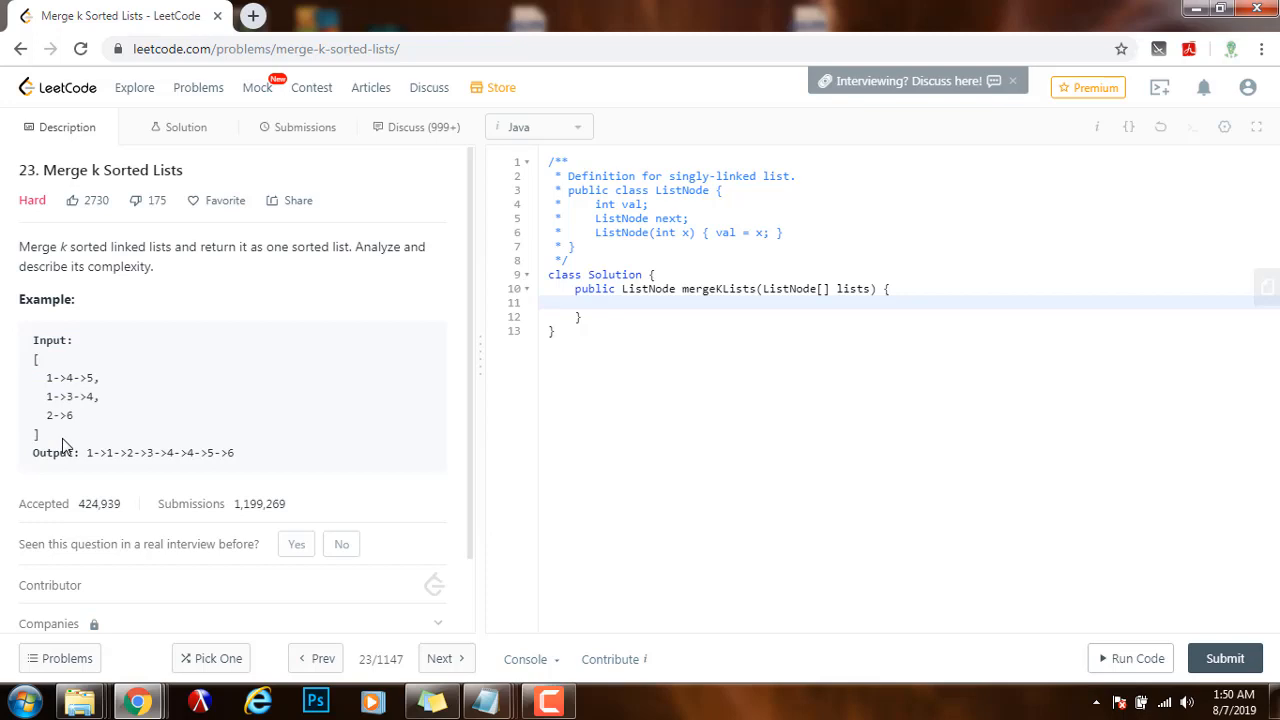
mouse_move(104, 452)
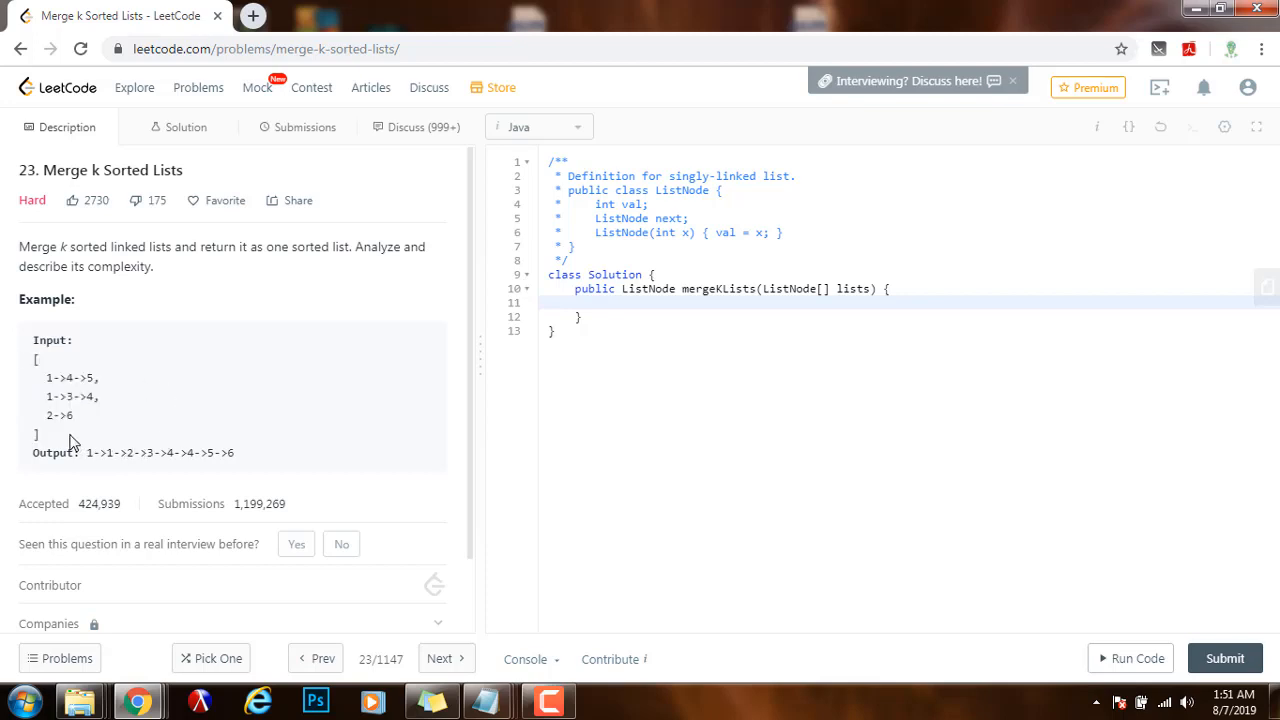
double_click(58, 414)
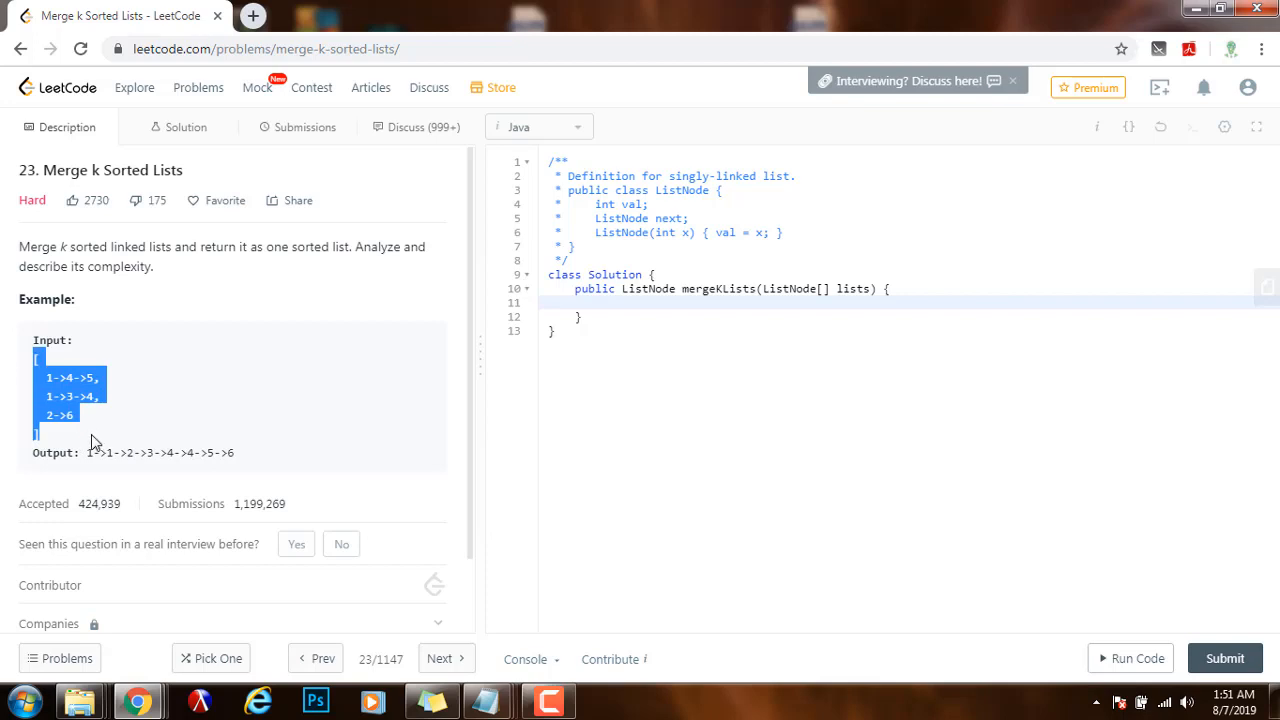
click(76, 444)
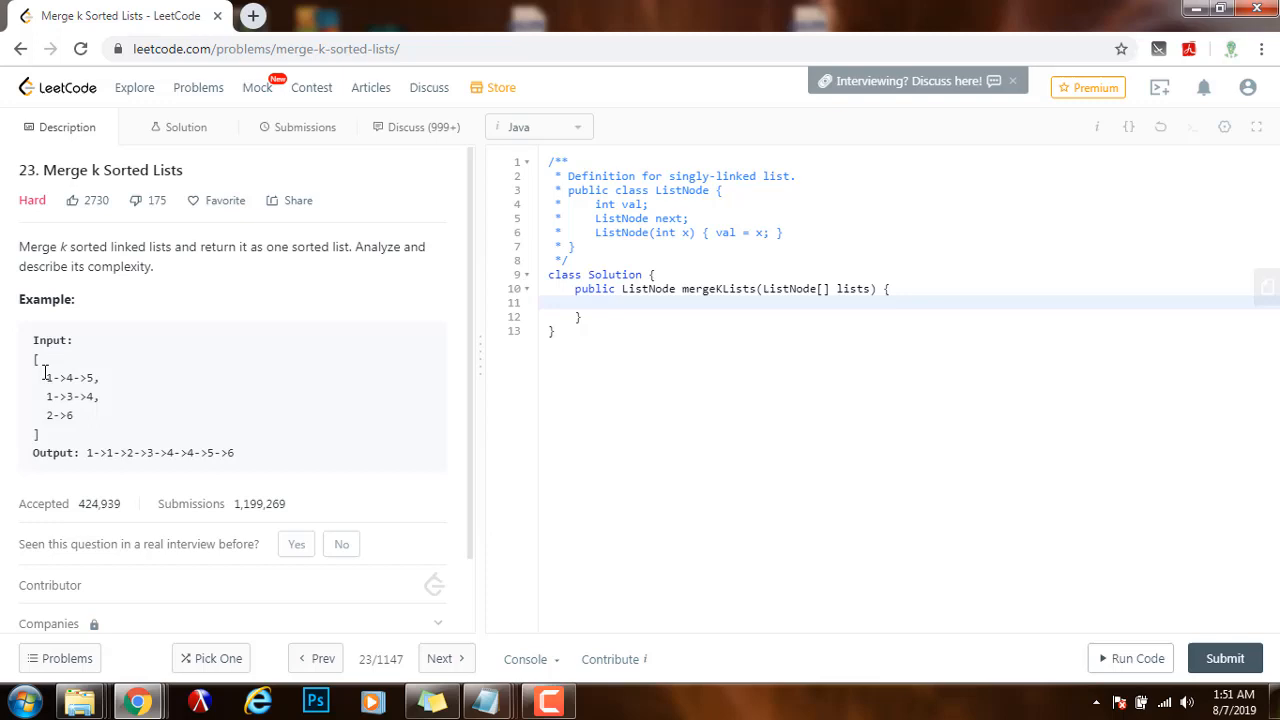
double_click(46, 376)
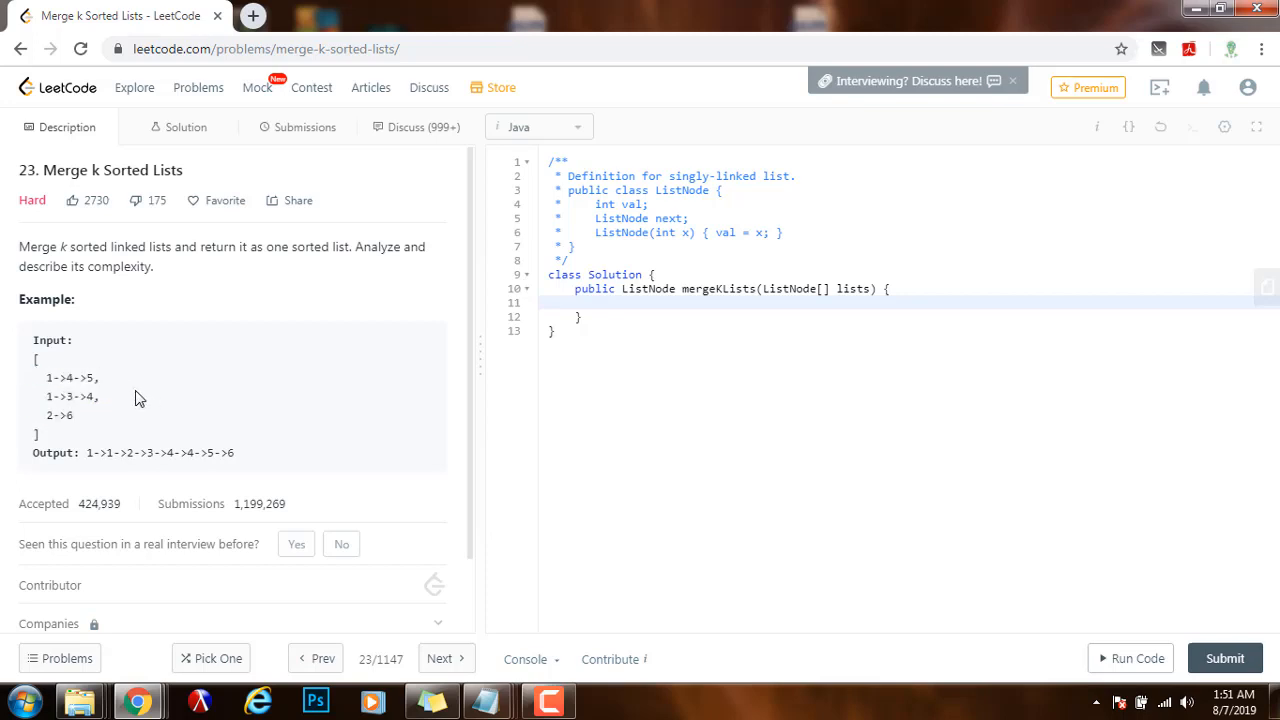
mouse_move(136, 418)
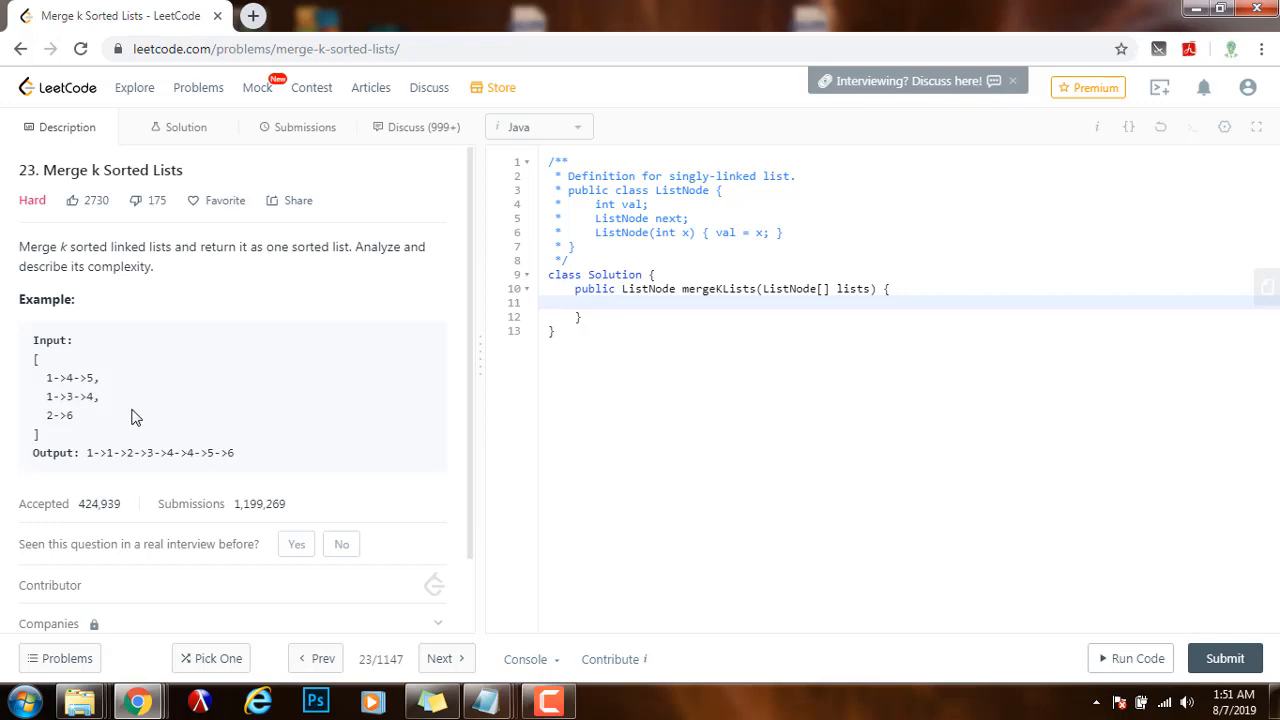
mouse_move(112, 388)
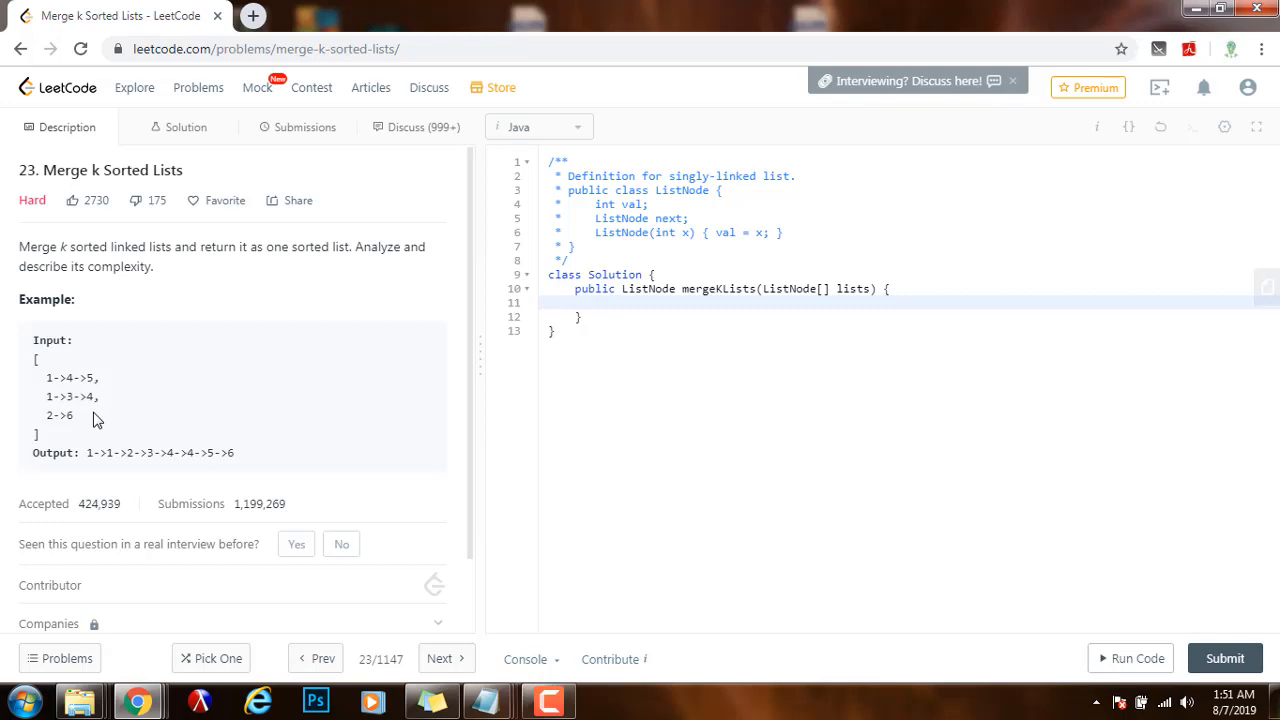
mouse_move(92, 428)
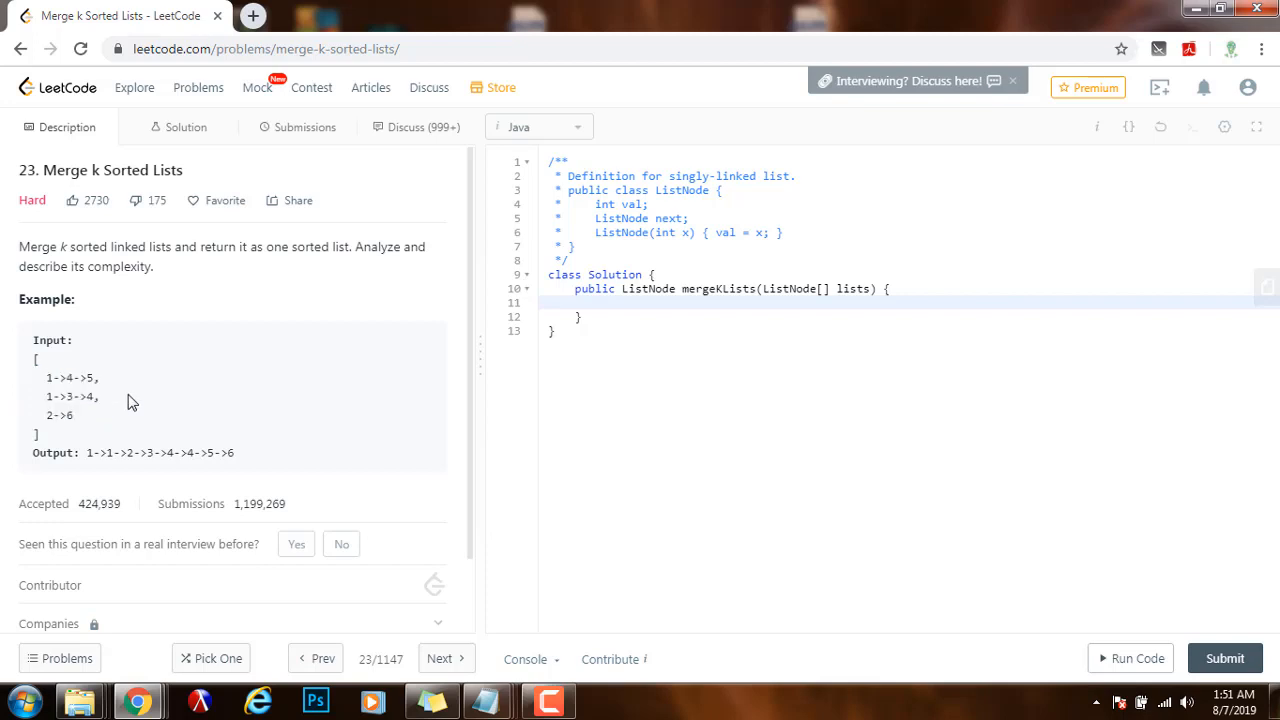
mouse_move(96, 396)
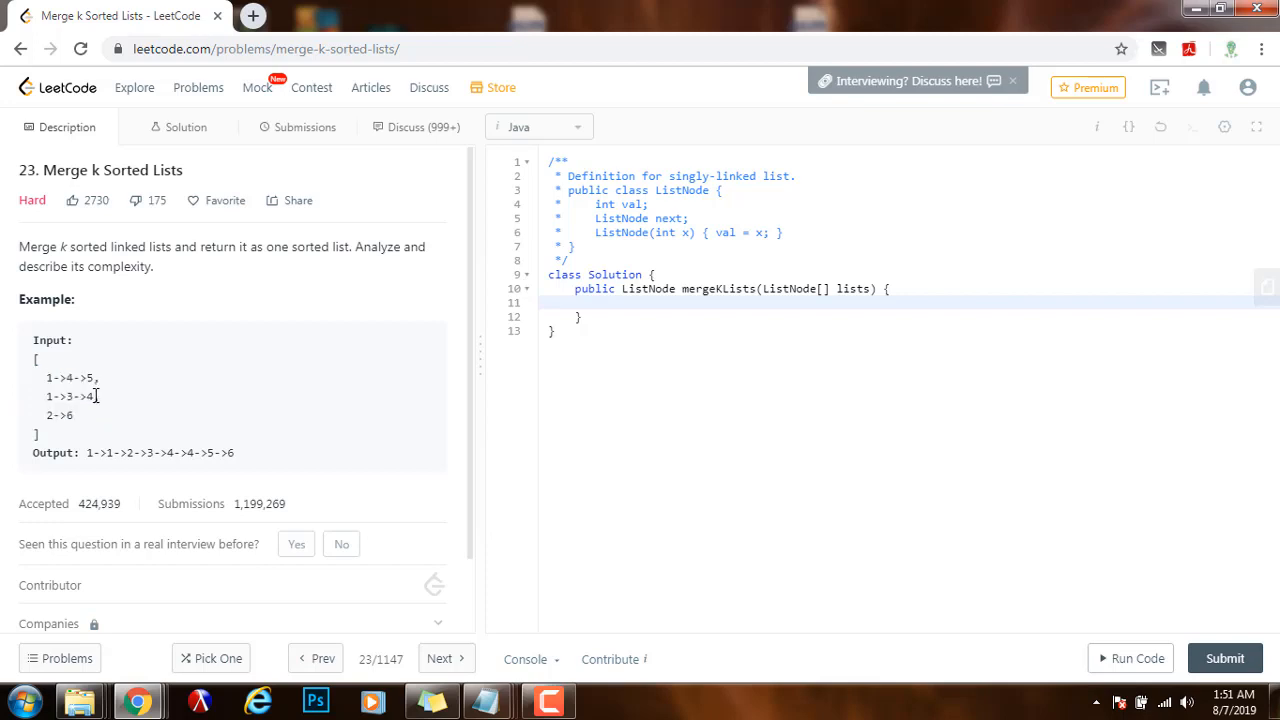
mouse_move(52, 436)
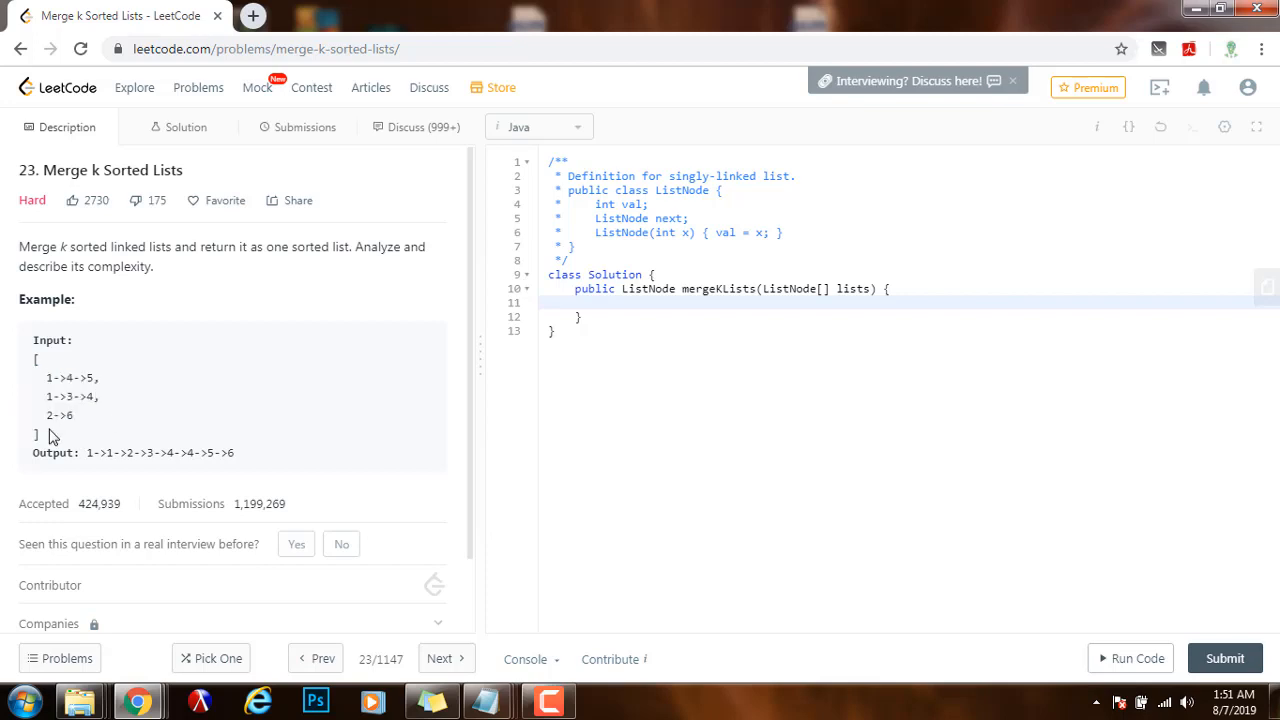
mouse_move(56, 390)
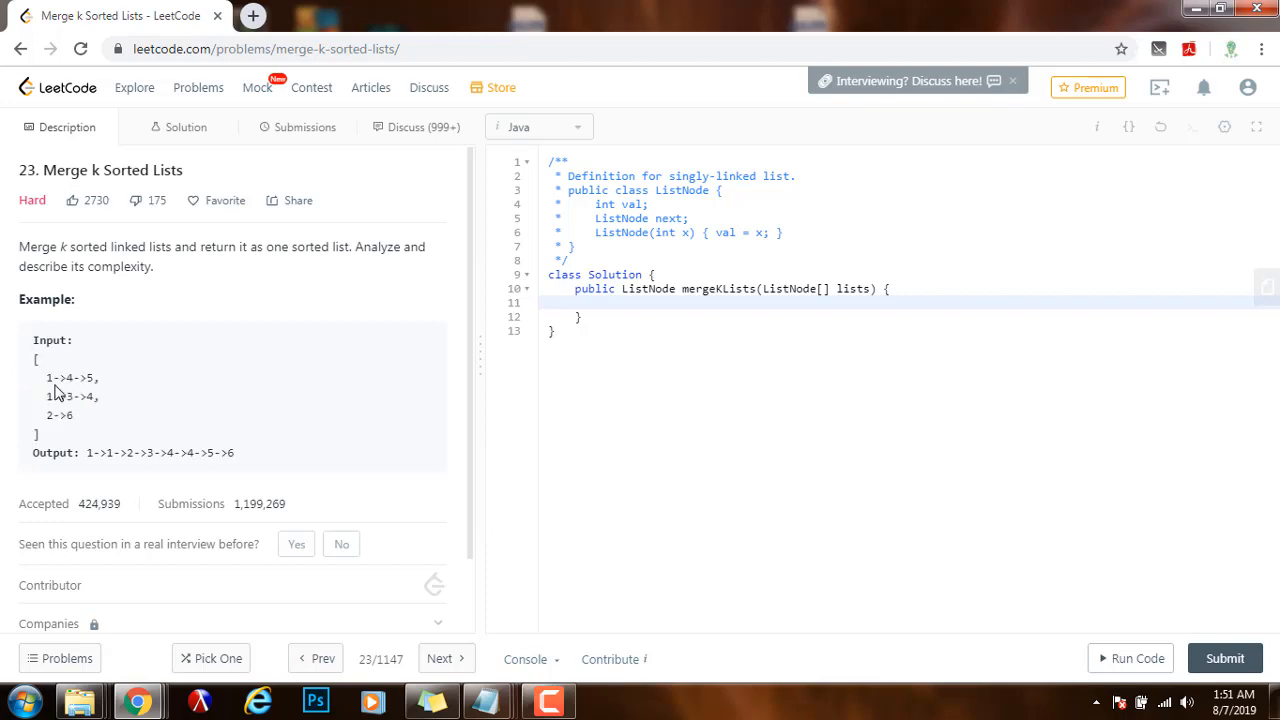
mouse_move(56, 392)
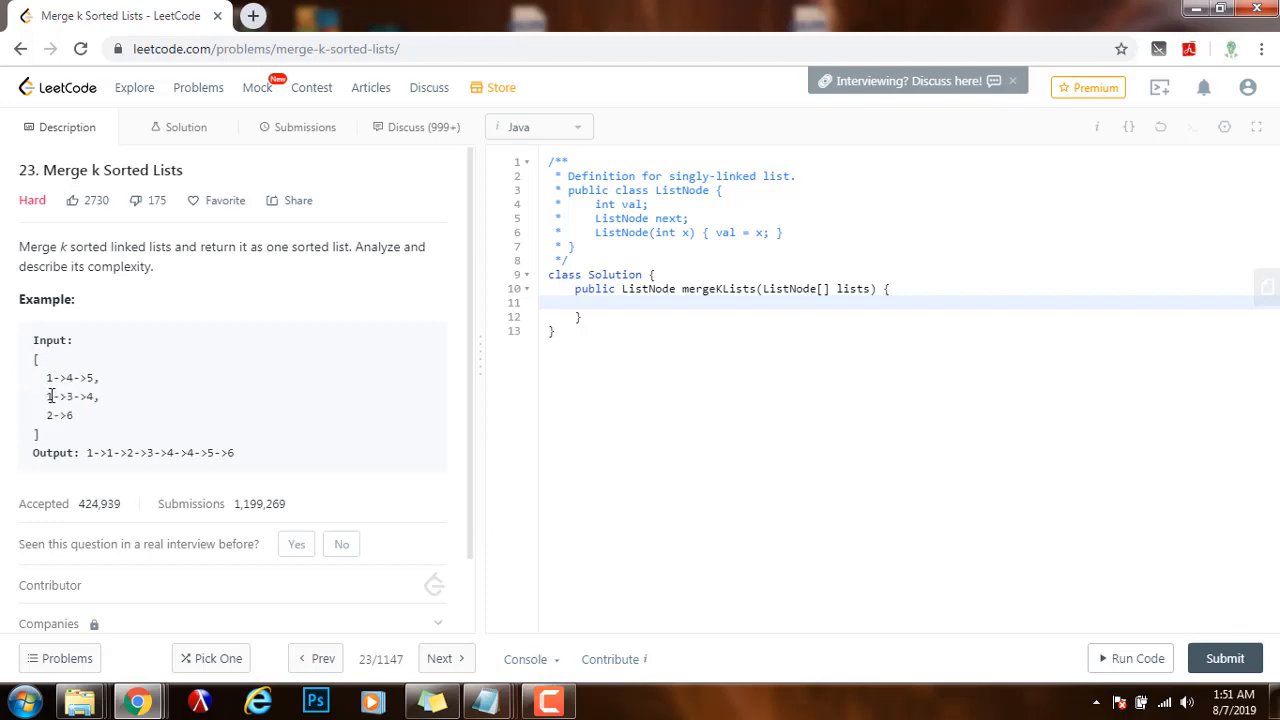
mouse_move(58, 432)
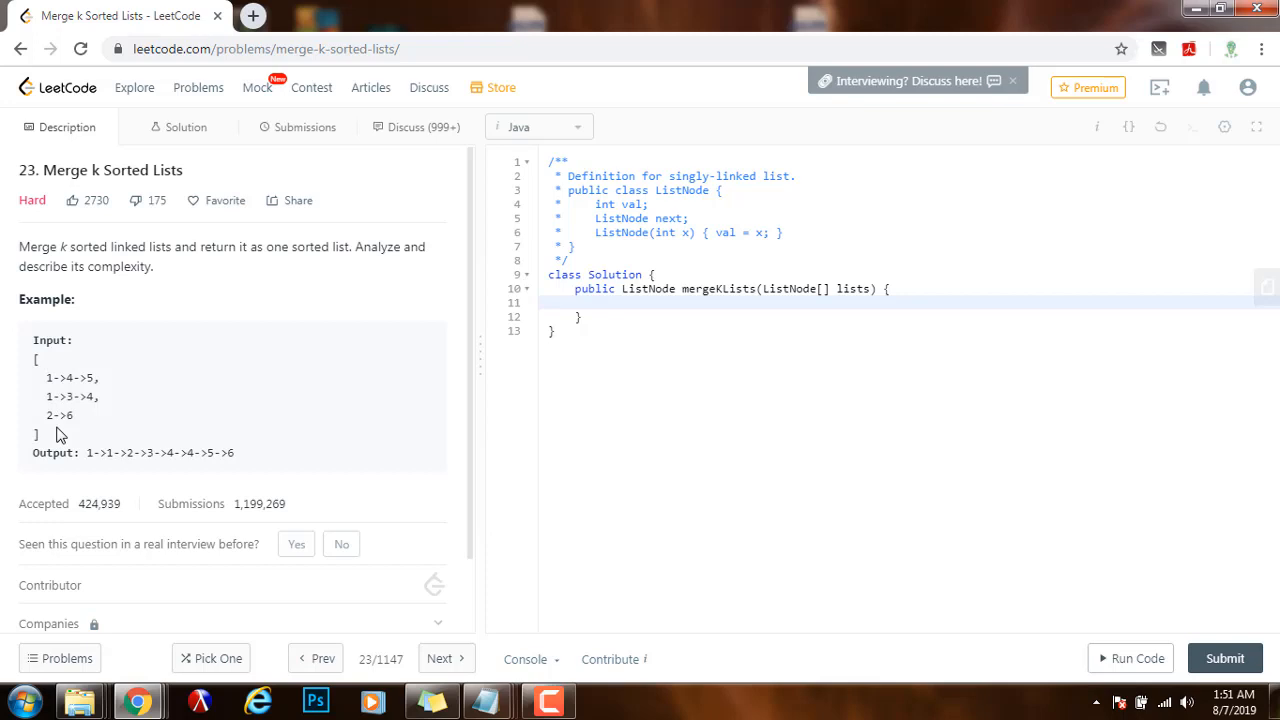
mouse_move(140, 380)
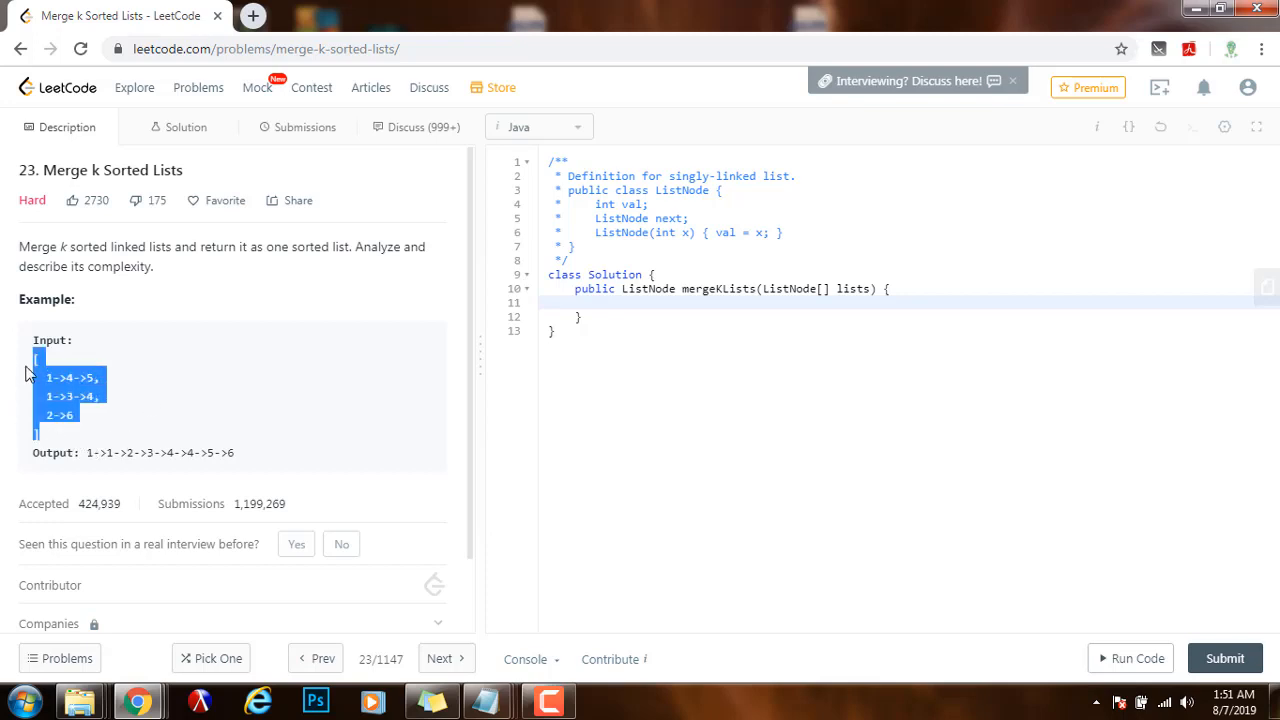
click(60, 378)
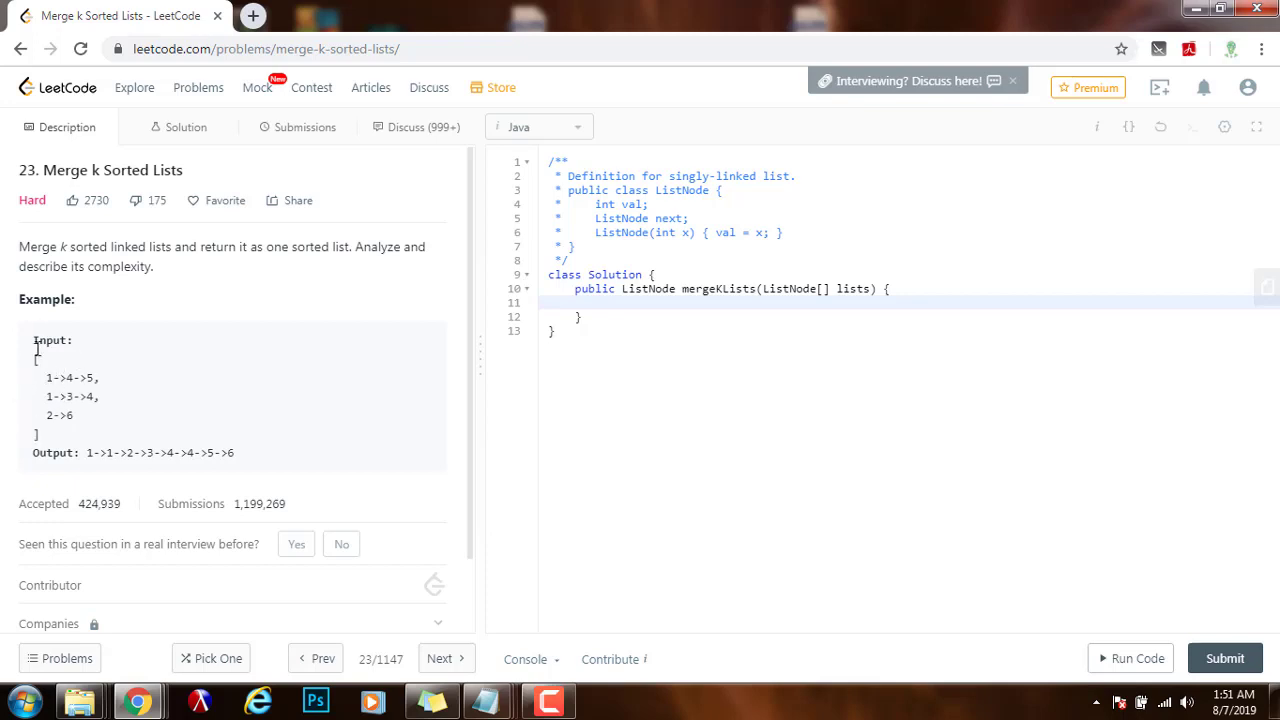
mouse_move(64, 370)
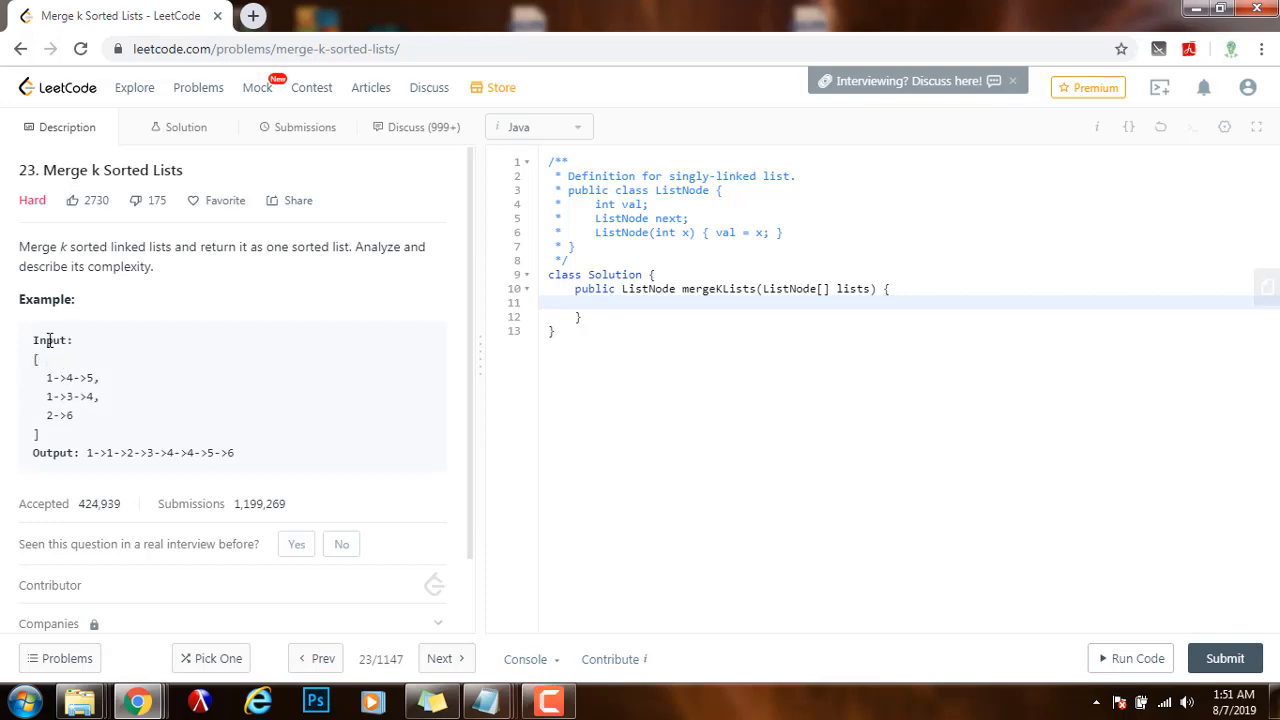
mouse_move(126, 430)
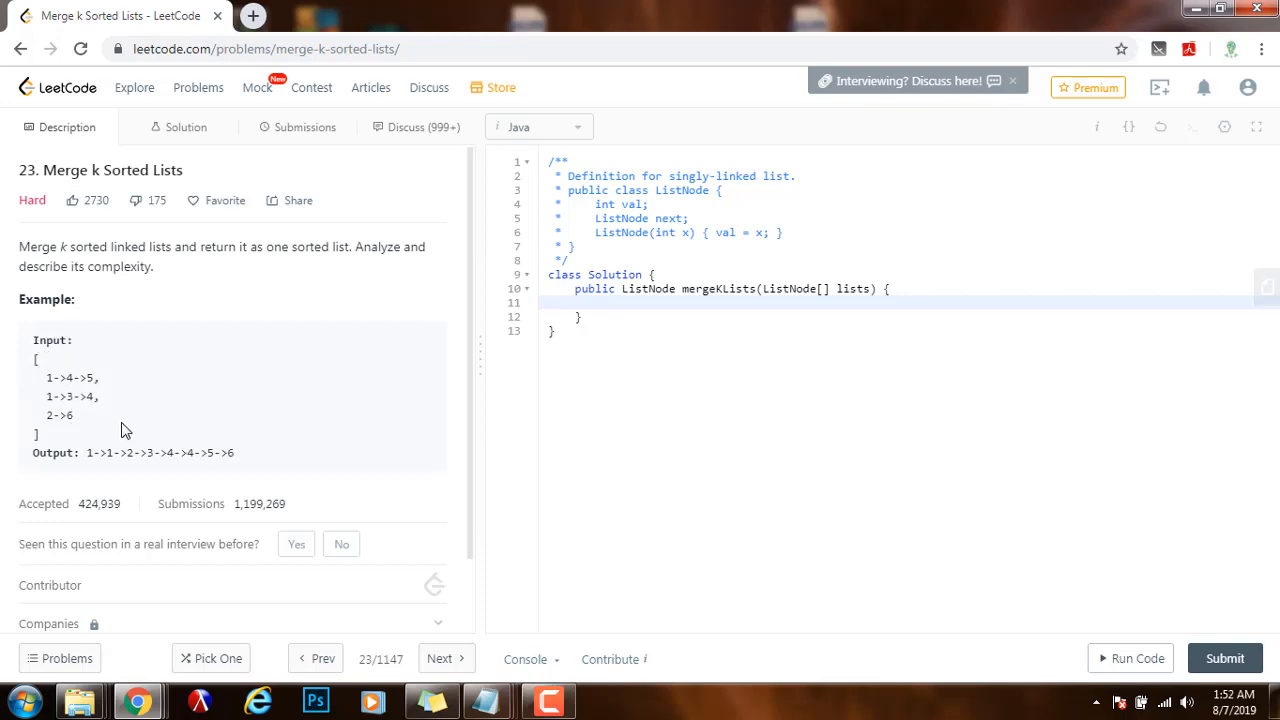
mouse_move(36, 356)
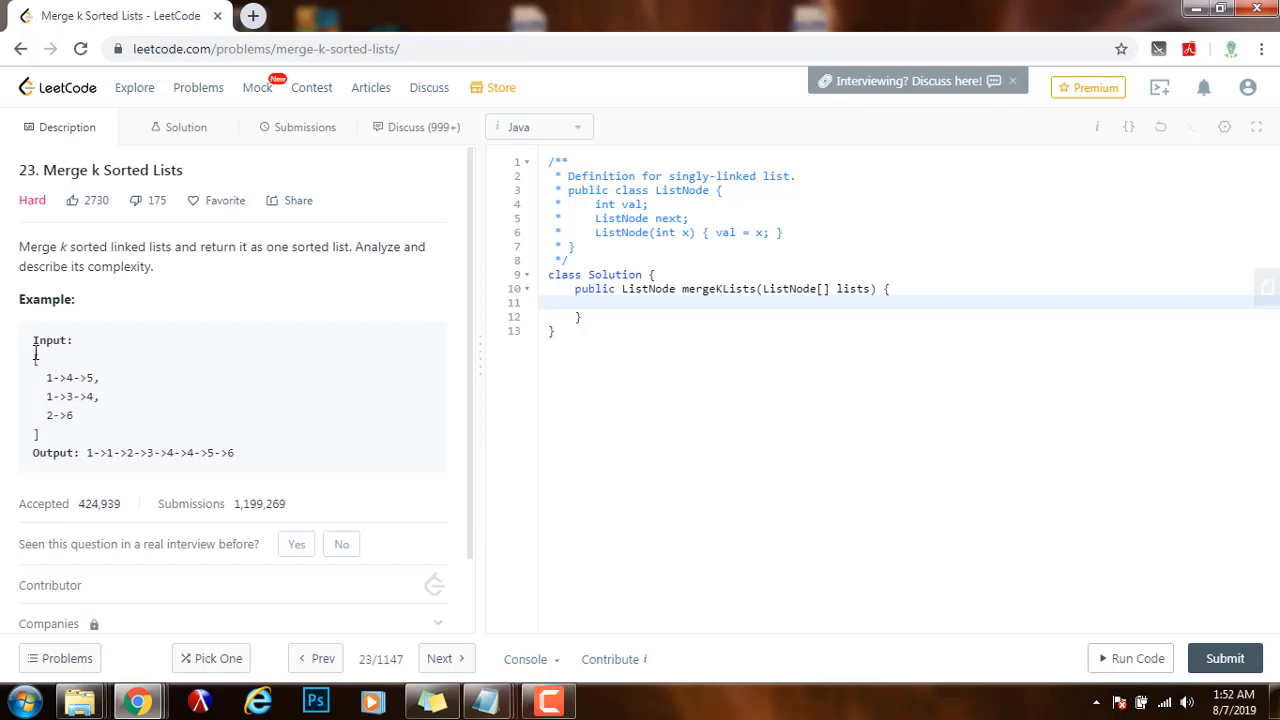
mouse_move(112, 374)
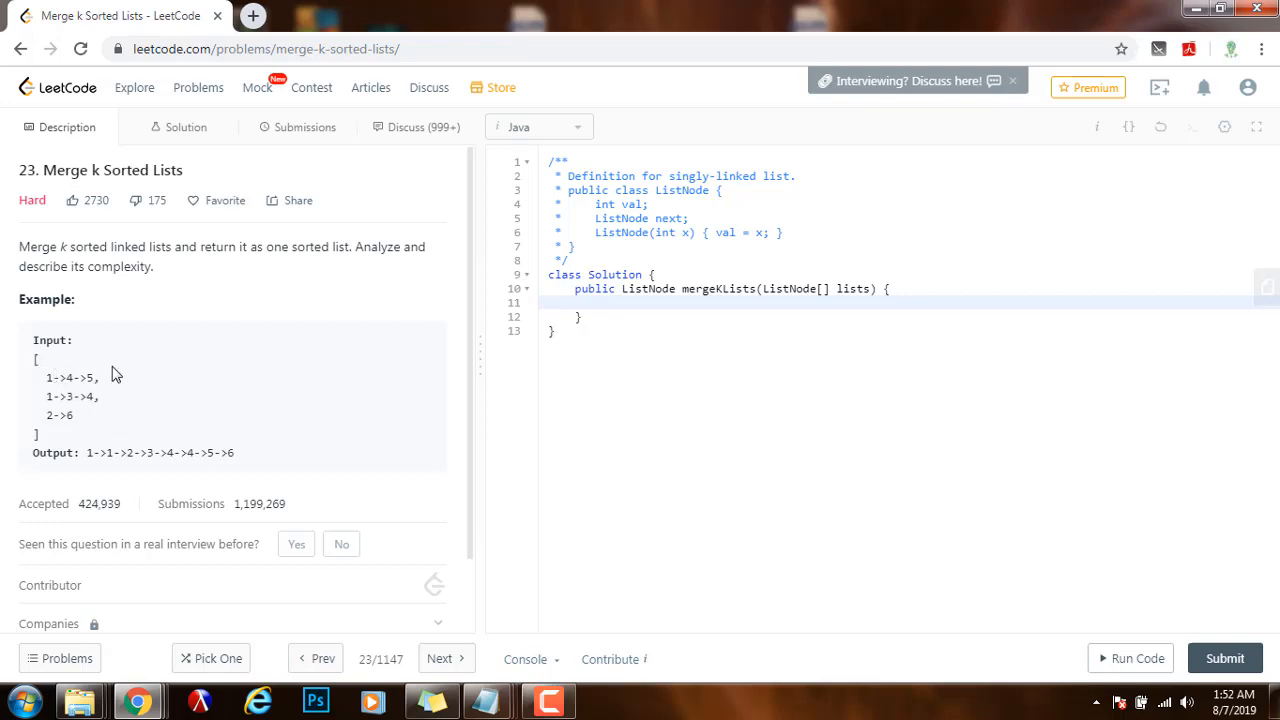
mouse_move(100, 428)
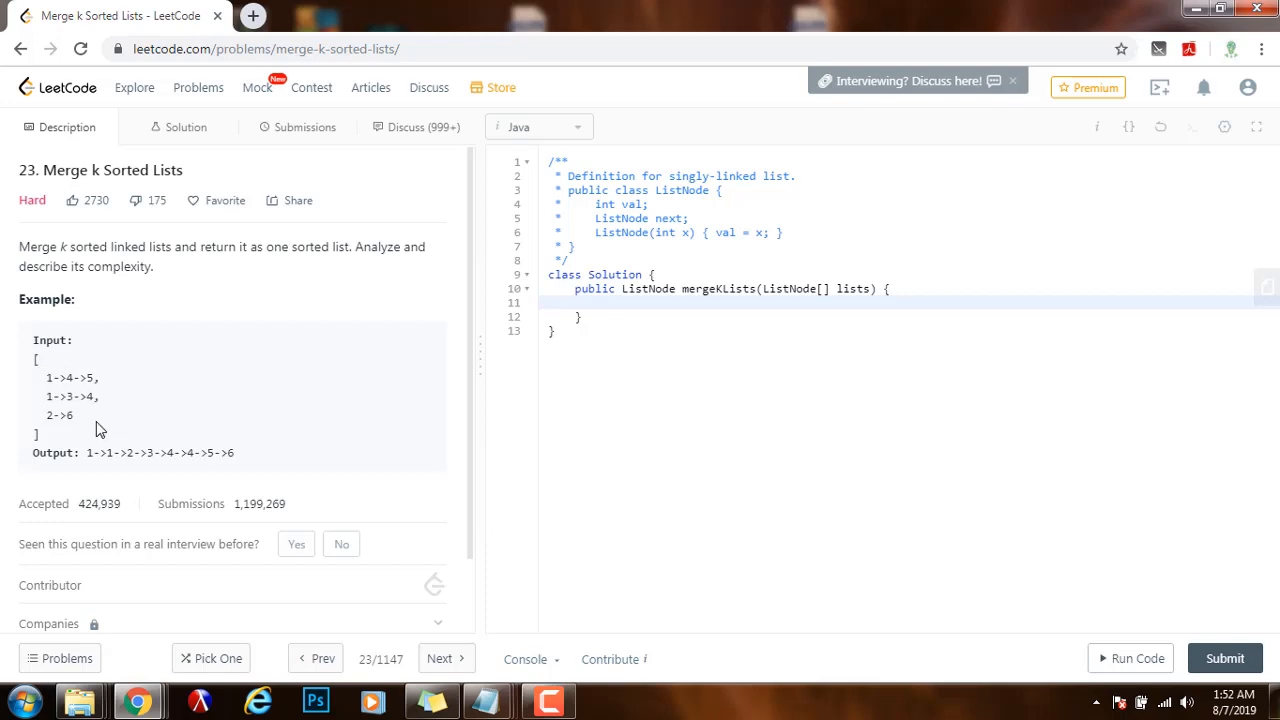
mouse_move(80, 452)
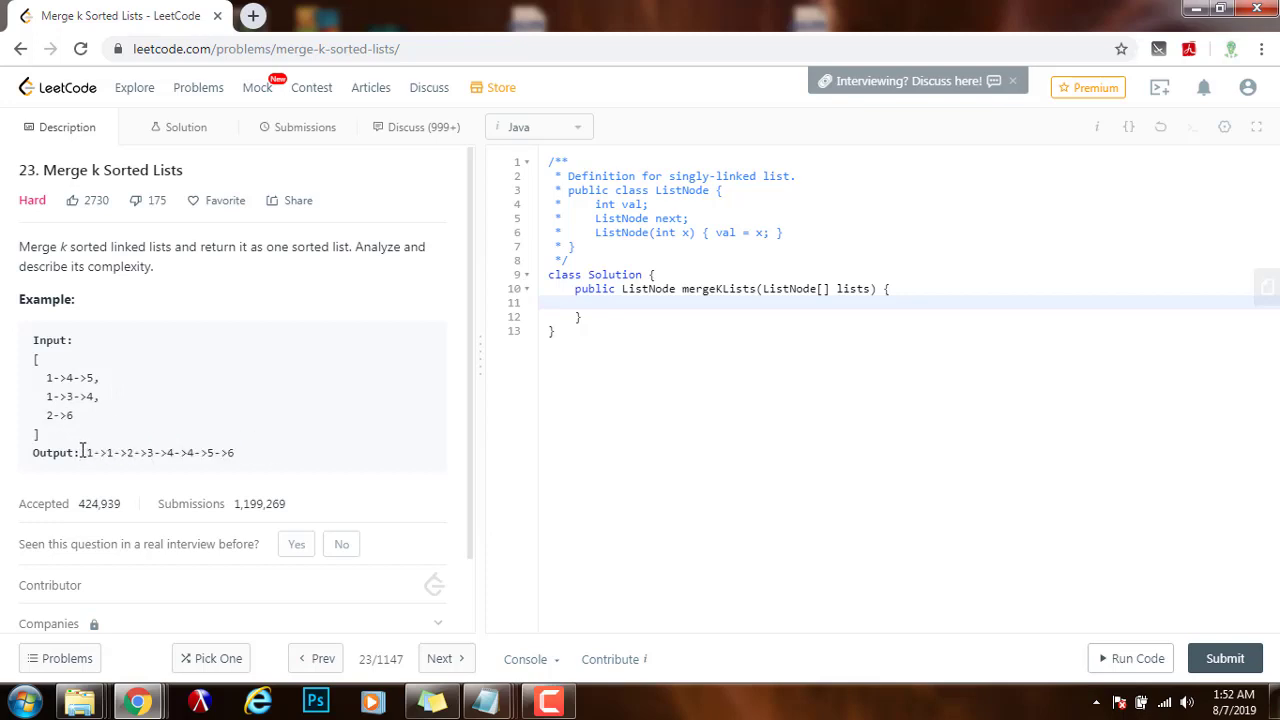
double_click(90, 452)
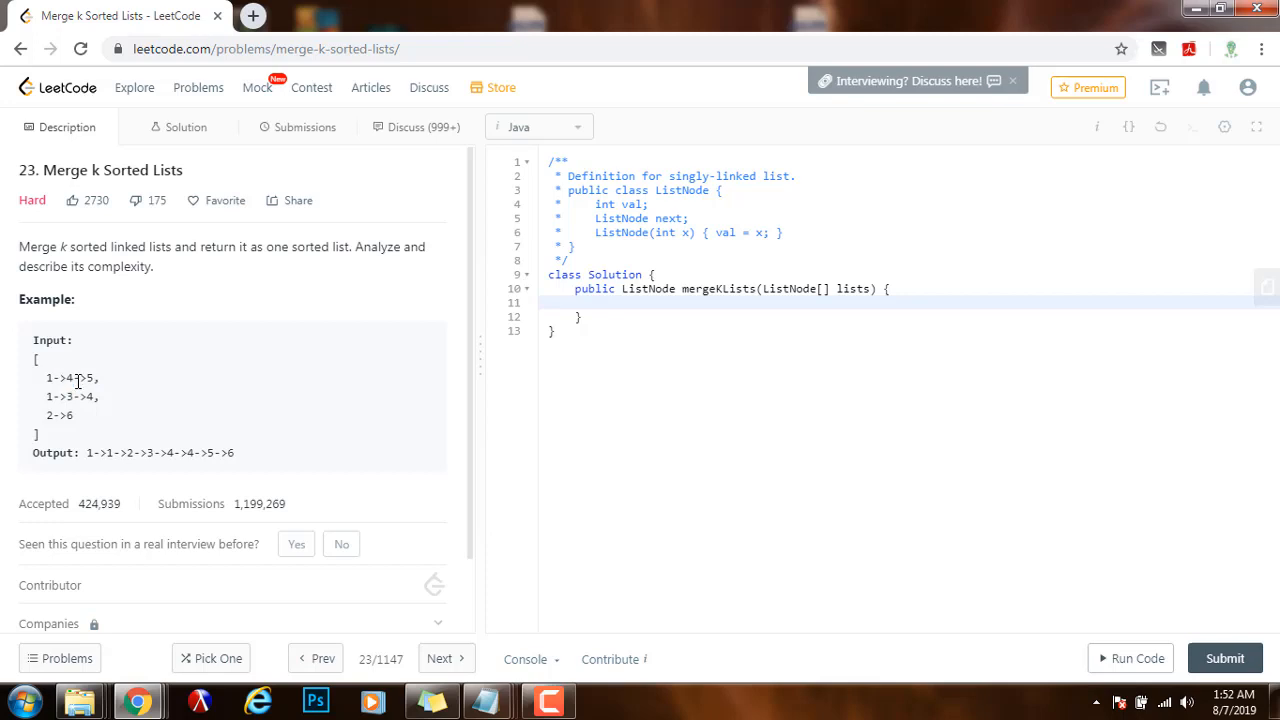
double_click(66, 378)
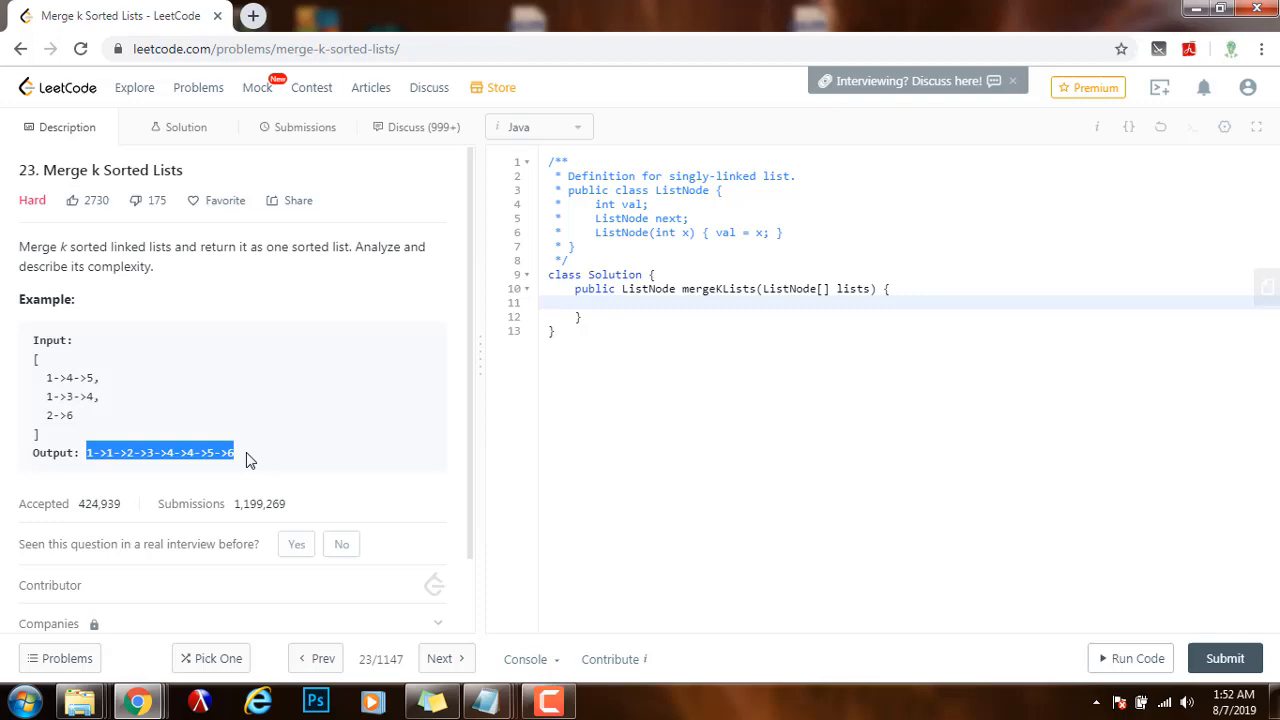
click(250, 452)
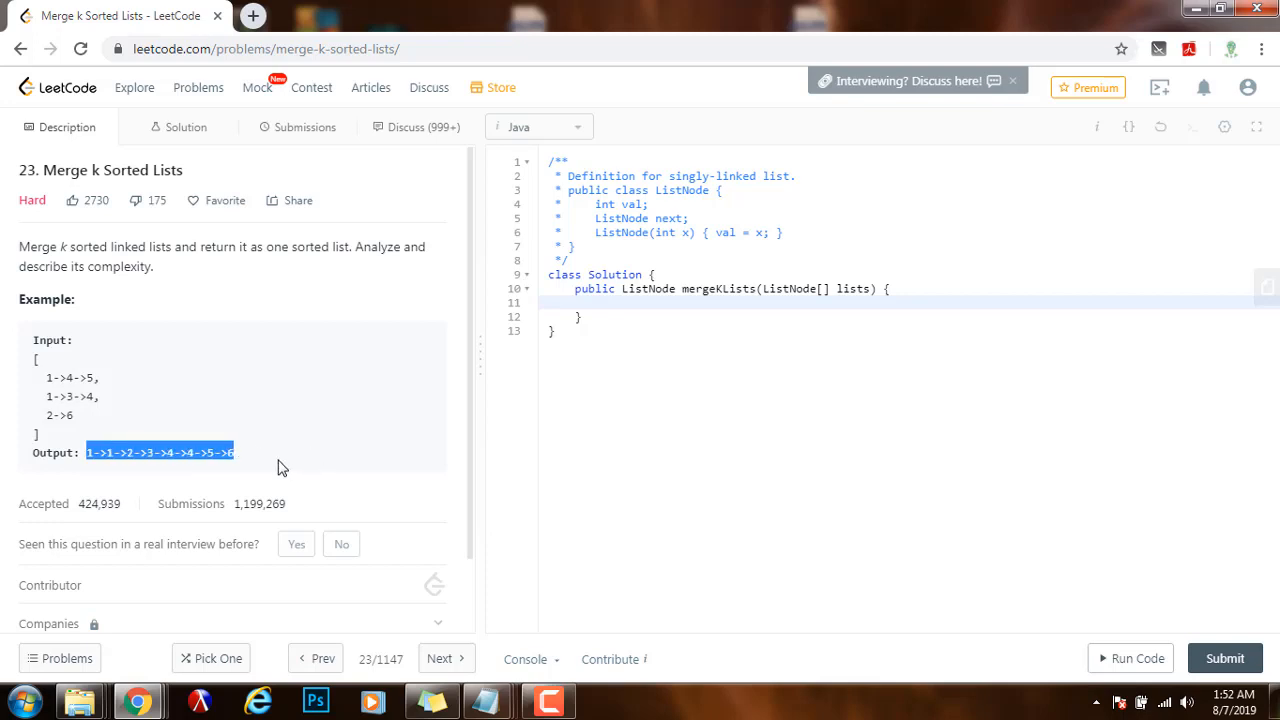
mouse_move(250, 464)
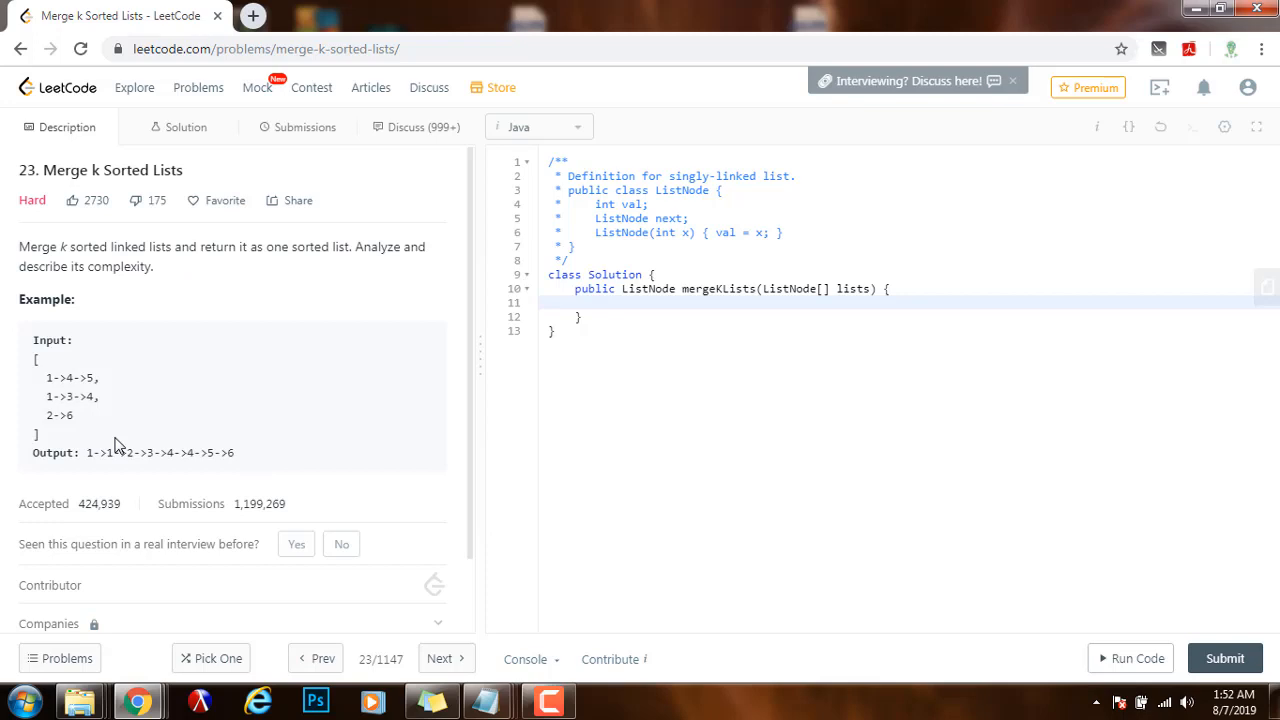
mouse_move(148, 412)
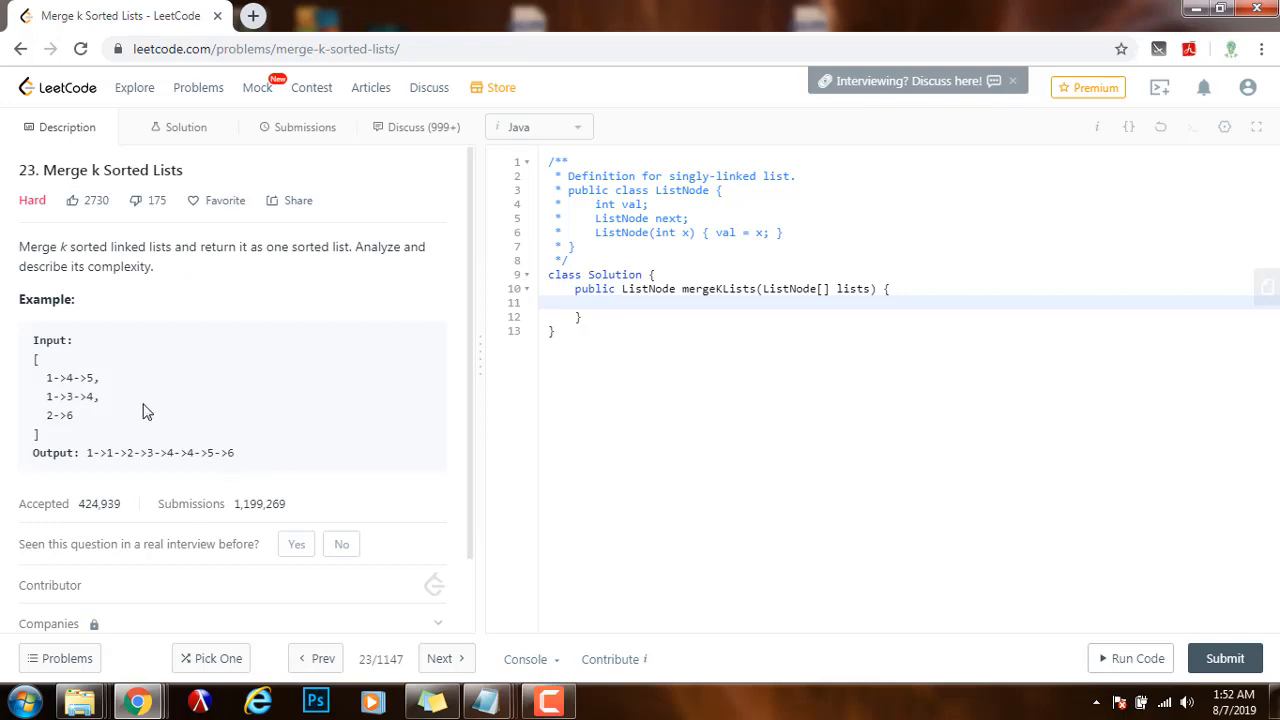
mouse_move(704, 450)
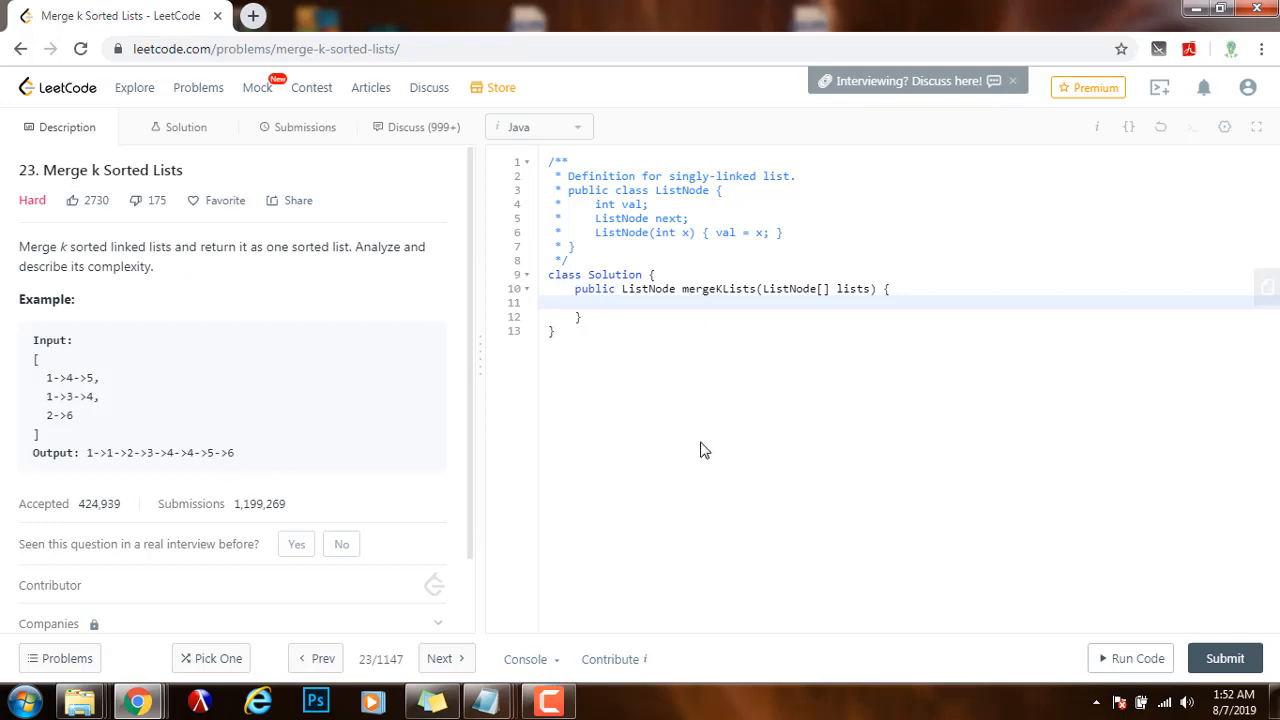
Add the guard if (lists == null || lists.length == 0) return null; at the top of mergeKLists.
text(if lists =))
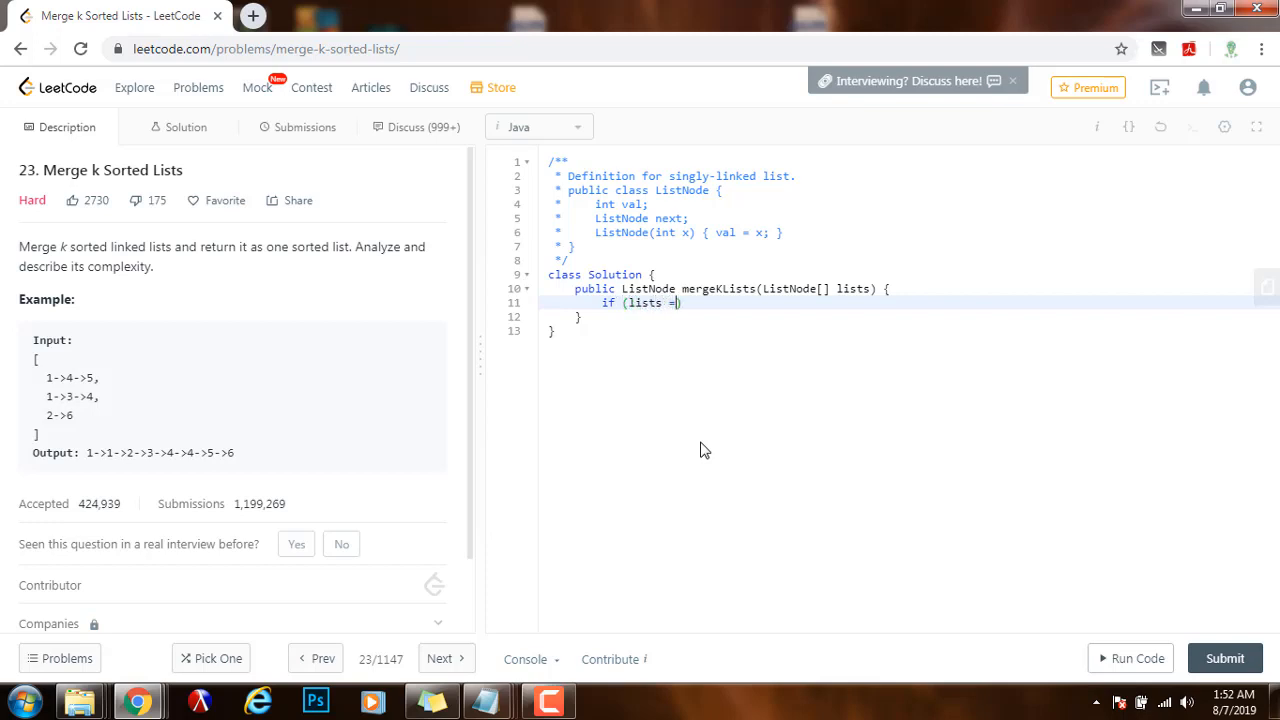
text(= null ))
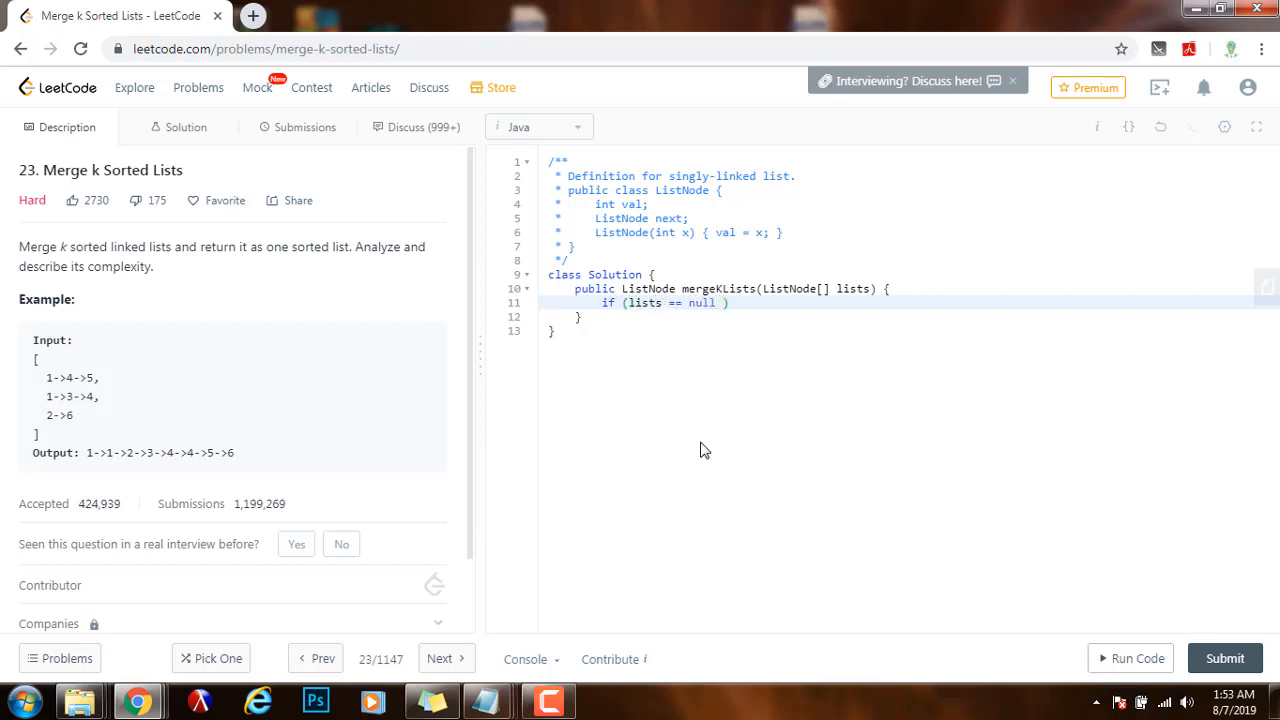
text(|| lists.)
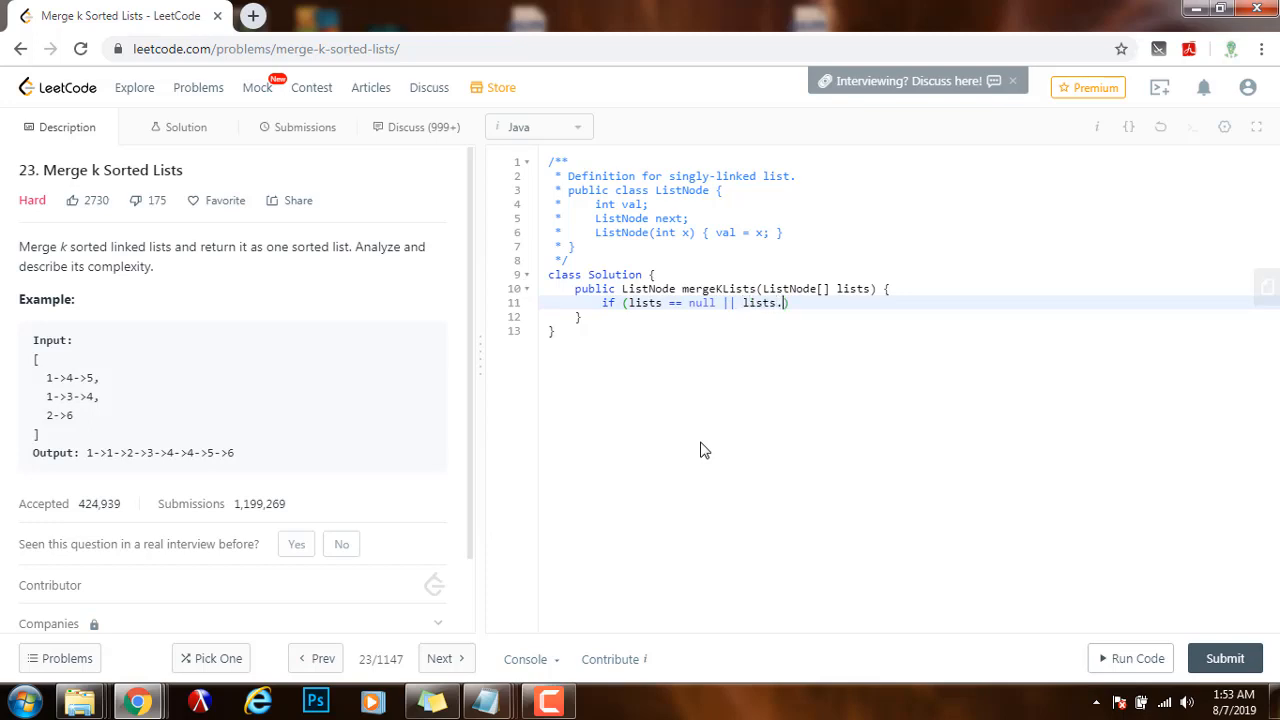
text(length ==)
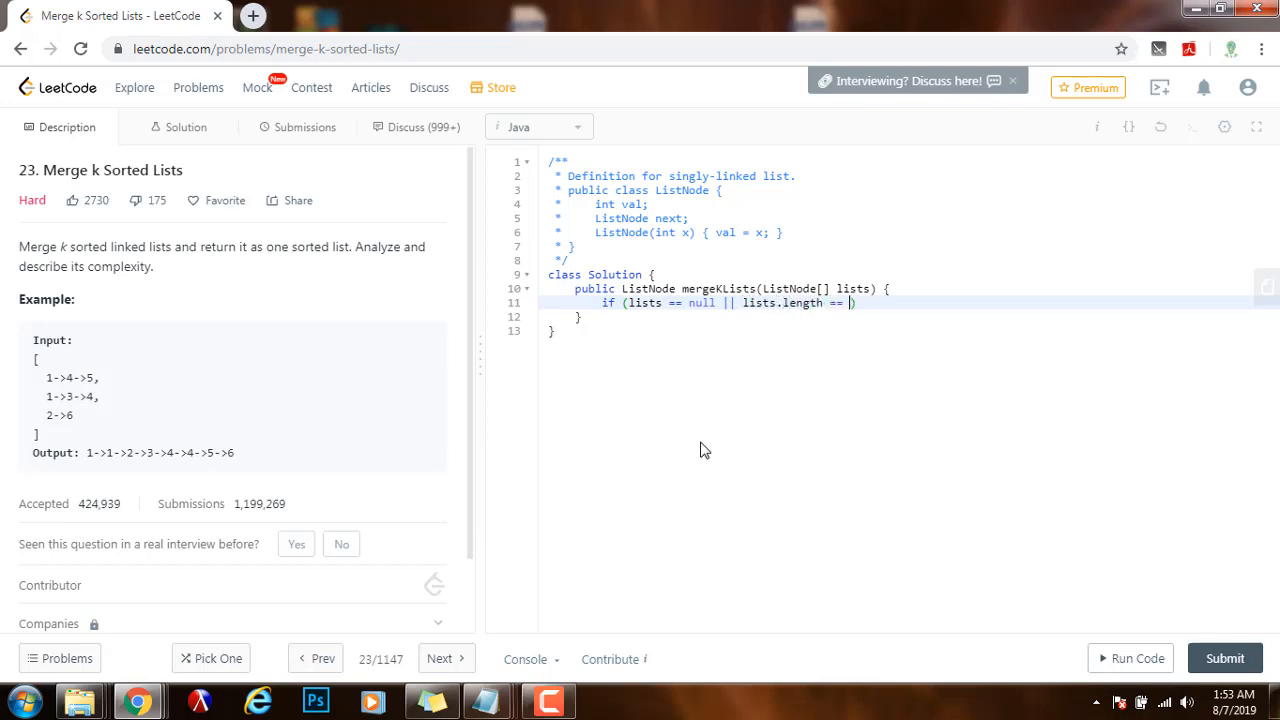
text(0))
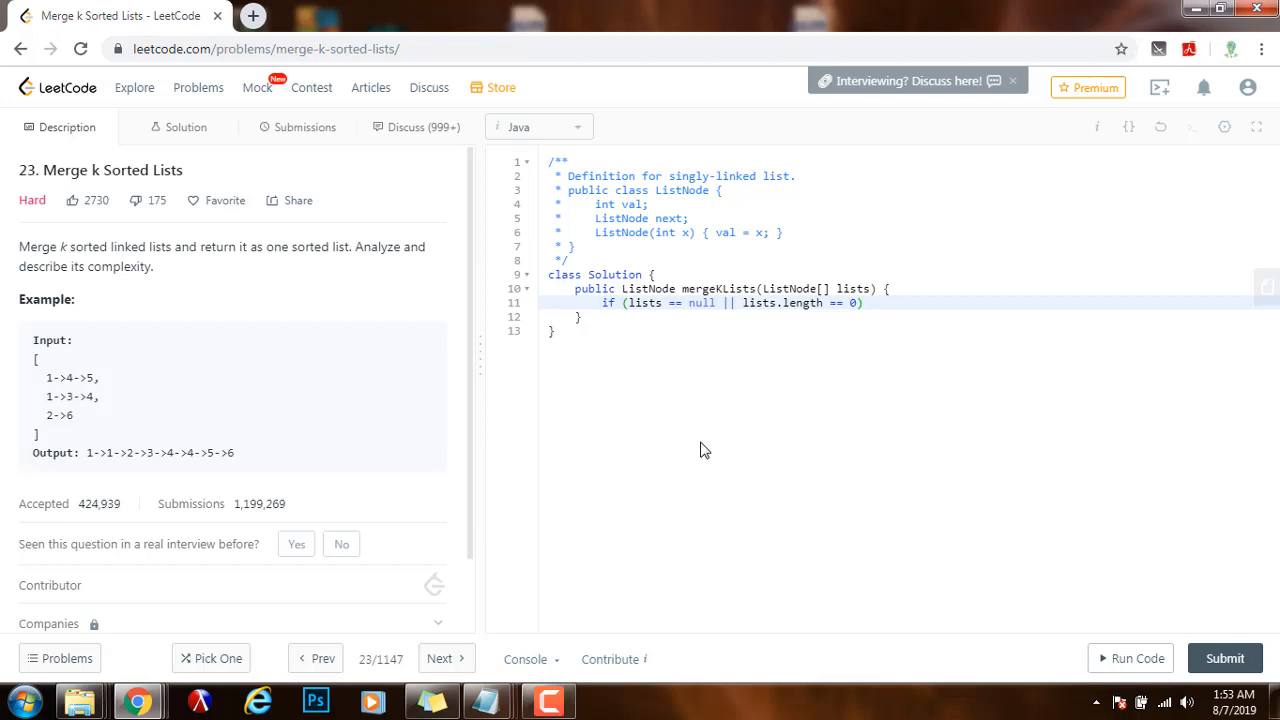
text(return n)
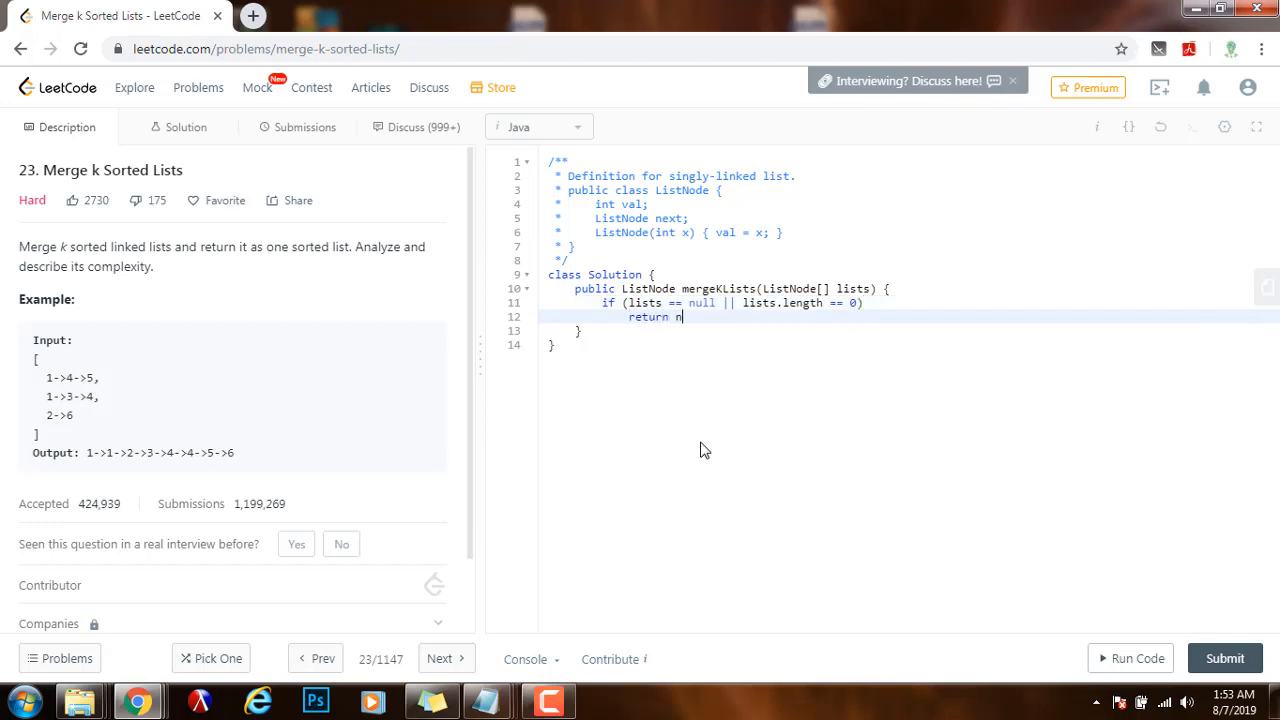
text(ull;)
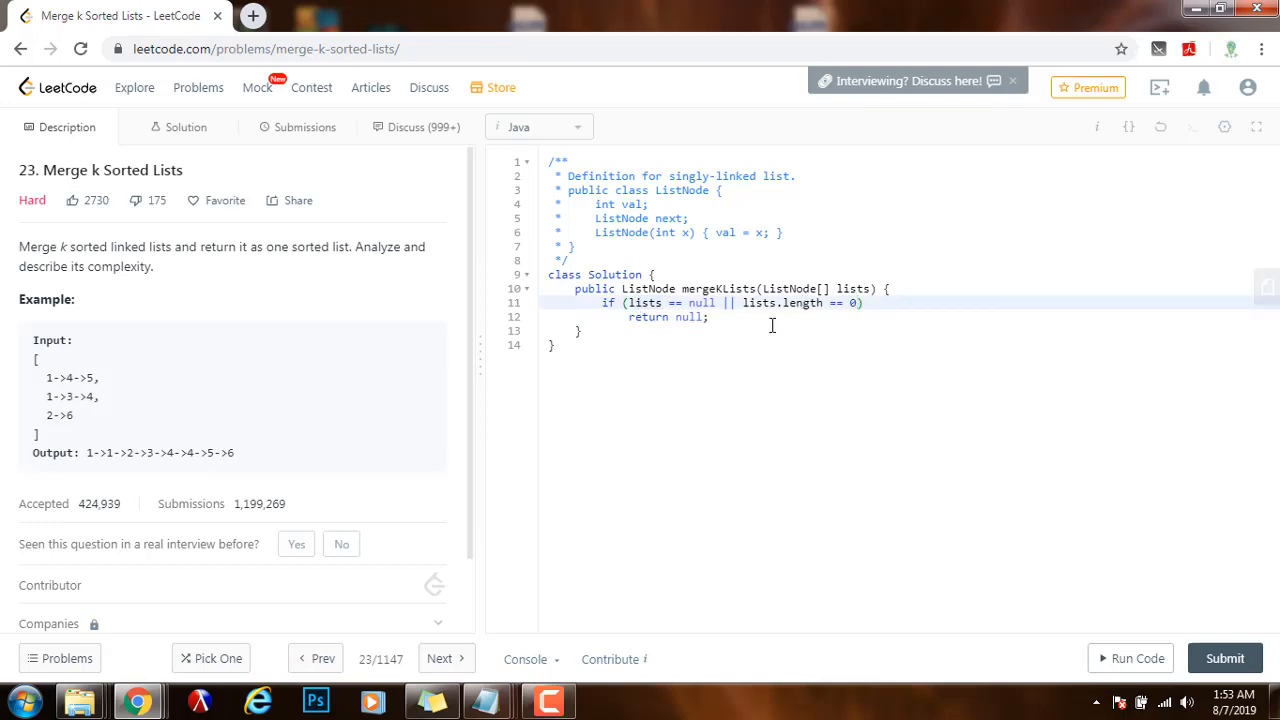
double_click(648, 316)
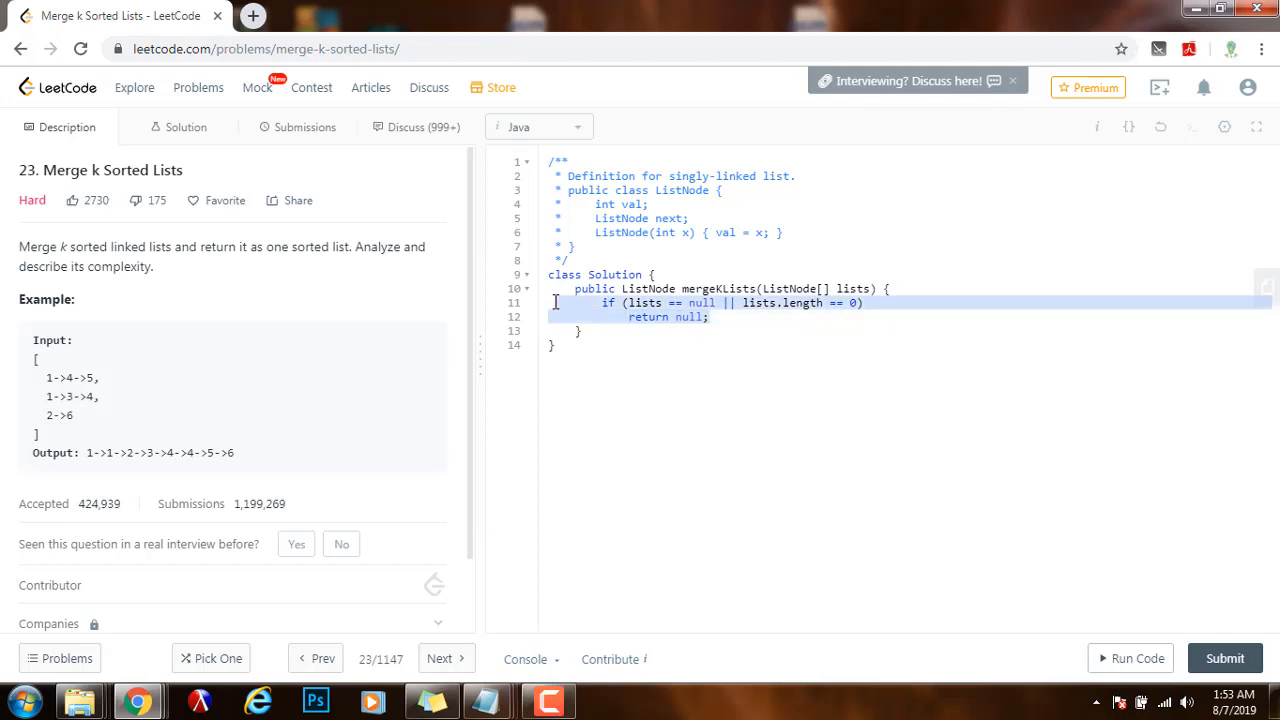
click(752, 340)
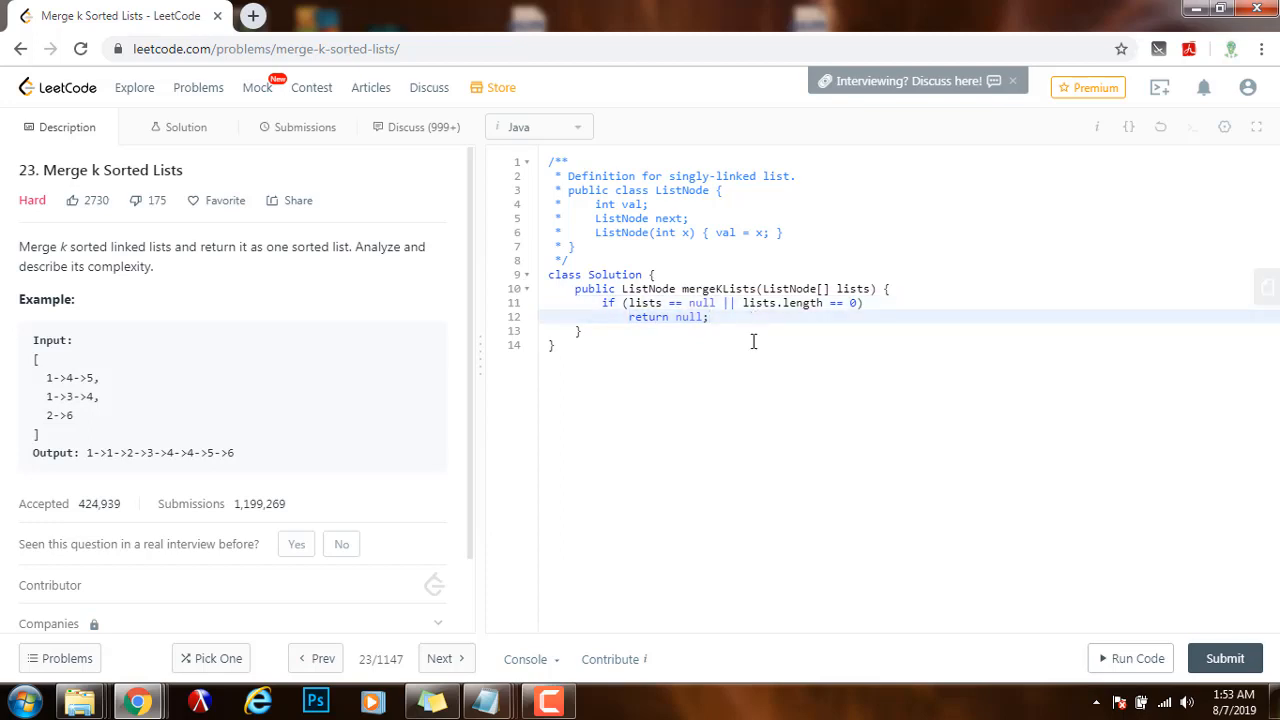
Declare PriorityQueue<ListNode> pq = new PriorityQueue<>(); after the guard.
text(Priority)
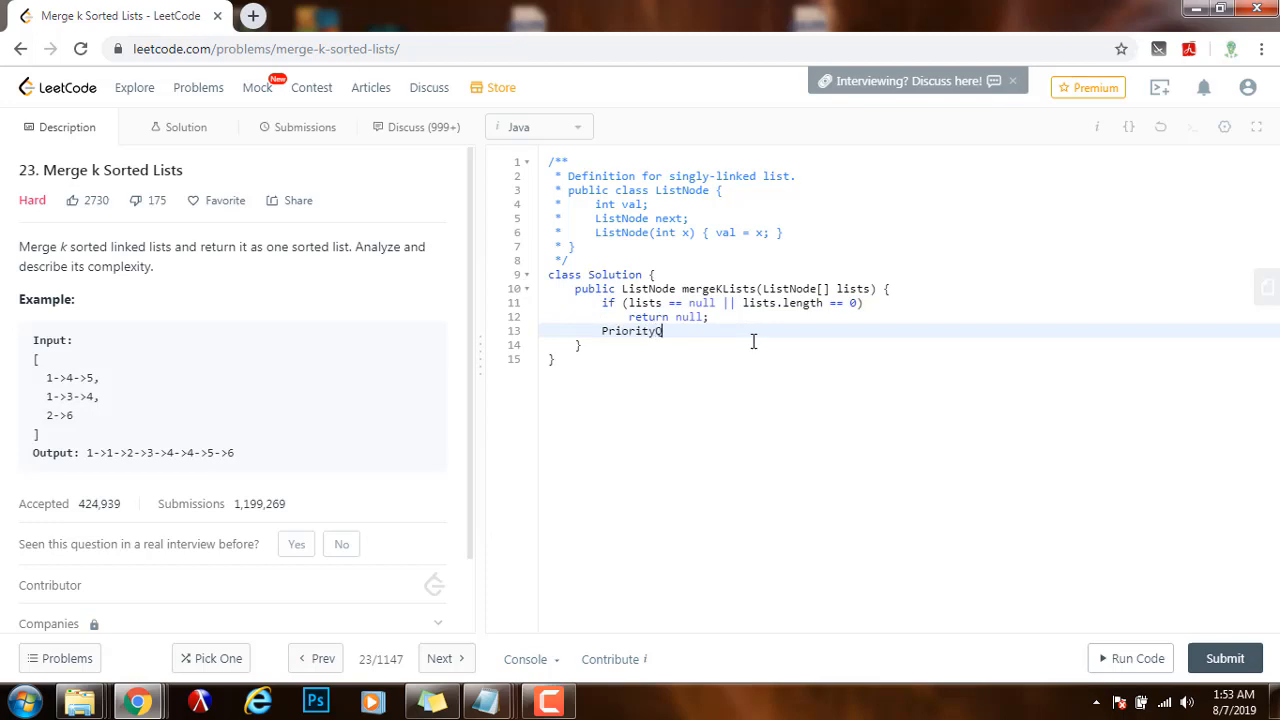
text(Queue<)
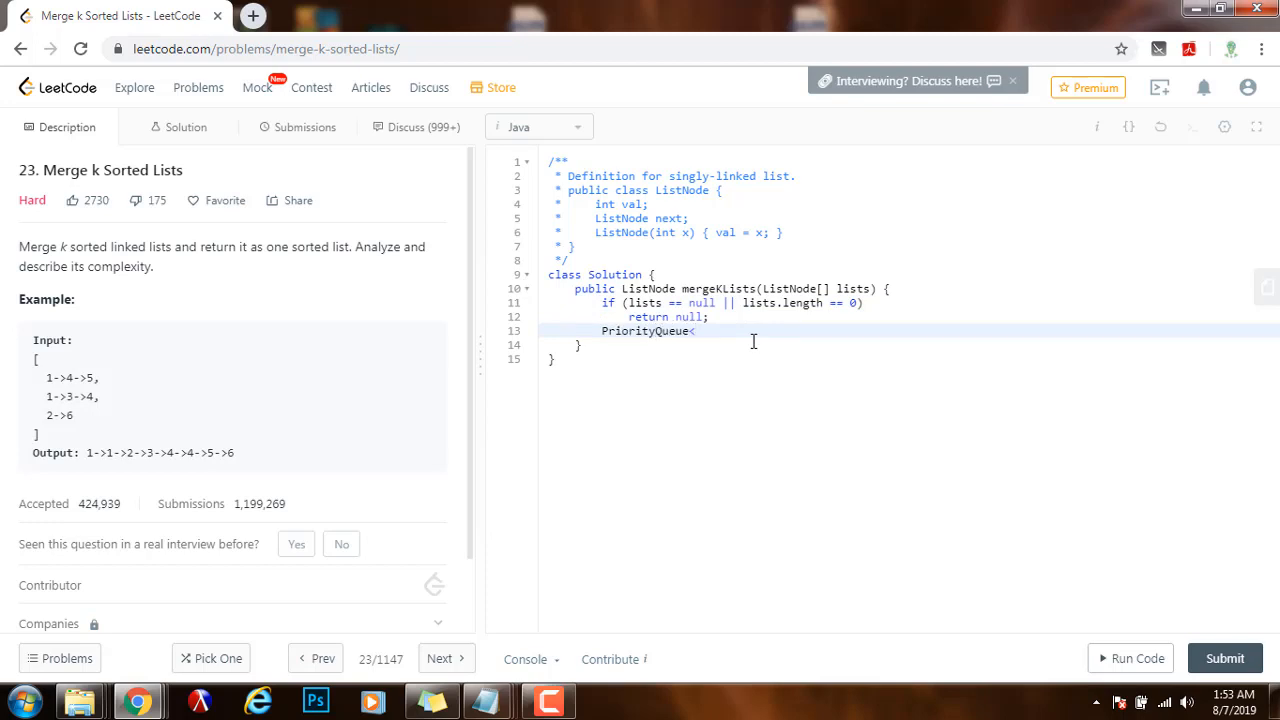
text(Li)
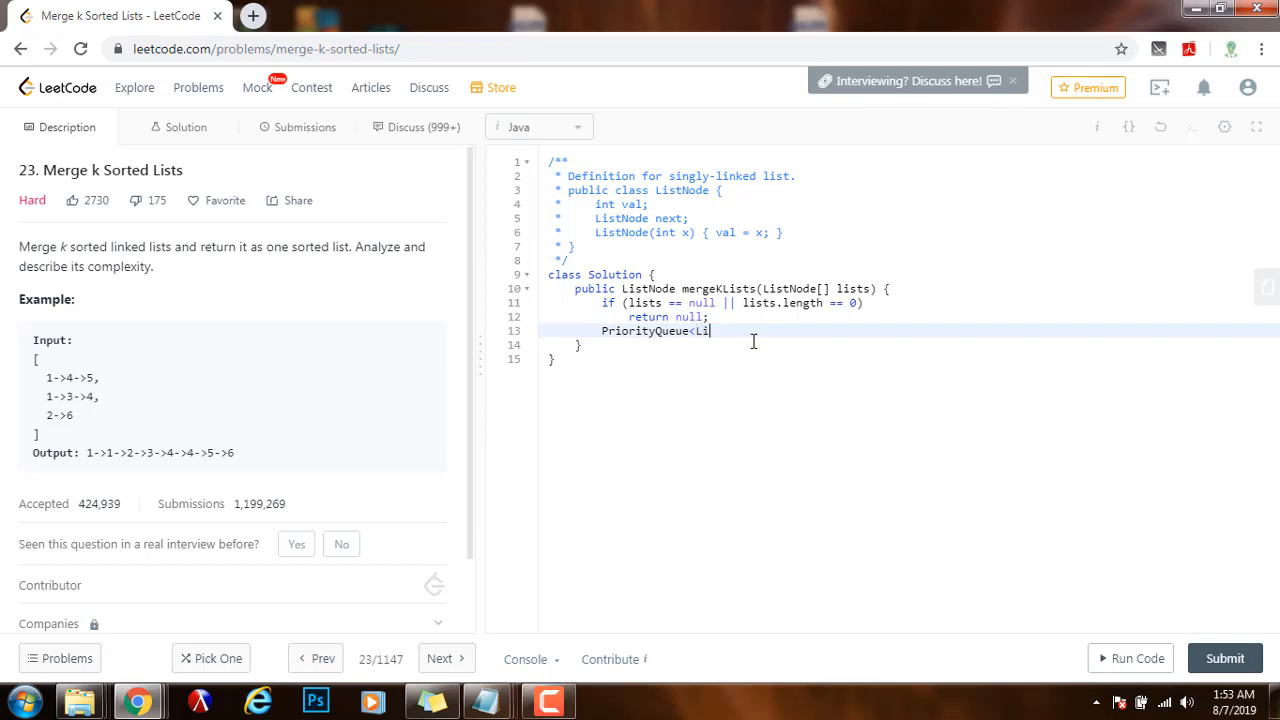
text(stNode>)
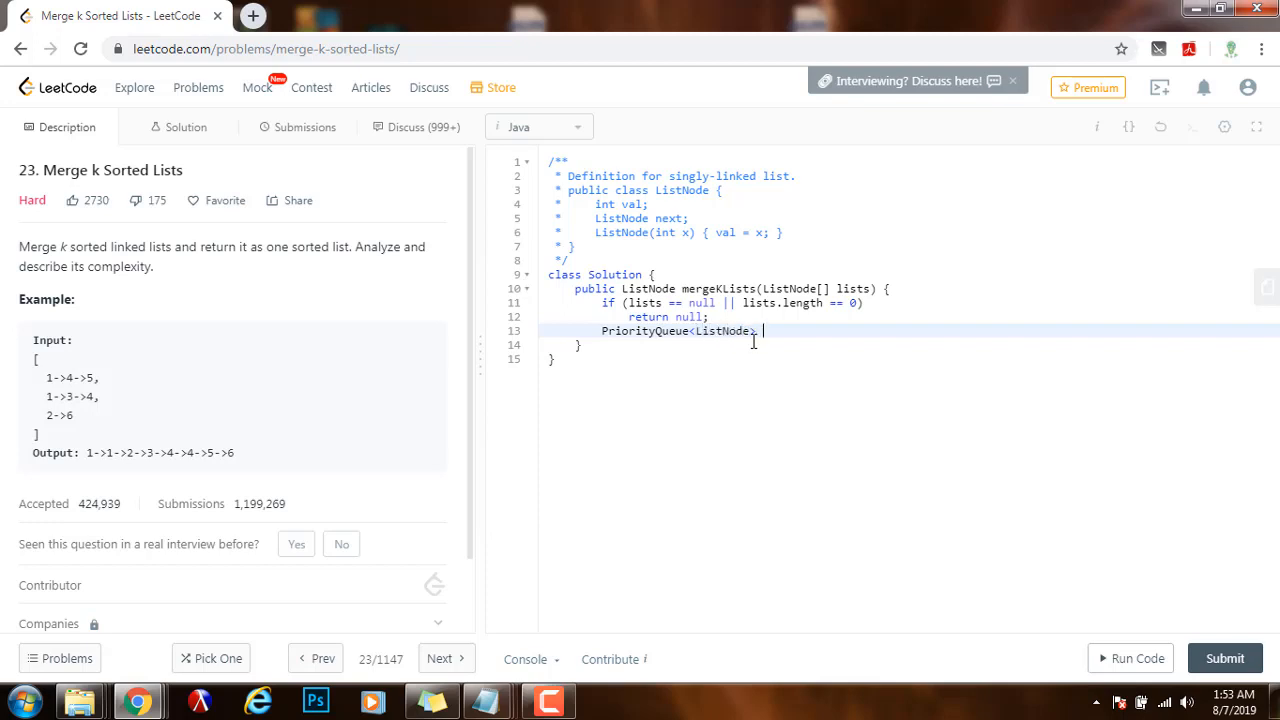
text(pq = n)
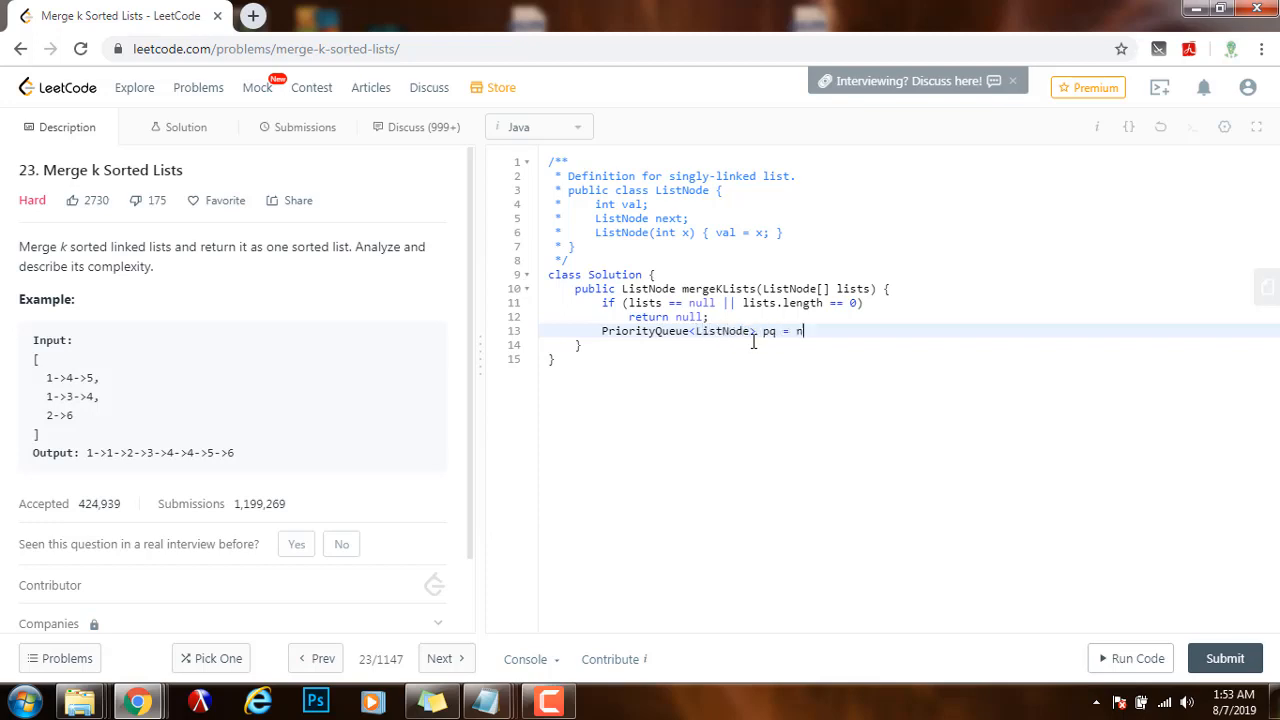
text(ew PriorityQ)
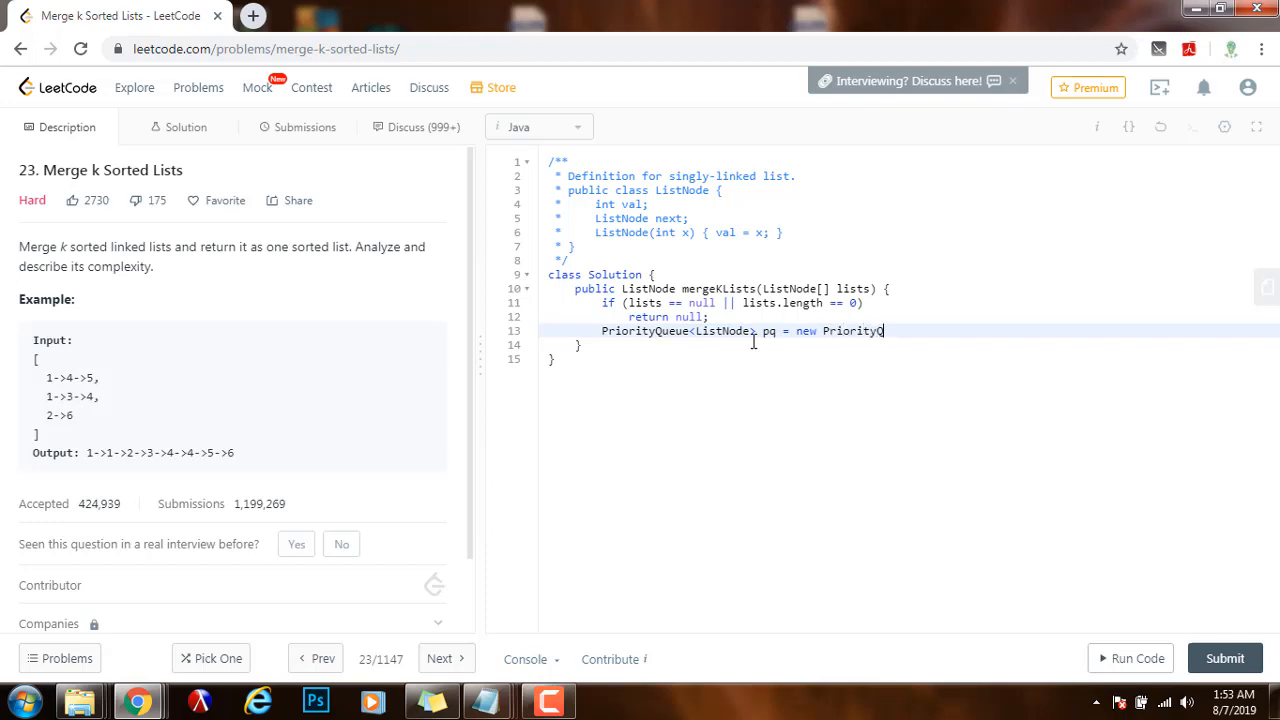
text(ueue<>)
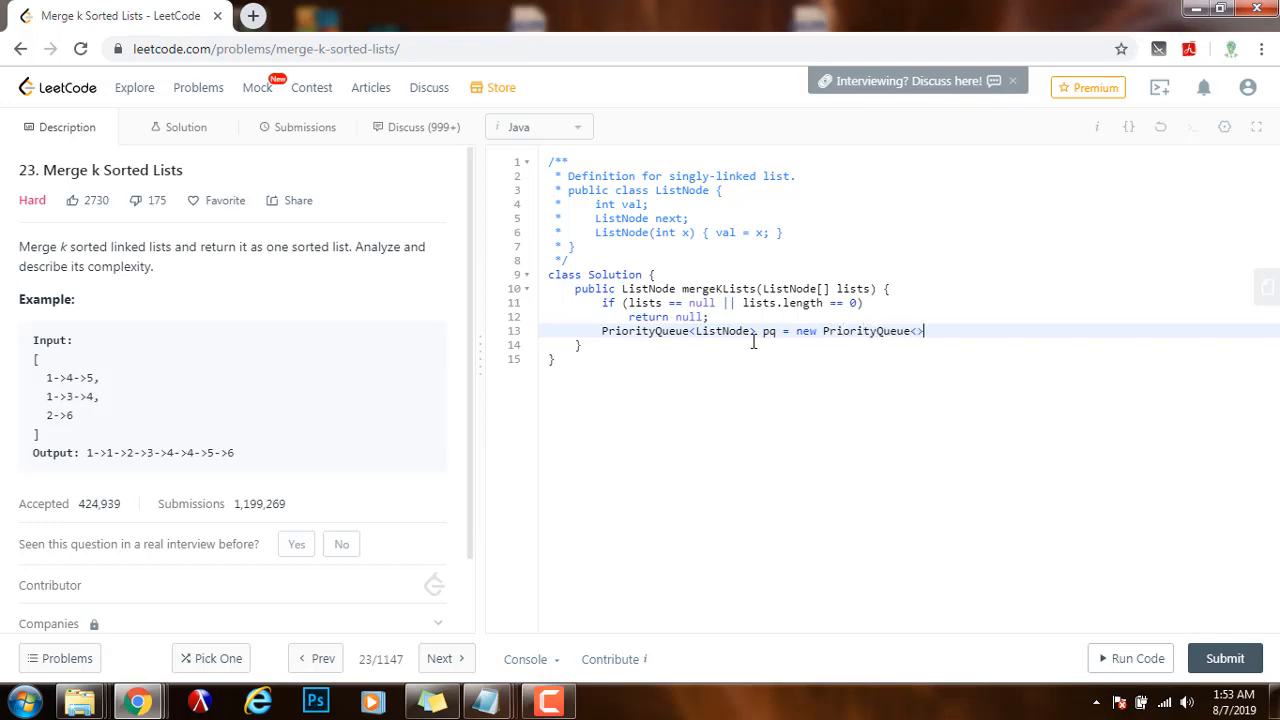
text(();)
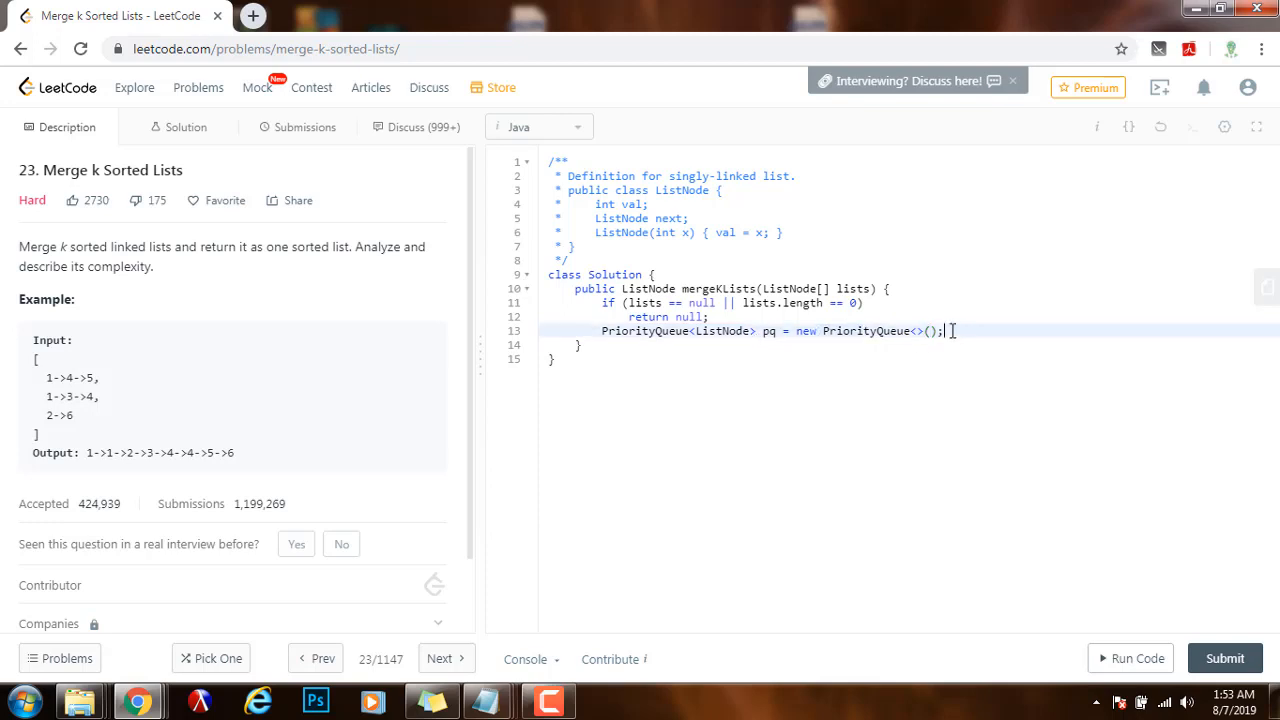
mouse_move(348, 384)
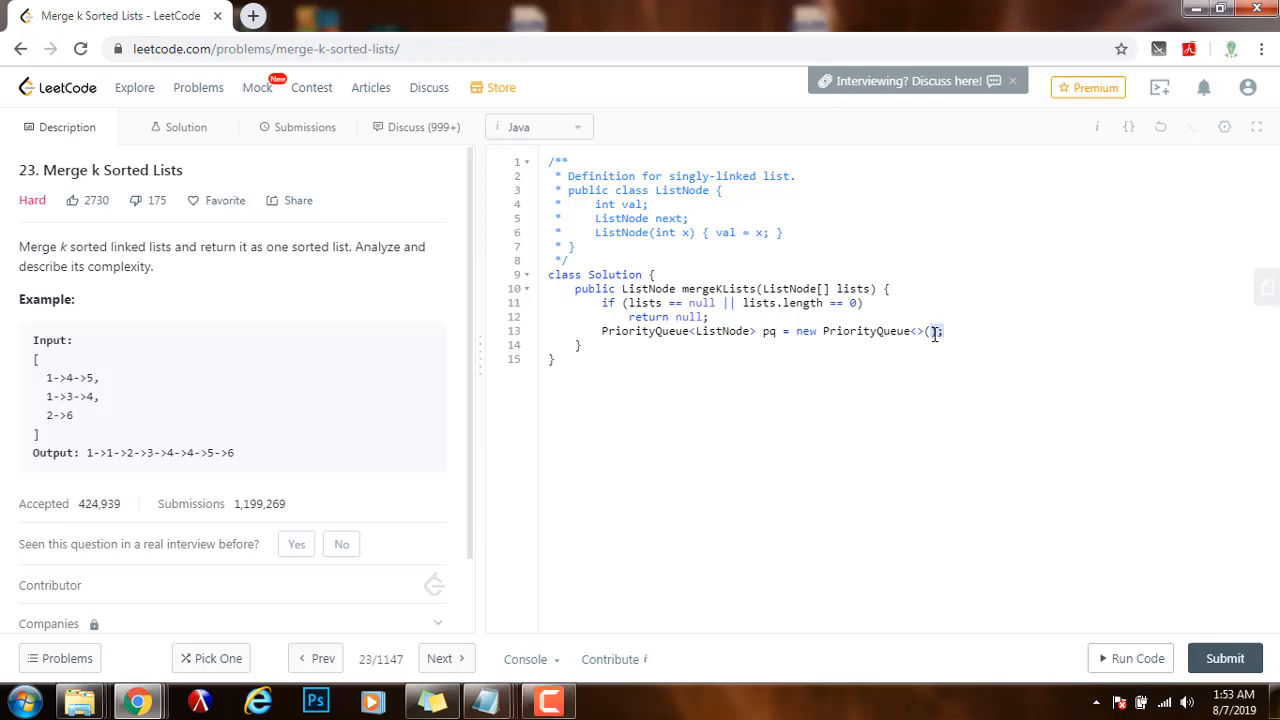
text();)
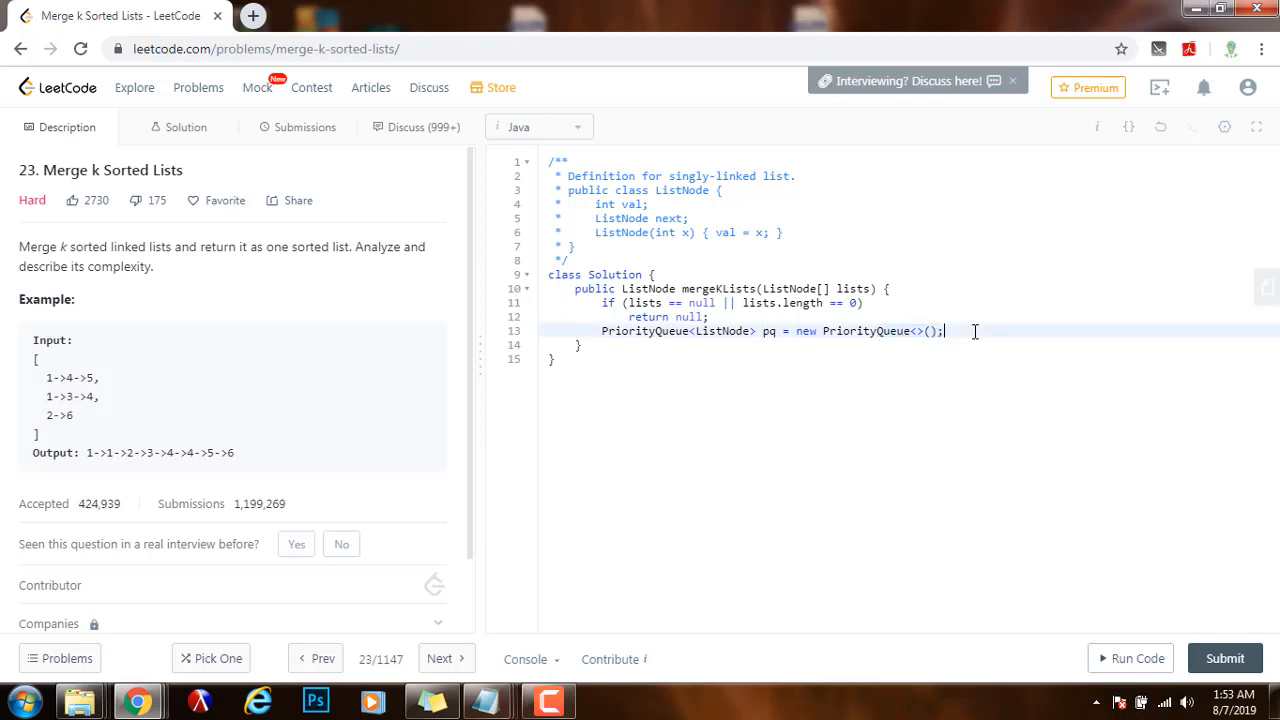
mouse_move(960, 332)
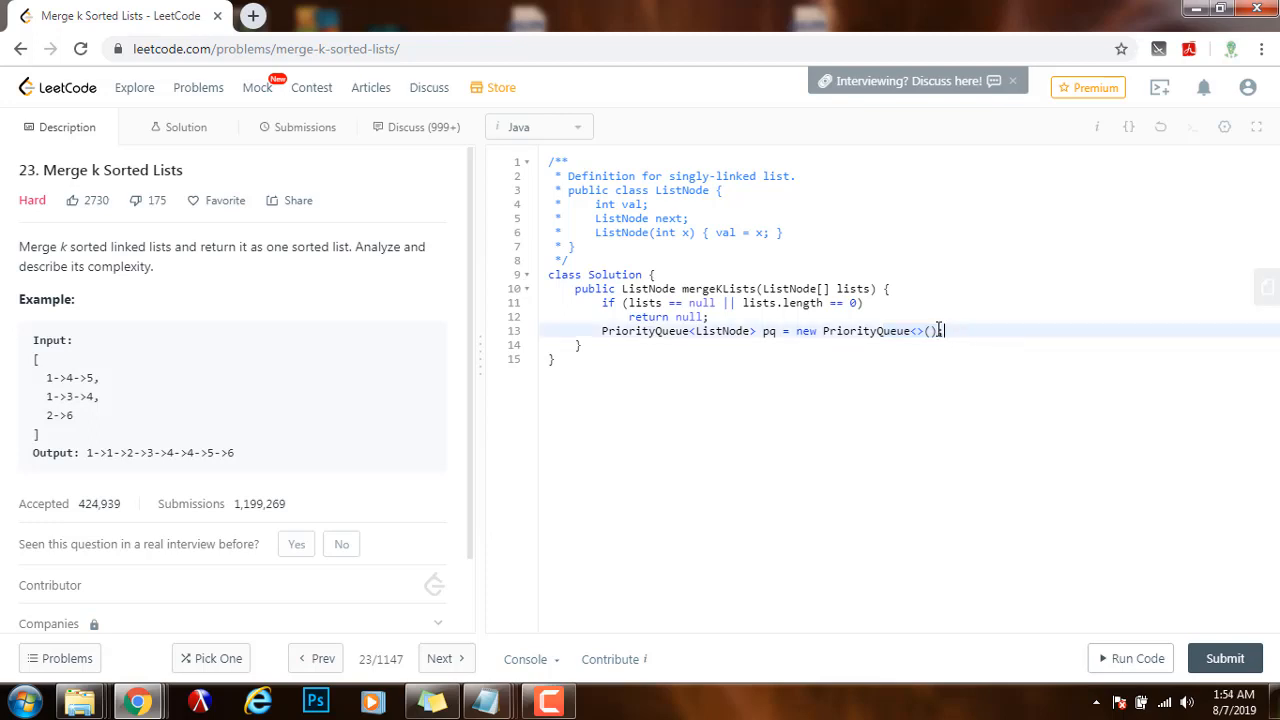
Give pq the comparator (a, b) -> a.val - b.val and start a blank line below.
text(()
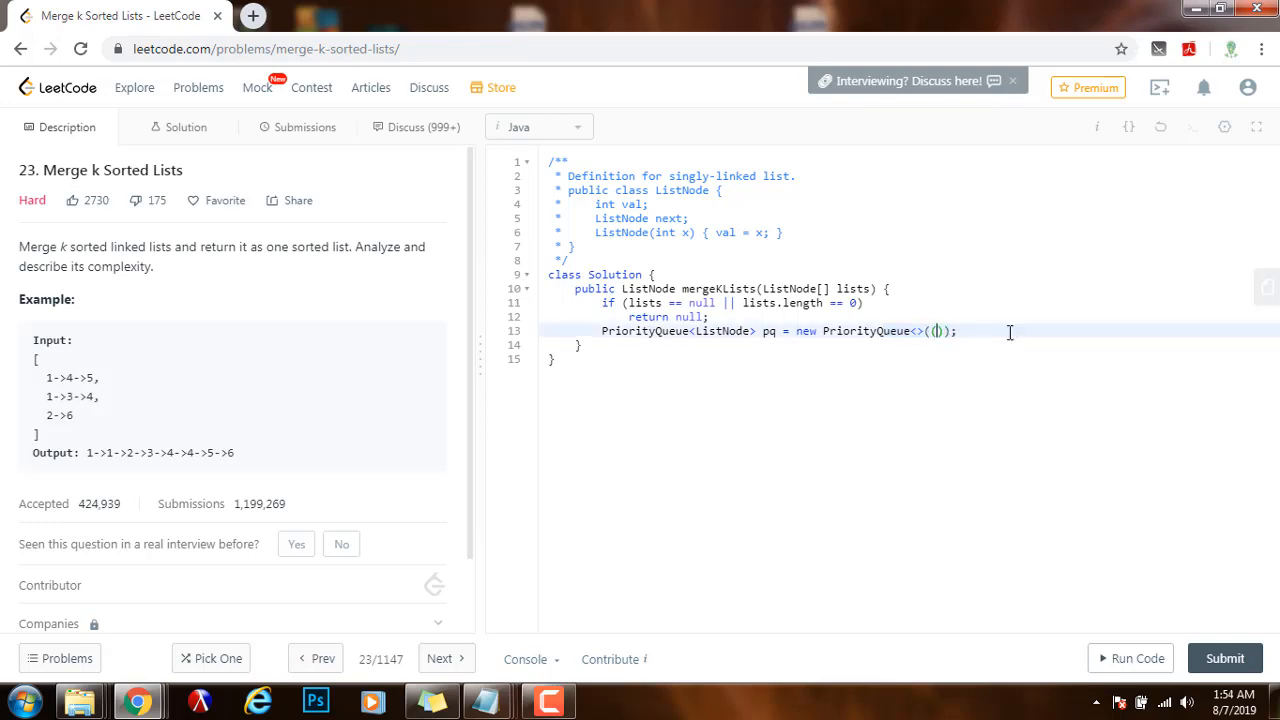
text(a, b)
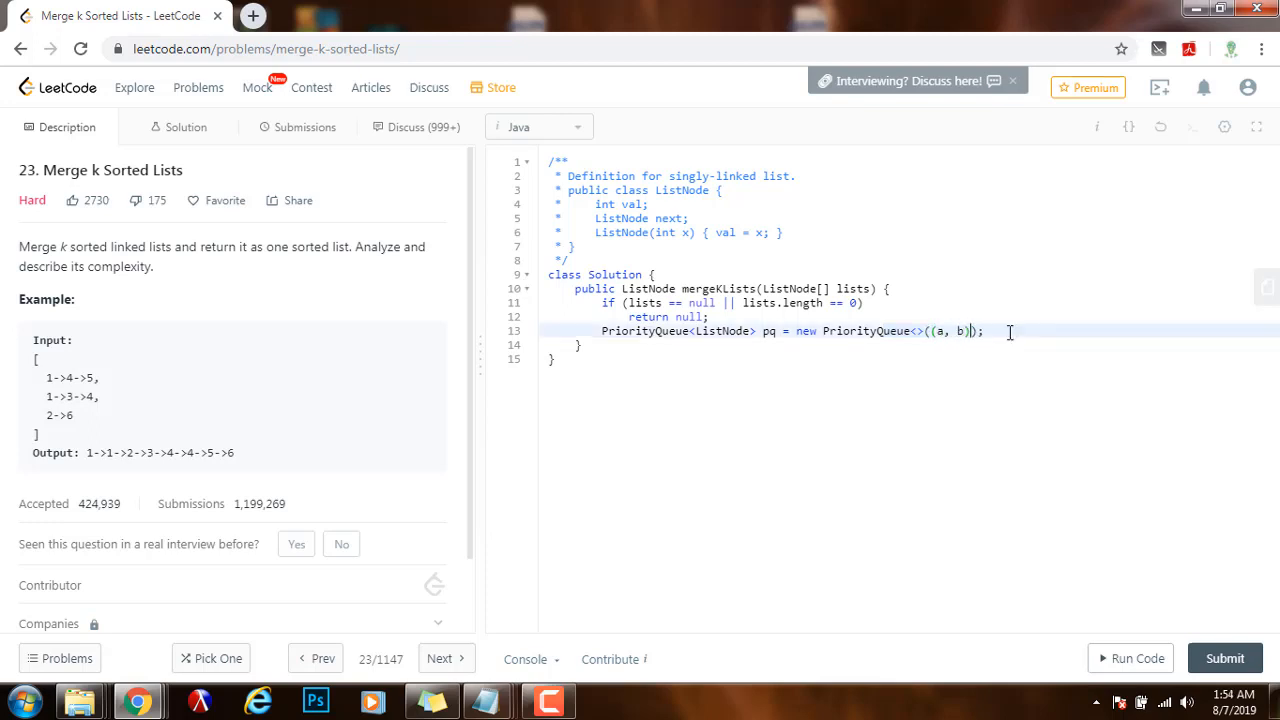
text(-> a.v)
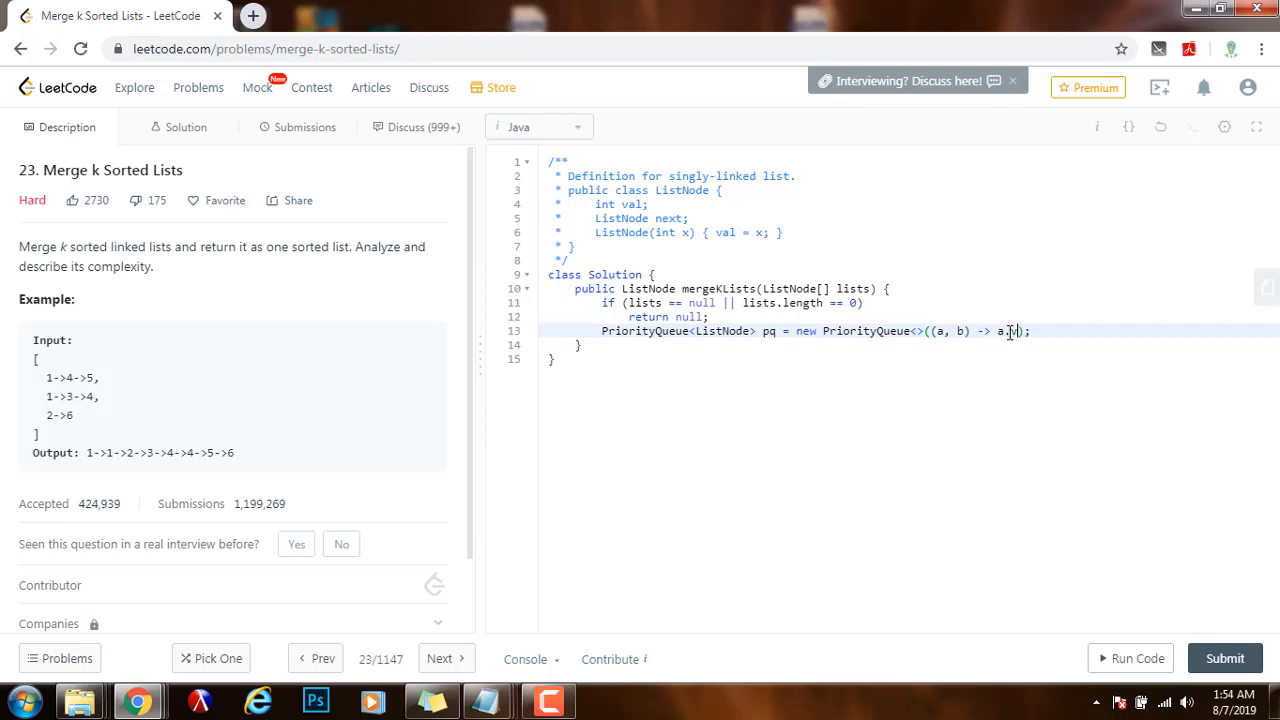
text(val - b)
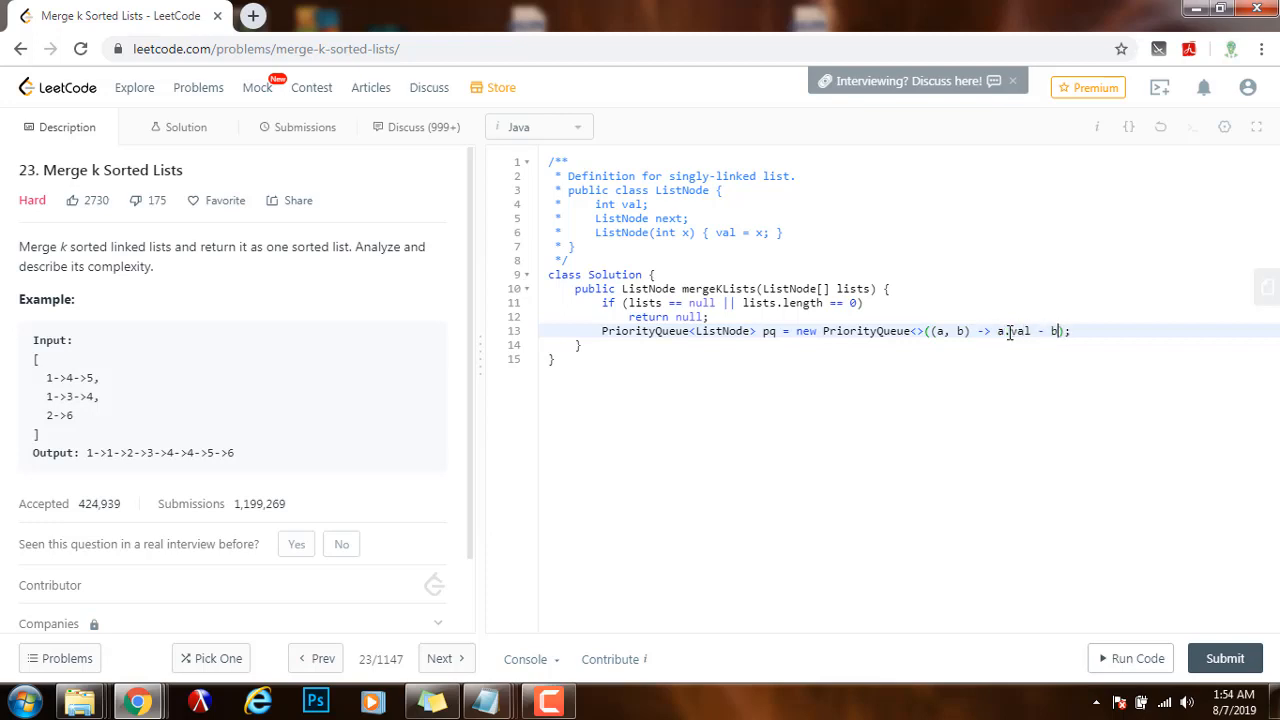
text(.val)
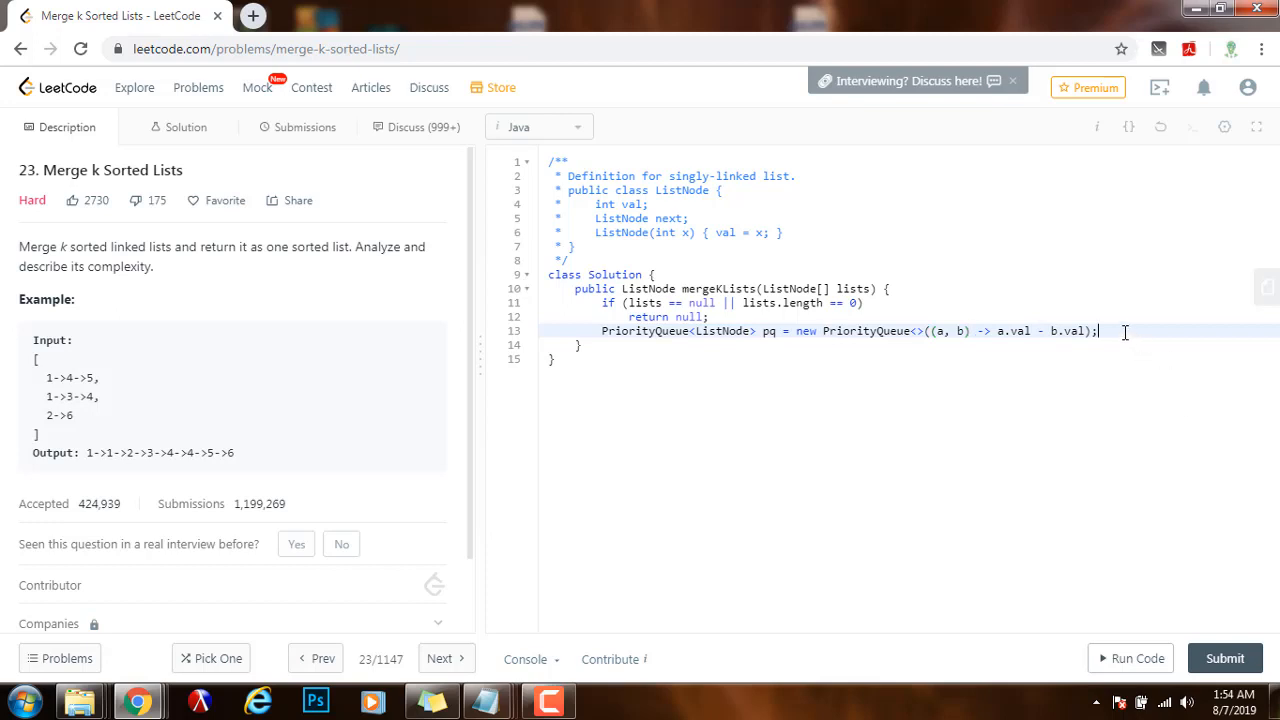
key(Return)
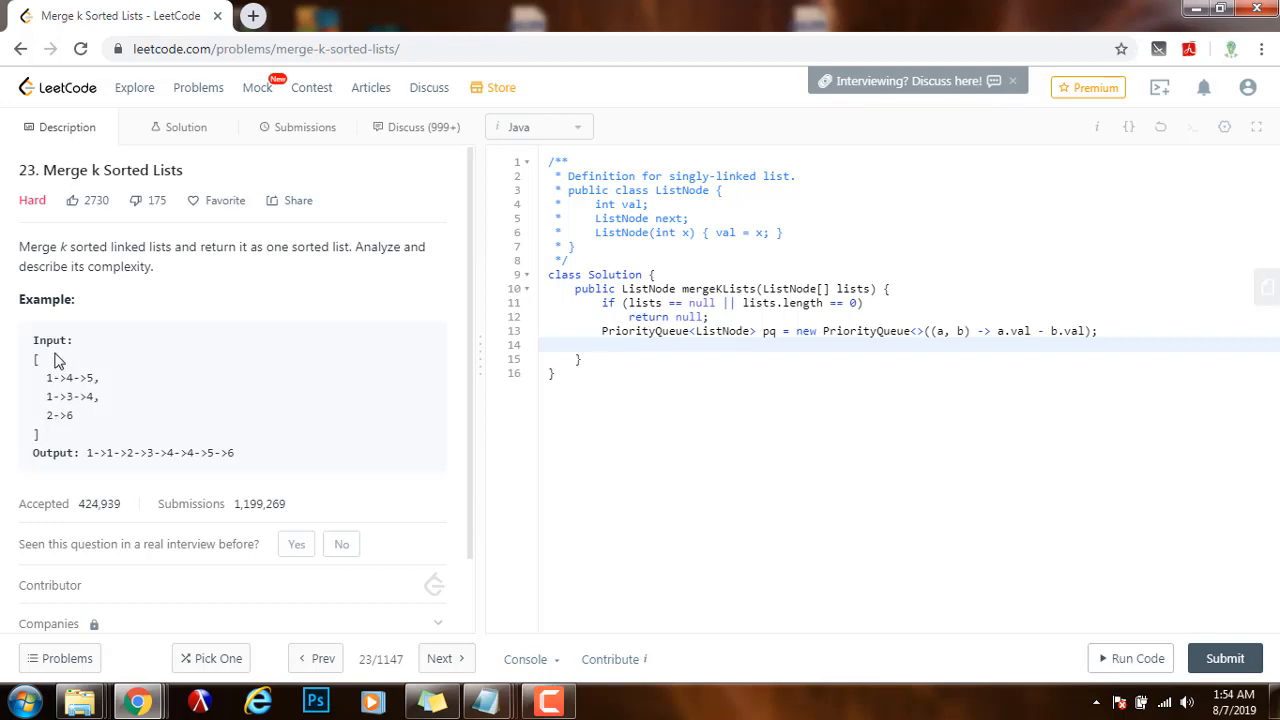
mouse_move(768, 452)
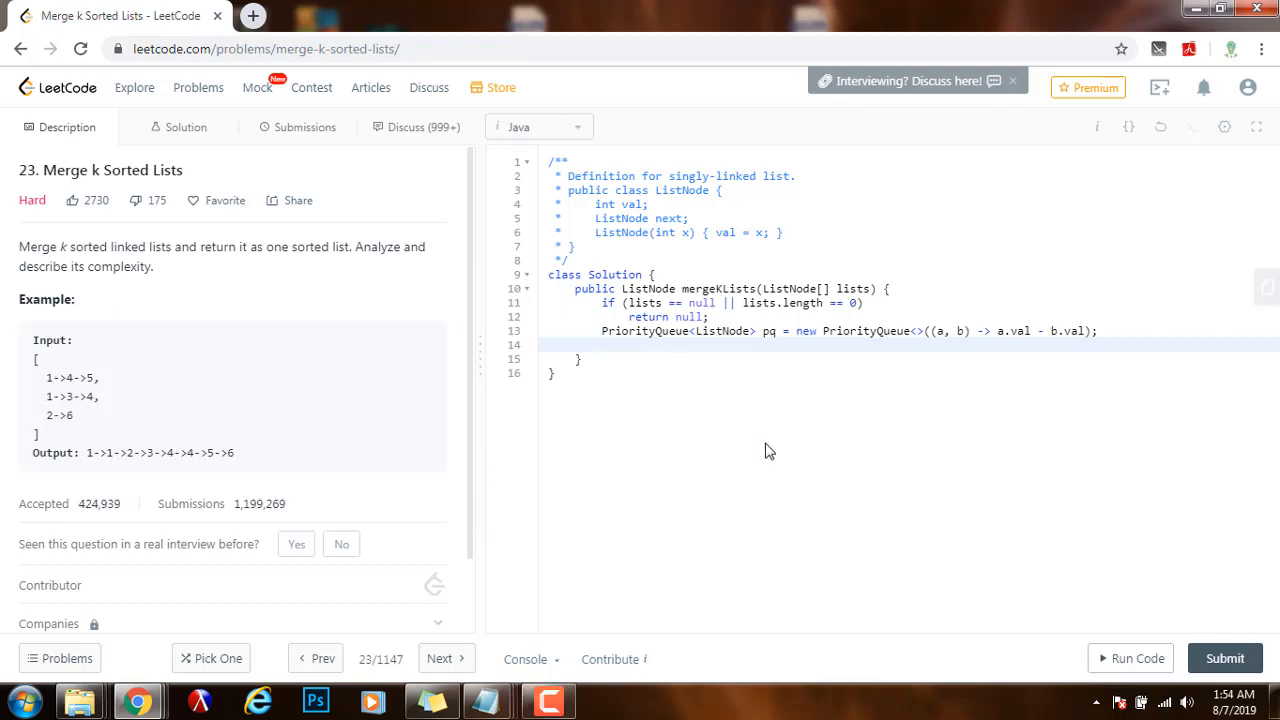
Write for (ListNode n : lists) if (n != null) pq.offer(n); followed by a new line.
text(for ()
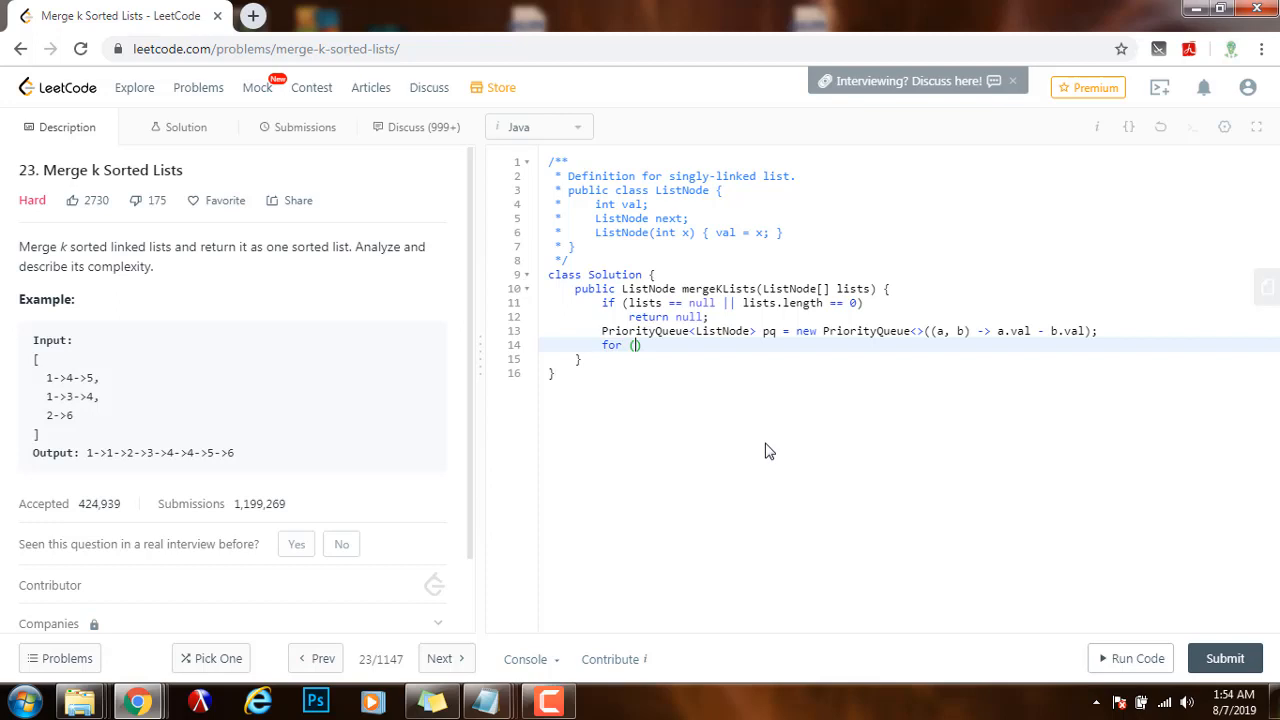
text(ListNode)
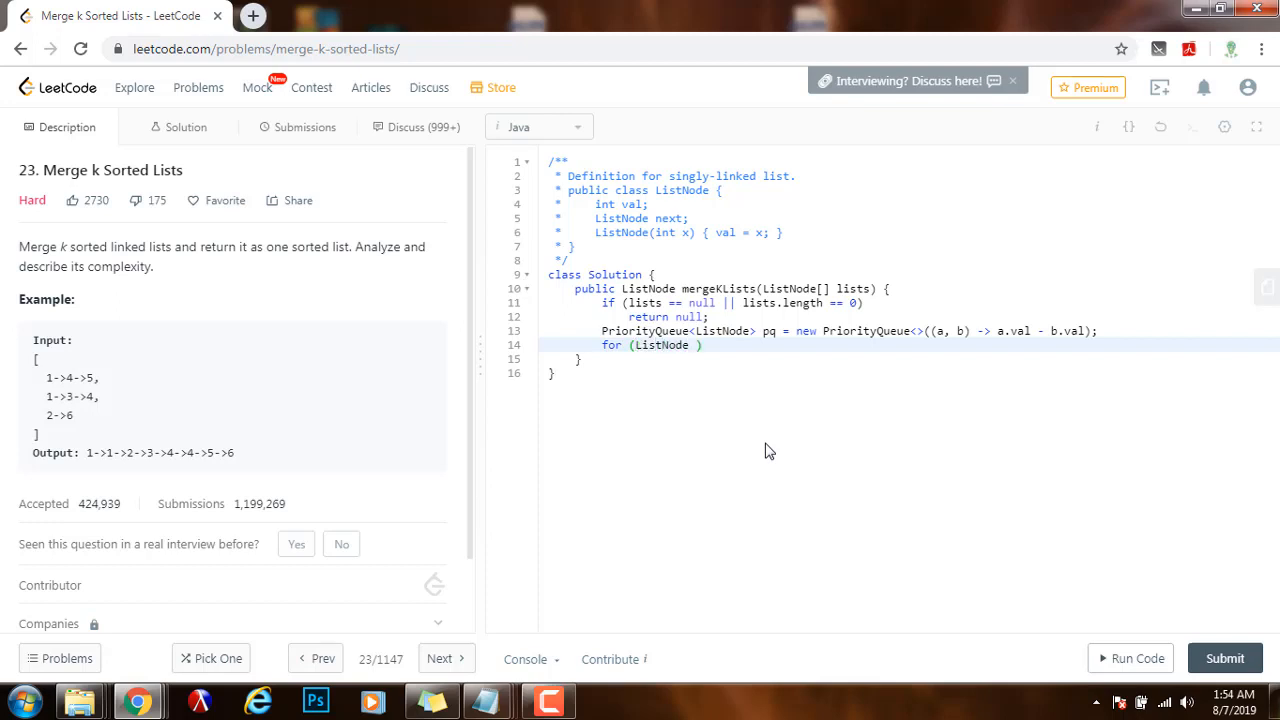
text(n : lists)
text(if)
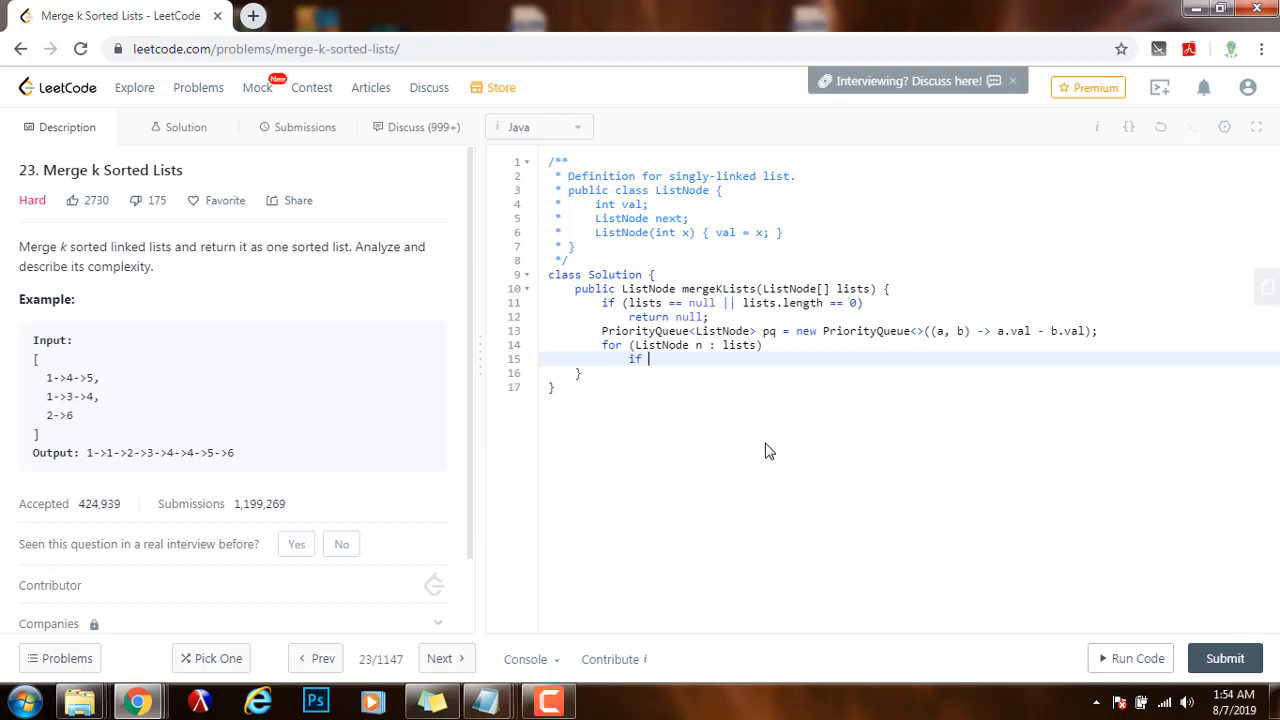
text((n != nu)
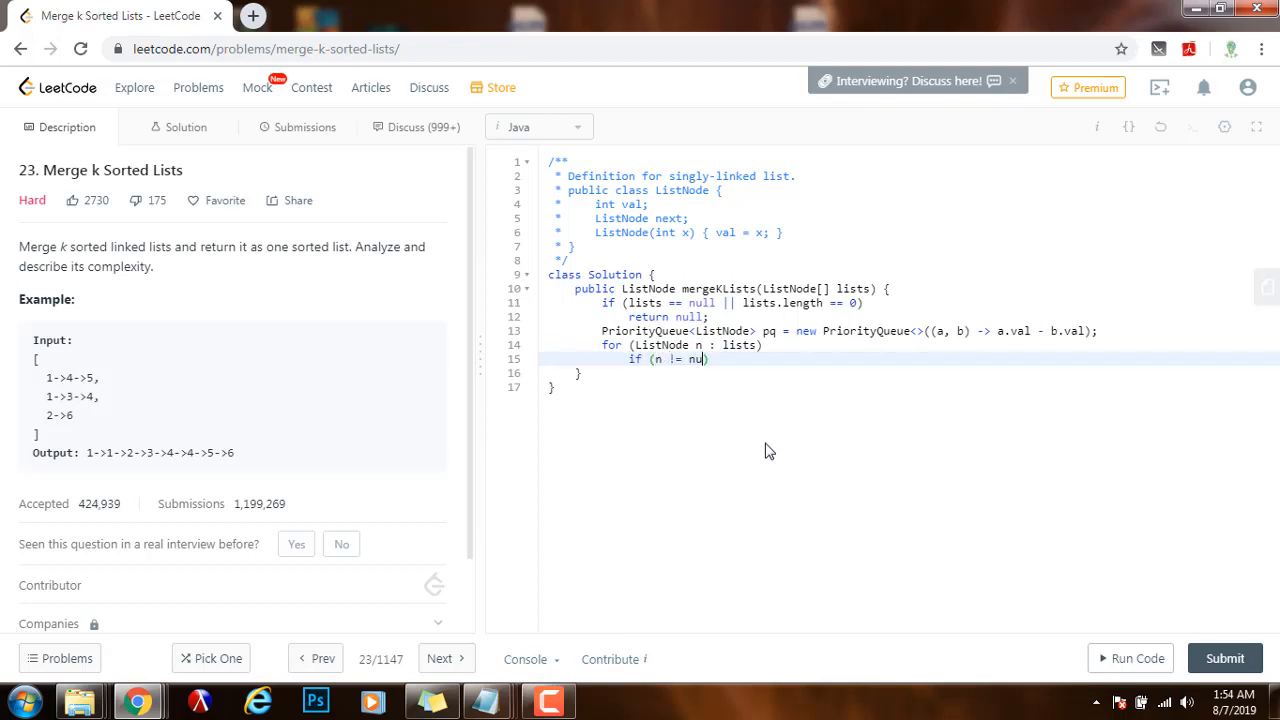
text(ll))
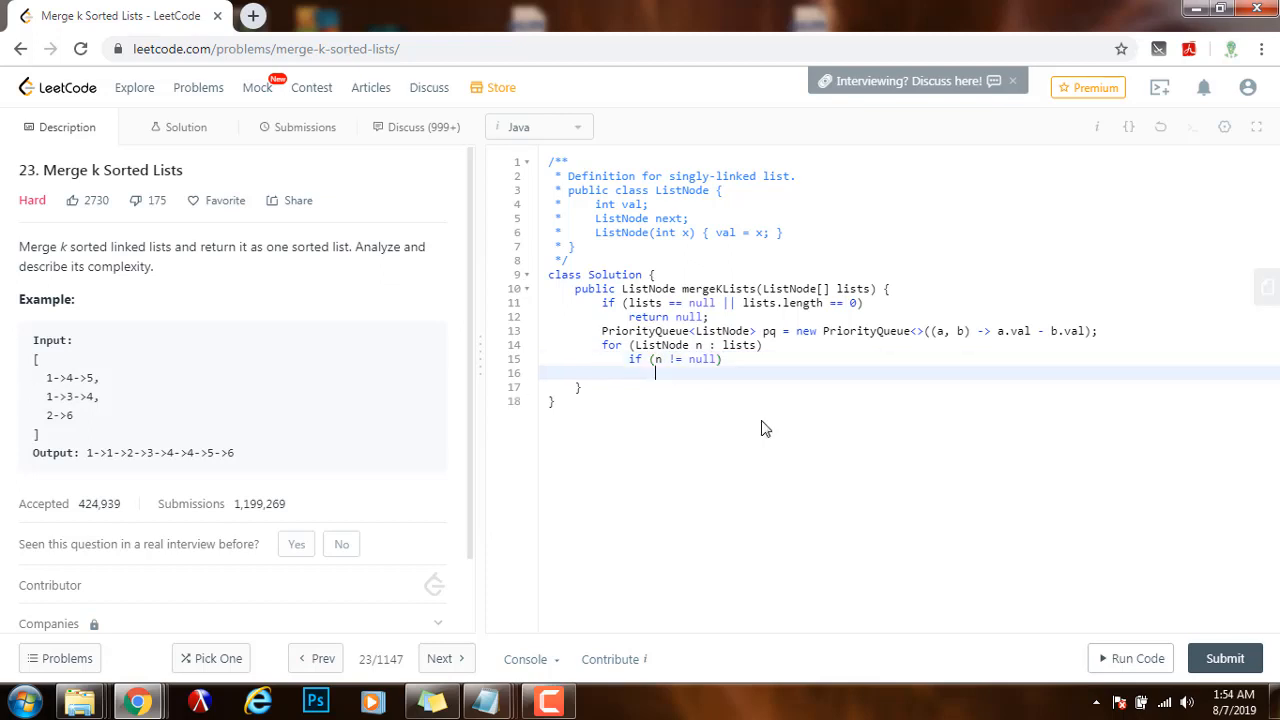
text(pq.offer)
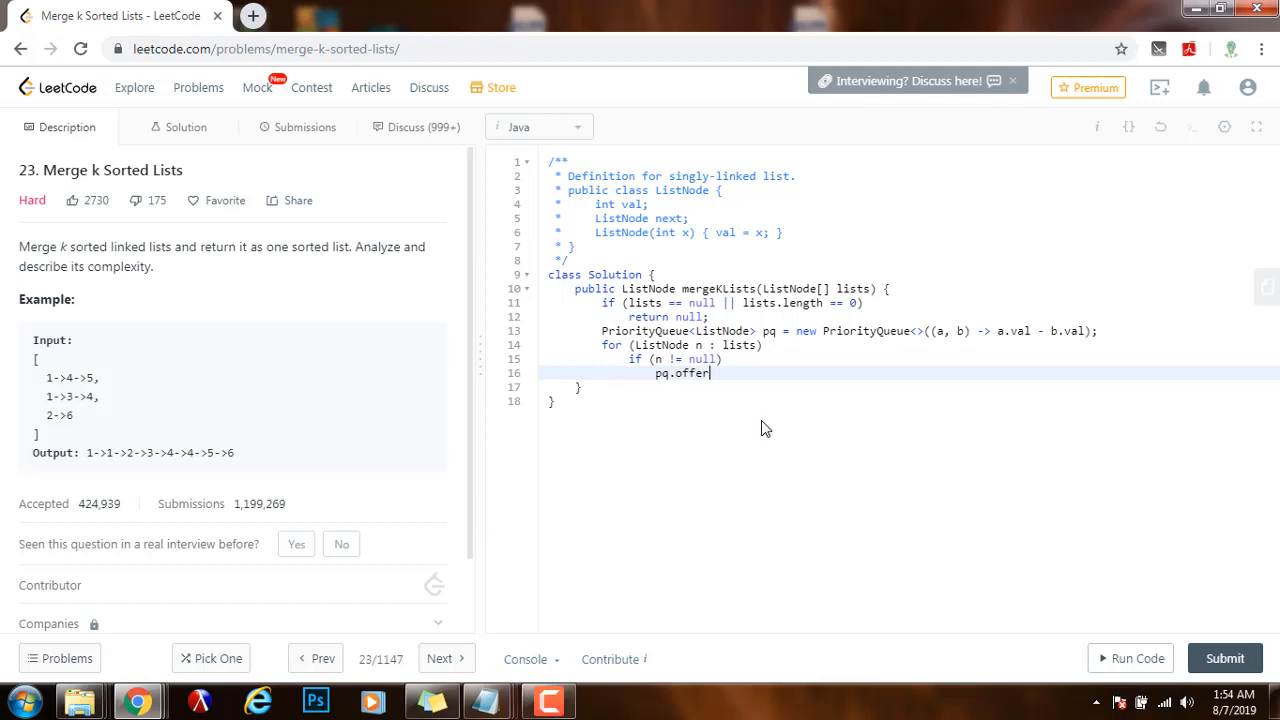
text((n);)
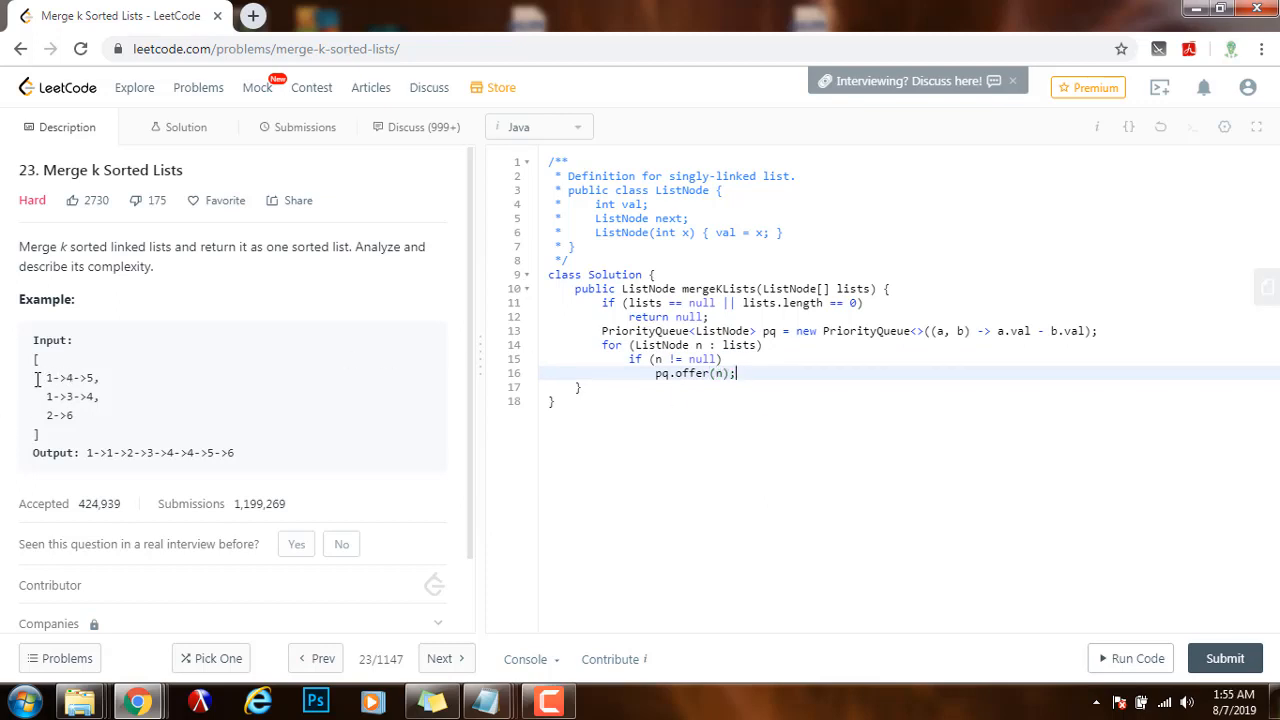
mouse_move(762, 374)
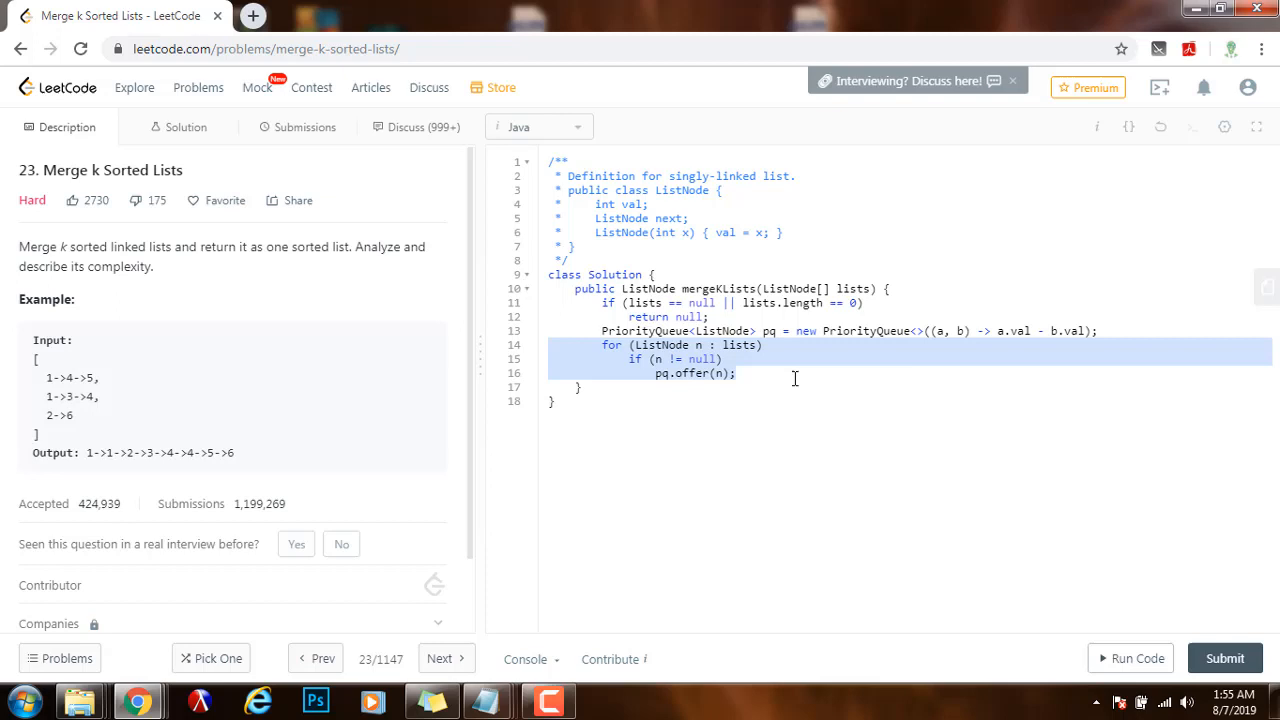
click(788, 374)
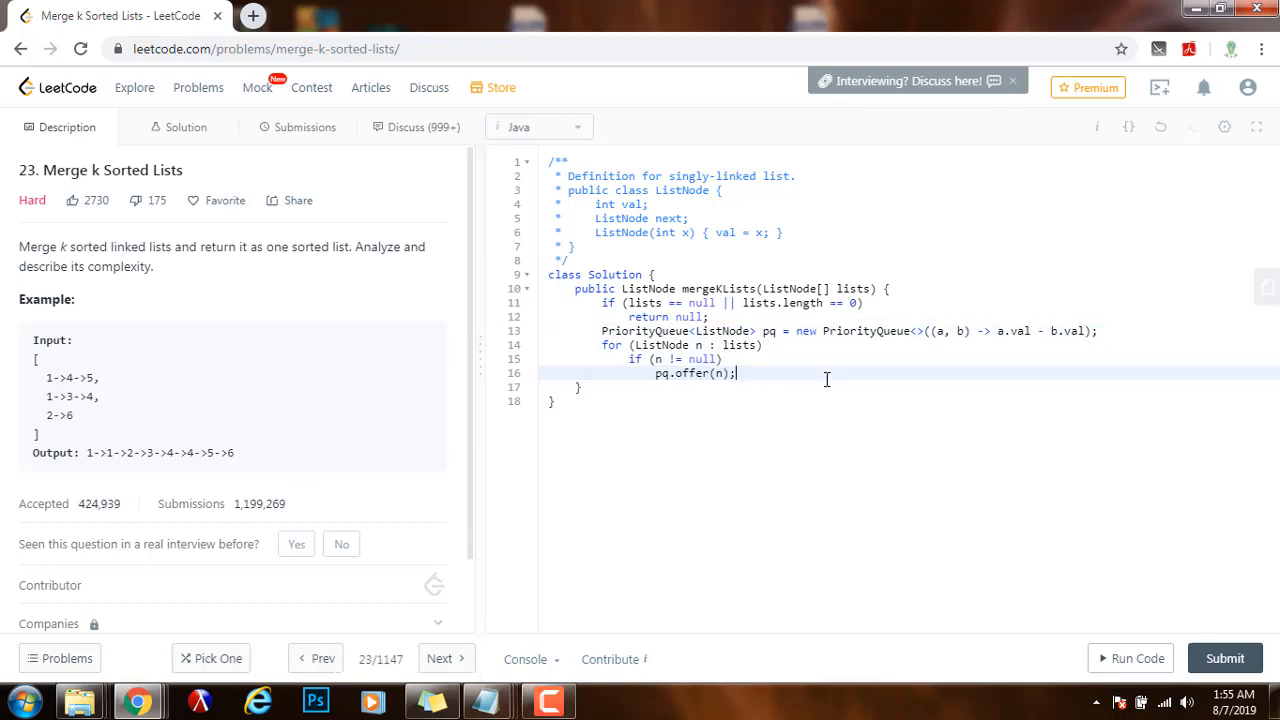
key(Return)
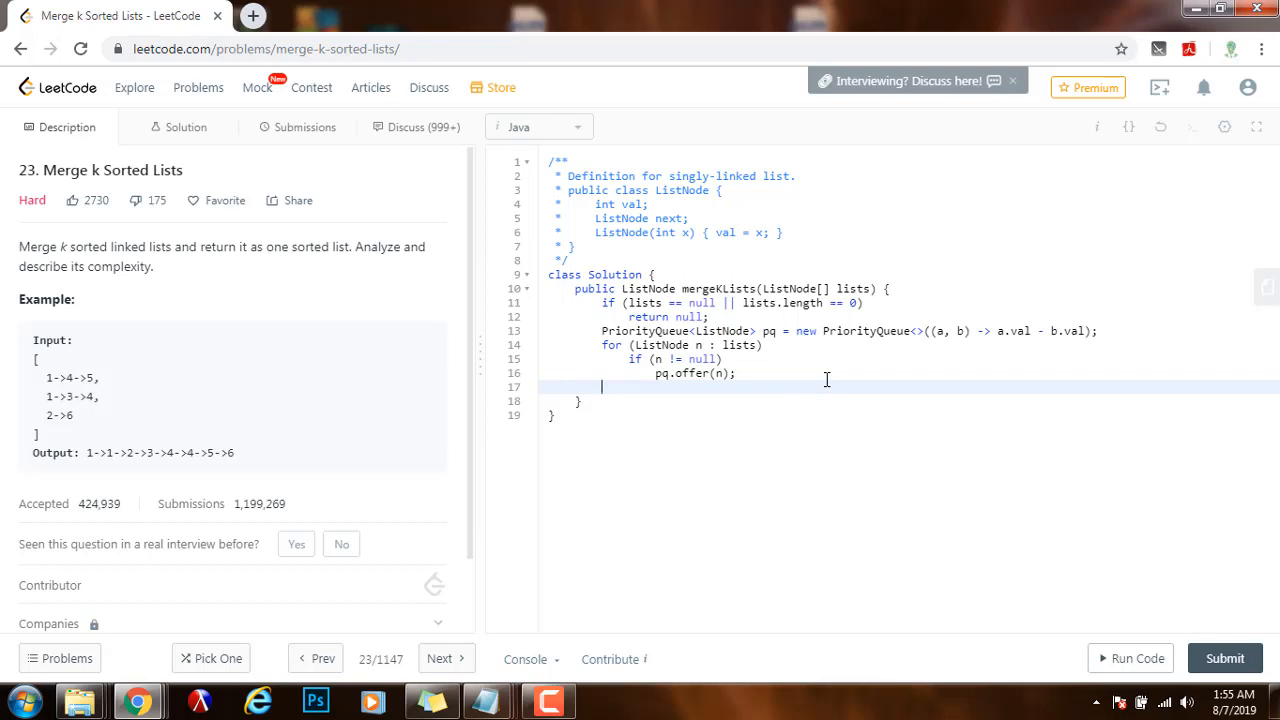
Declare ListNode dummy = new ListNode(-1); and ListNode cur = dummy; below the loop.
text(ListNoe)
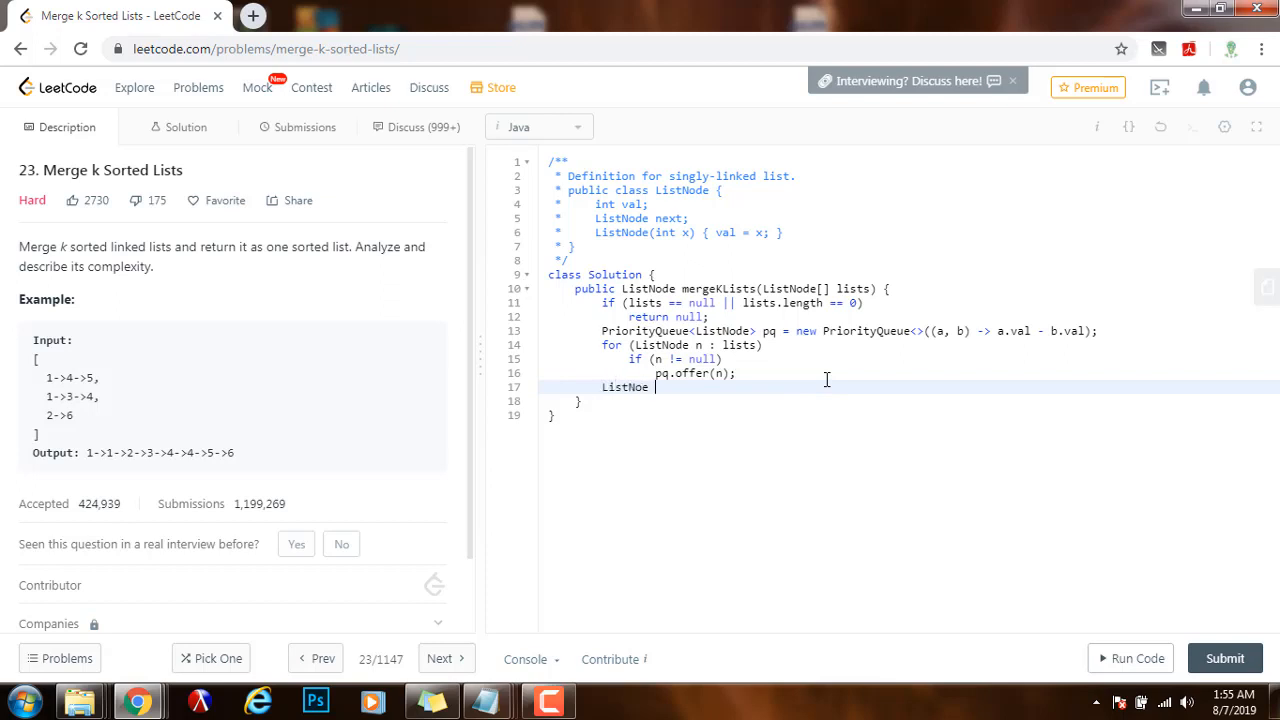
text(dummy)
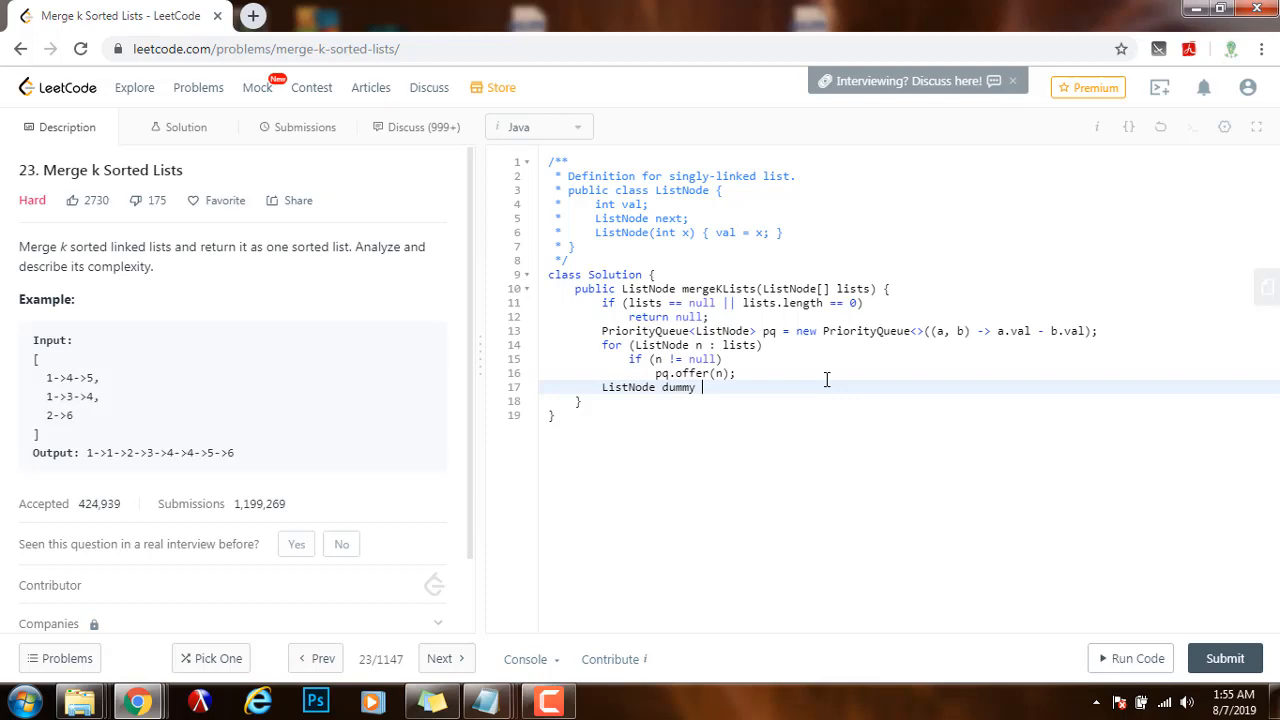
text(= new List)
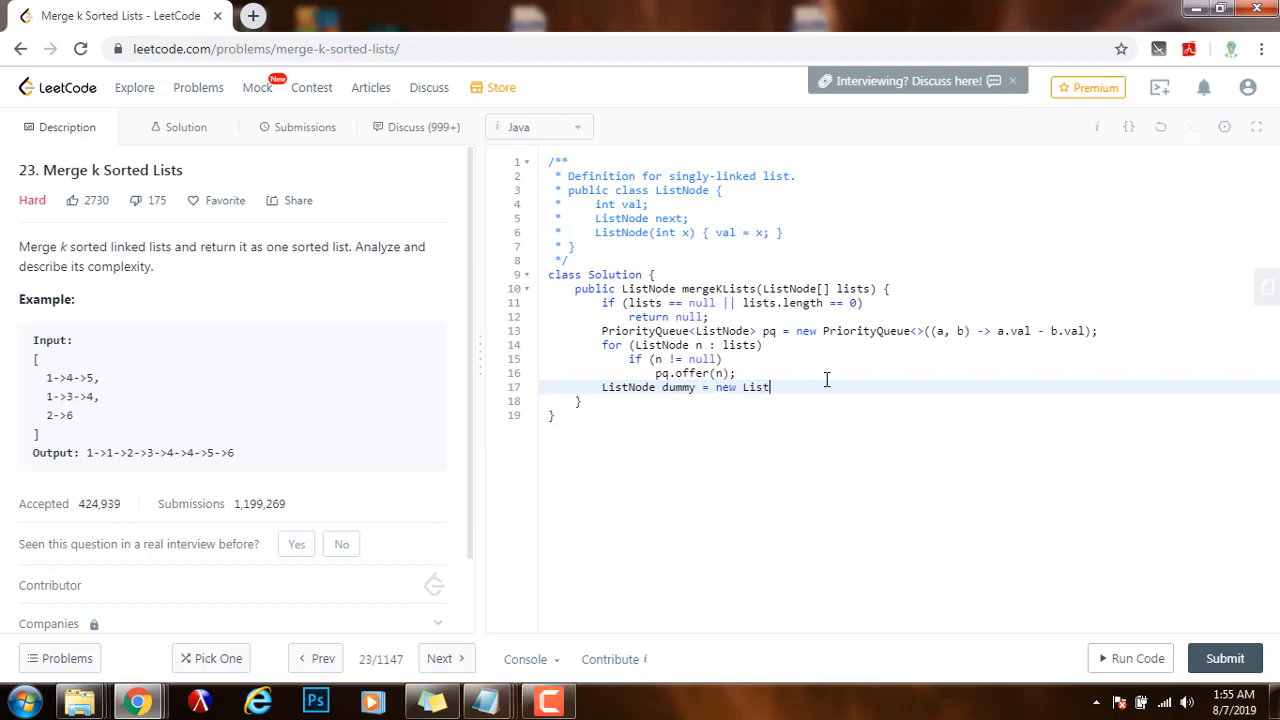
text(Node())
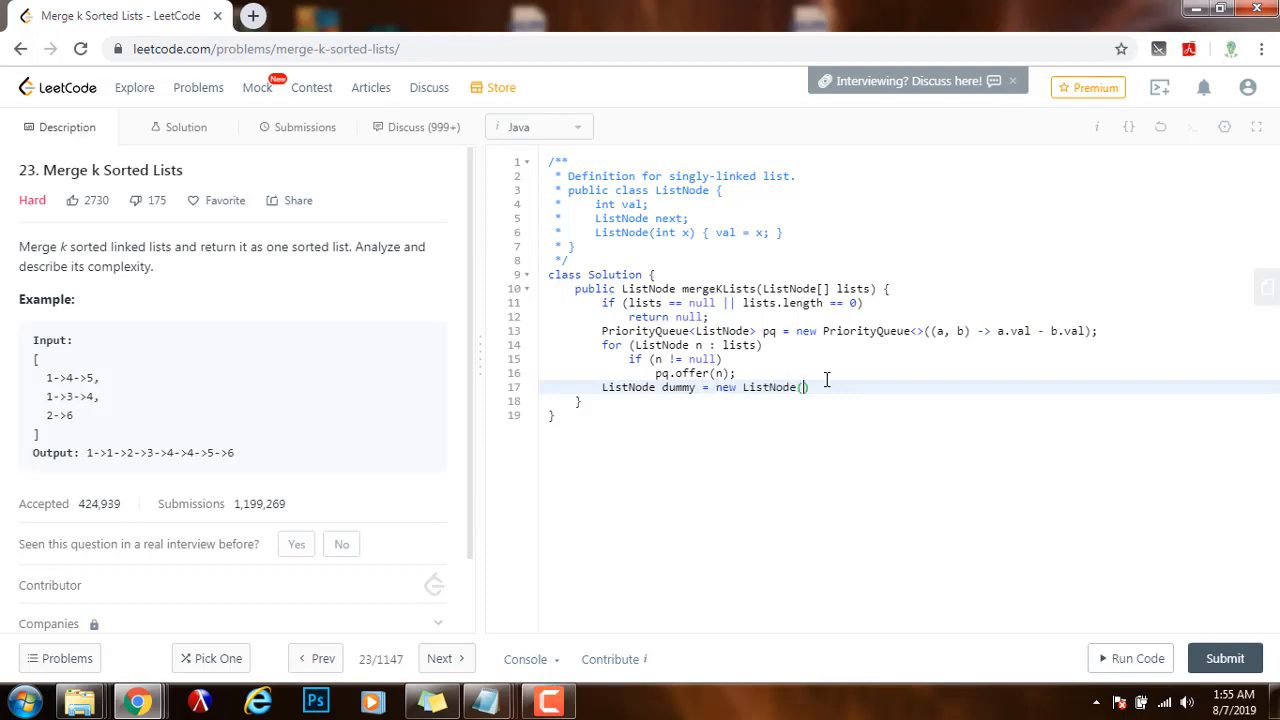
text(-1);)
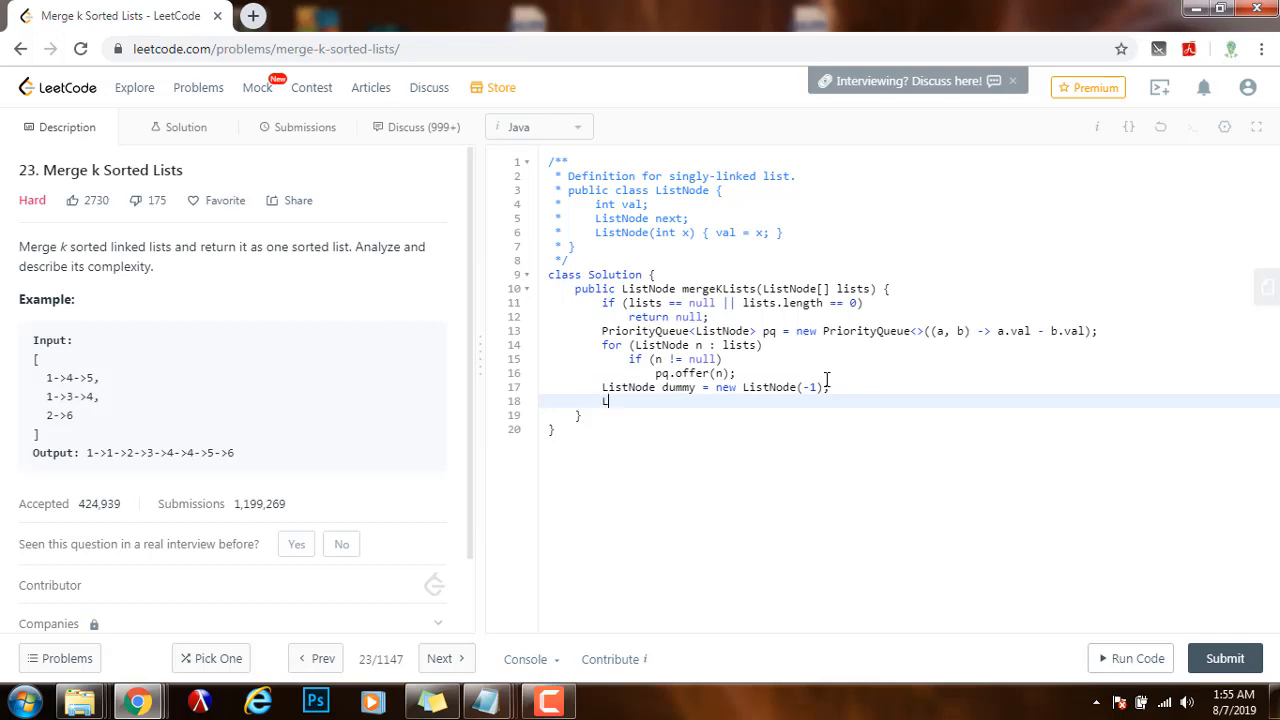
text(istNode c)
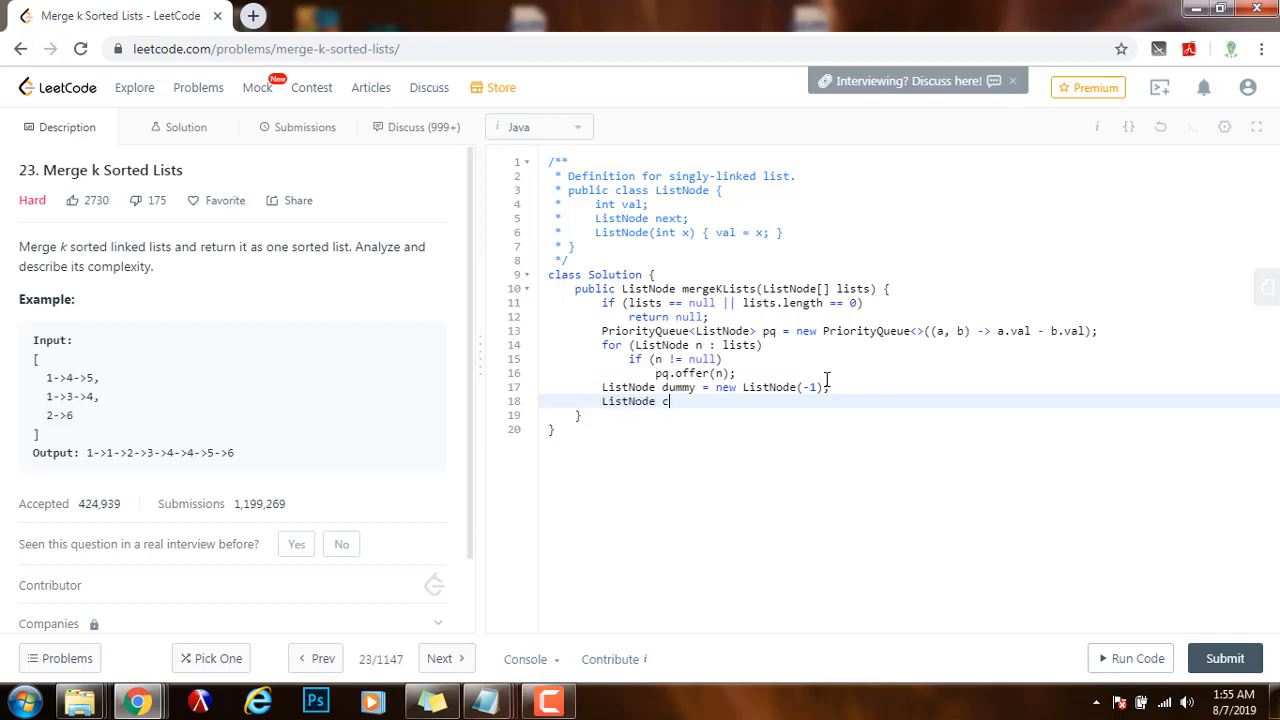
text(ur = dumm)
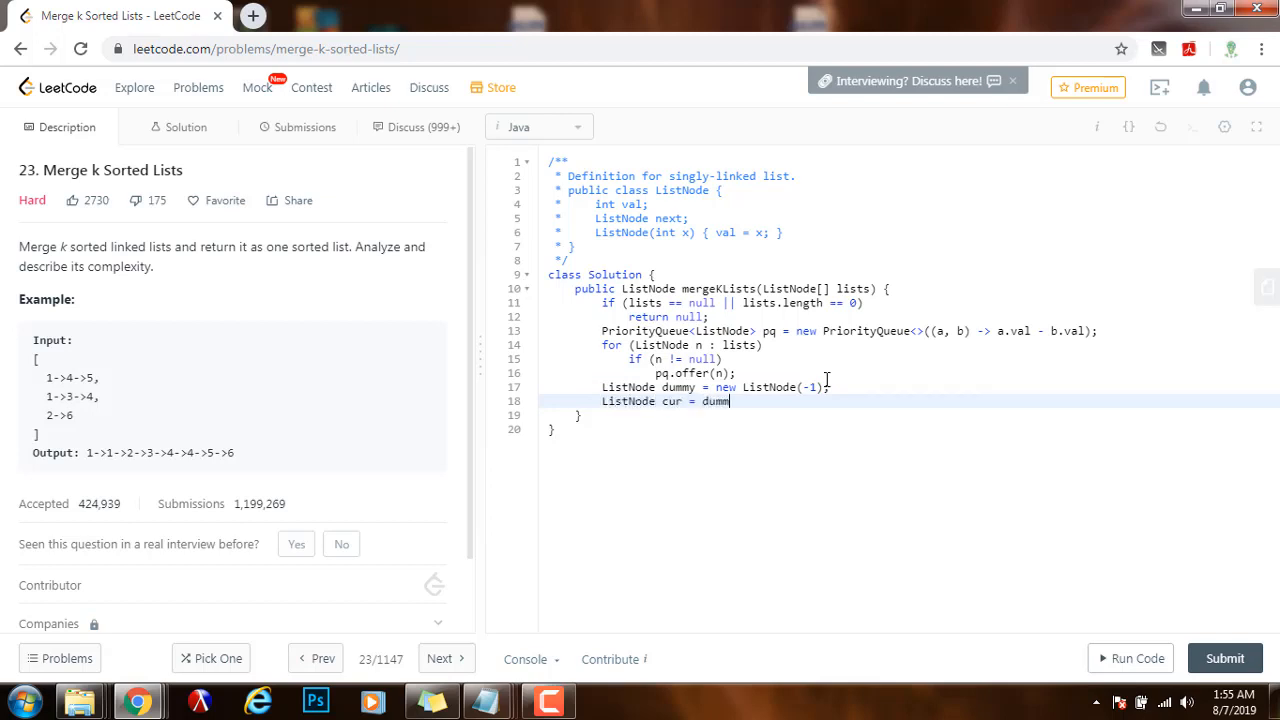
text(y;)
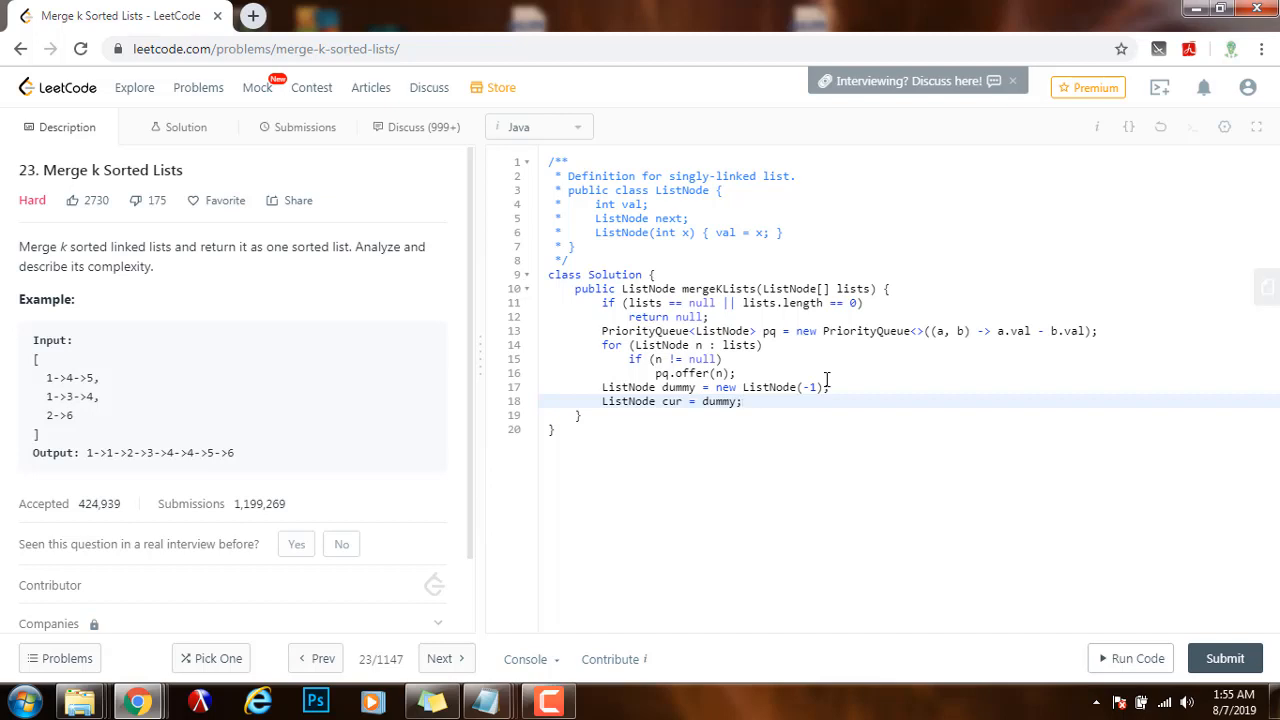
double_click(672, 400)
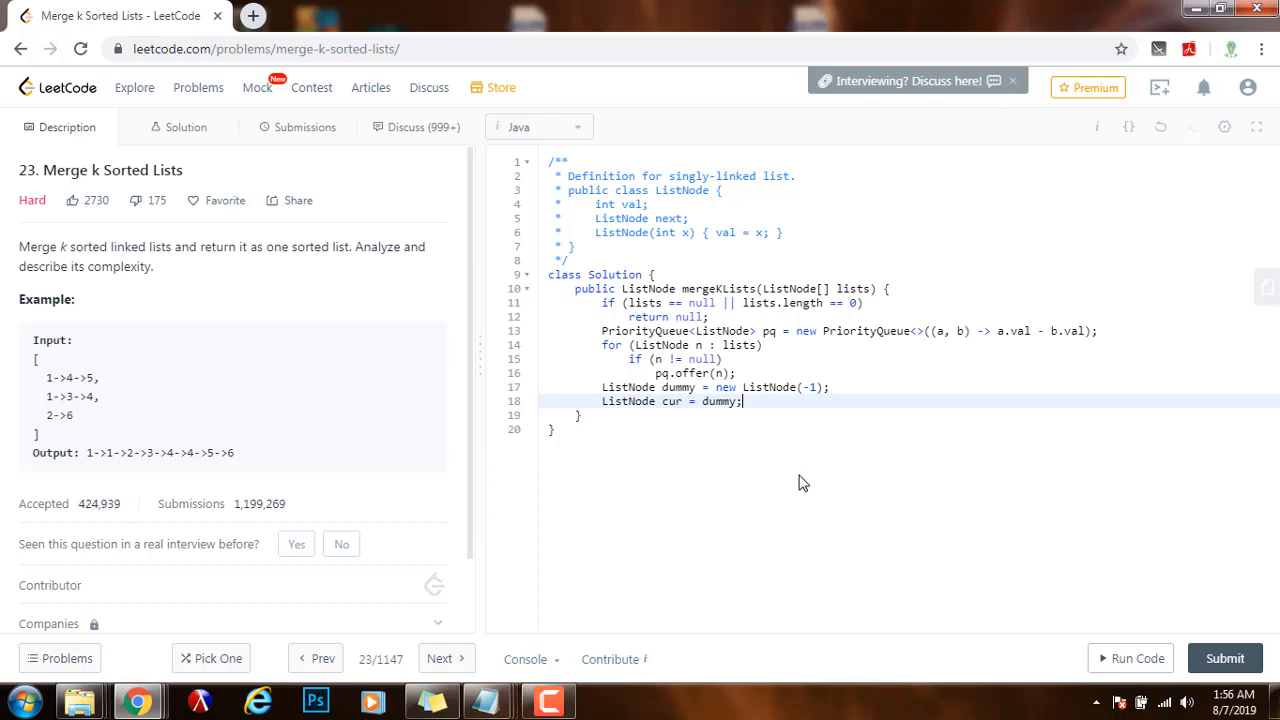
text(while (!)
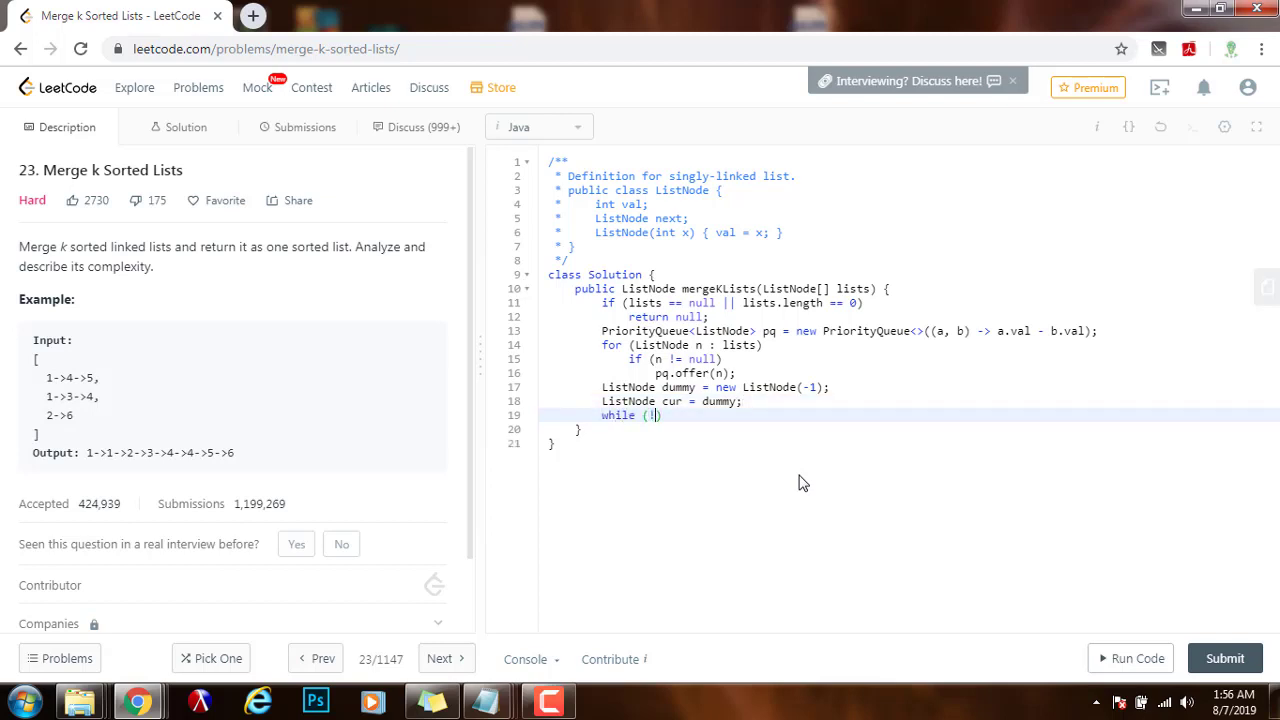
Loop while (!pq.isEmpty()) and poll ListNode n = pq.poll(); inside it.
text(pq.isEm)
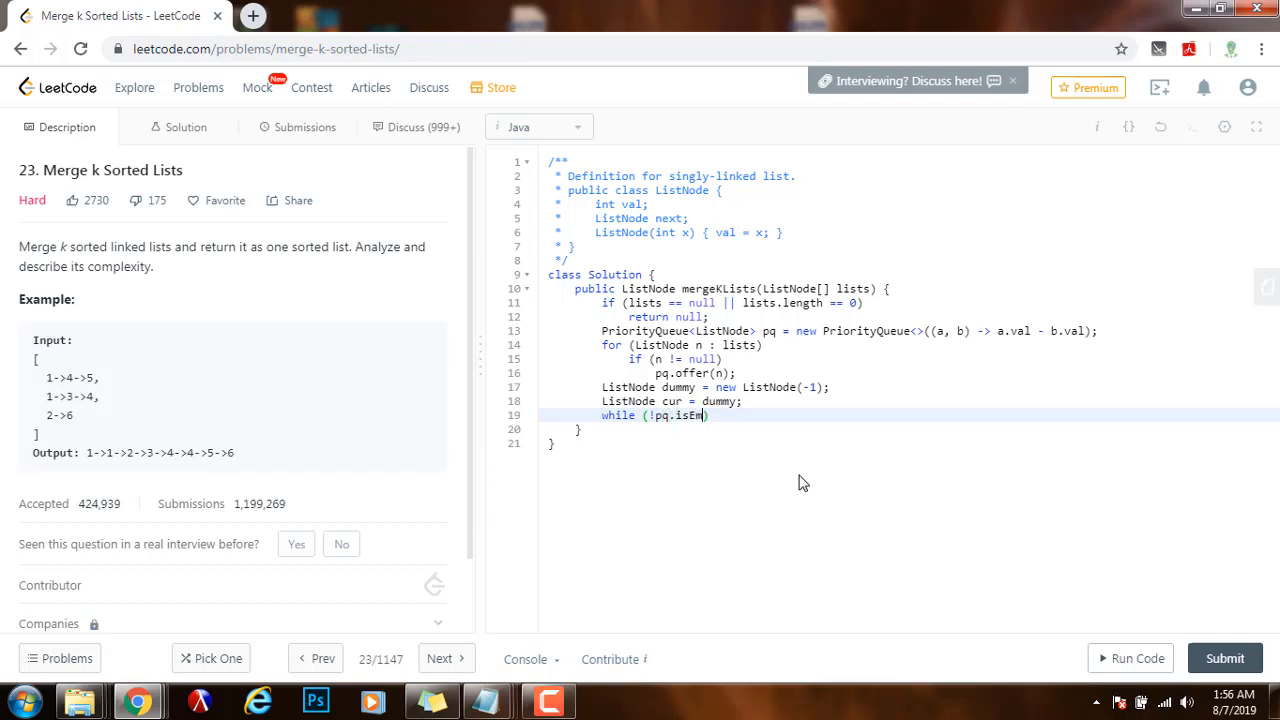
text(pty()) {)
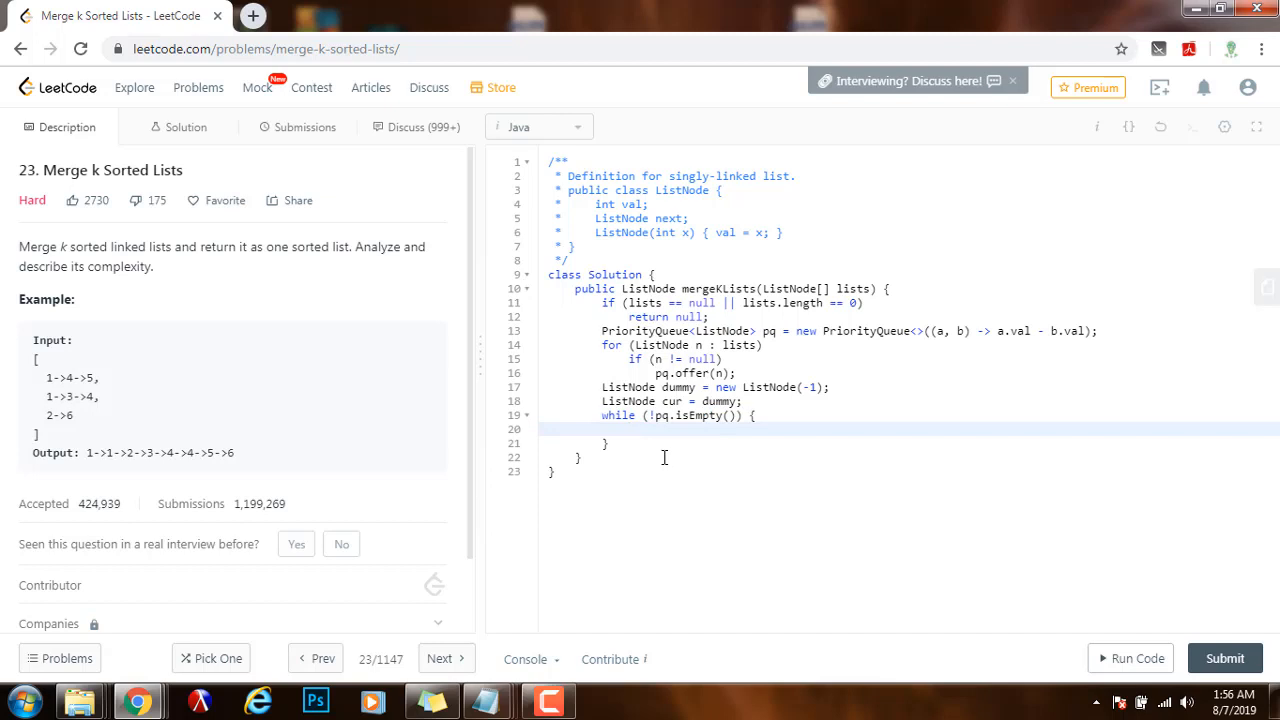
mouse_move(688, 466)
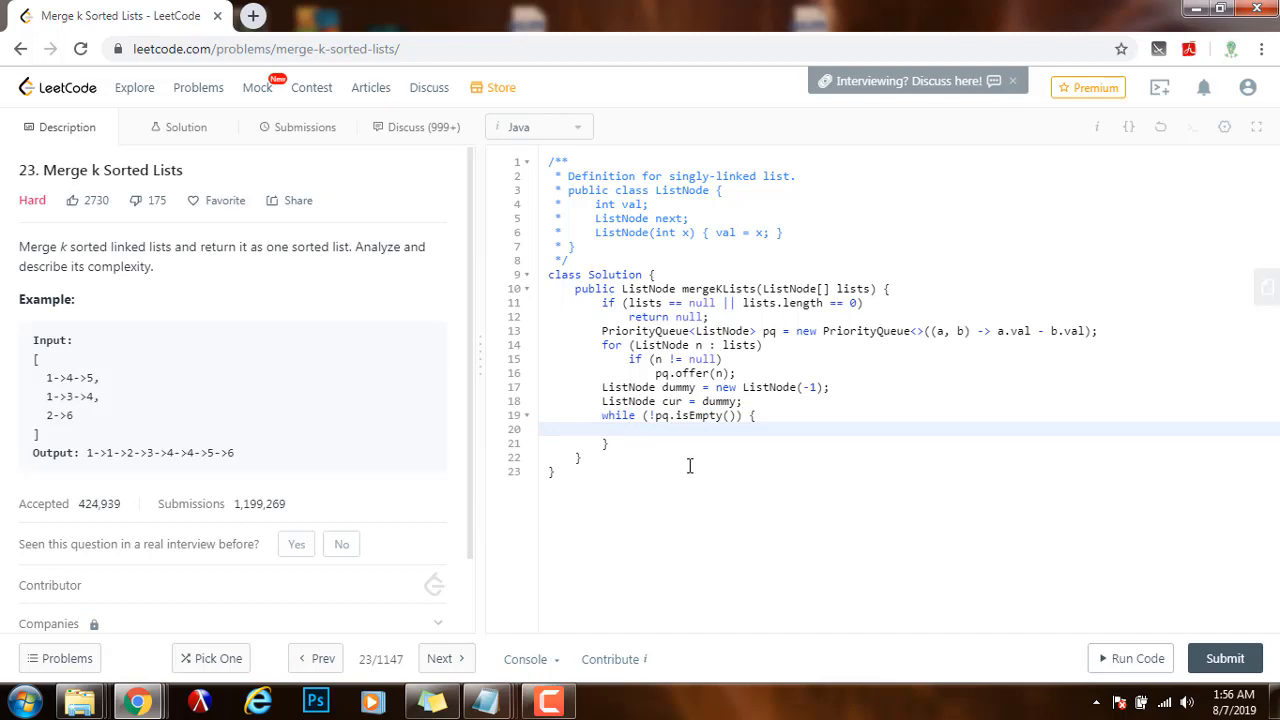
text(ListNode n =)
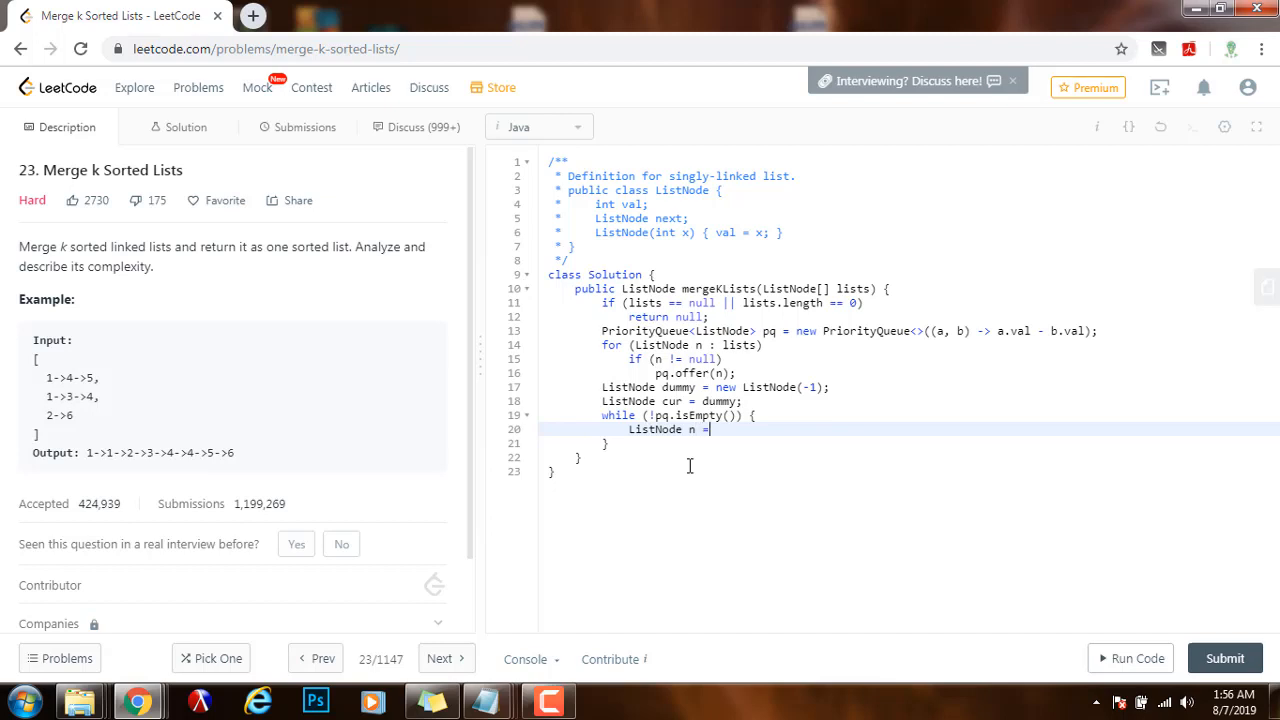
text(pq)
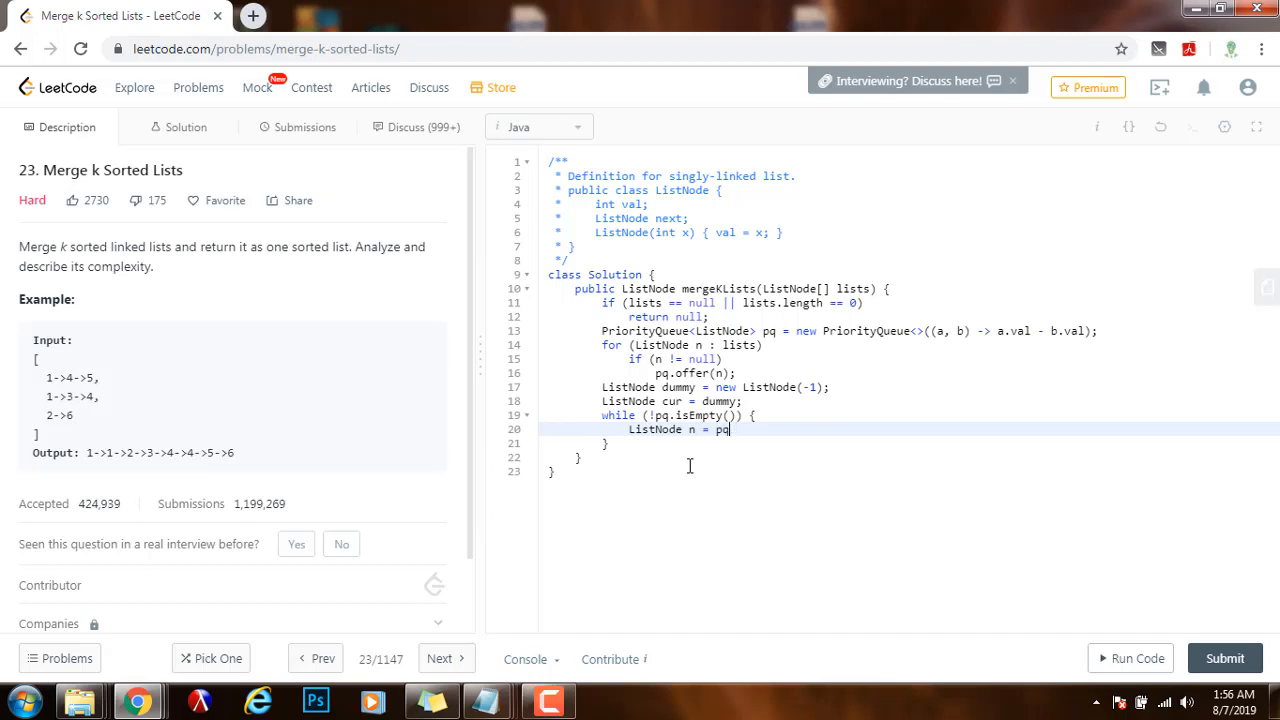
text(.poll();)
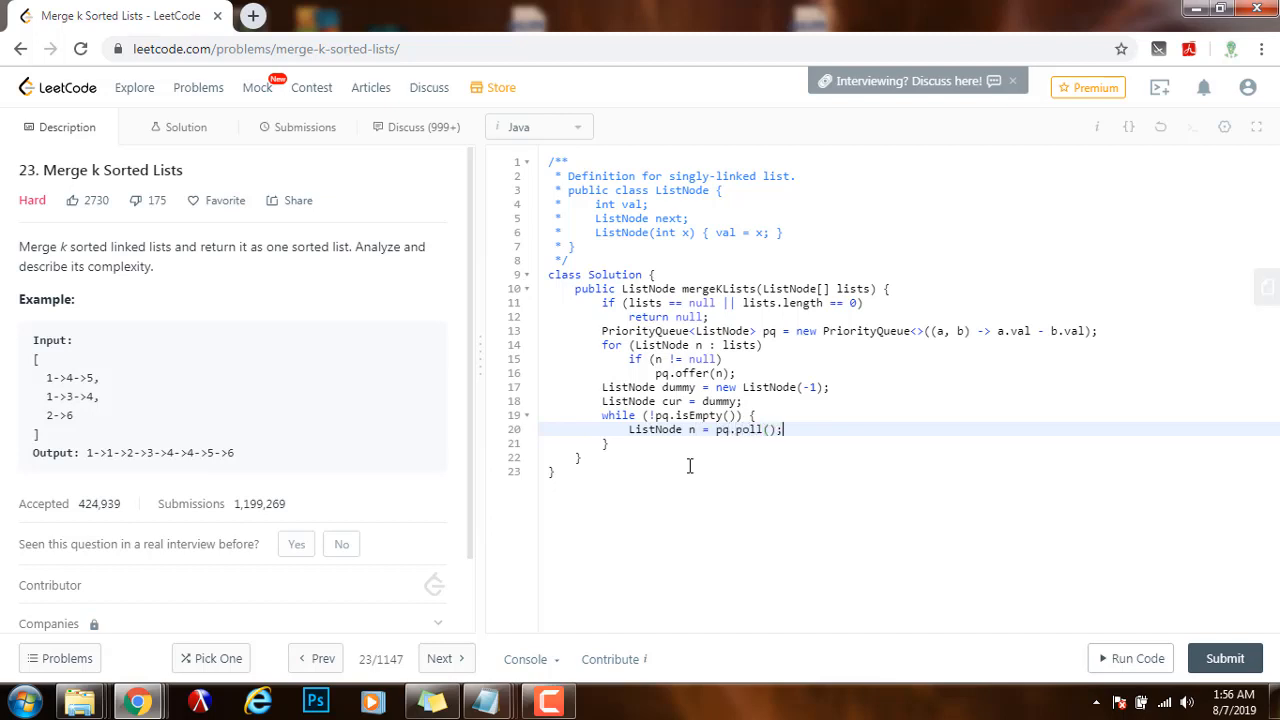
key(enter)
text(cur.next)
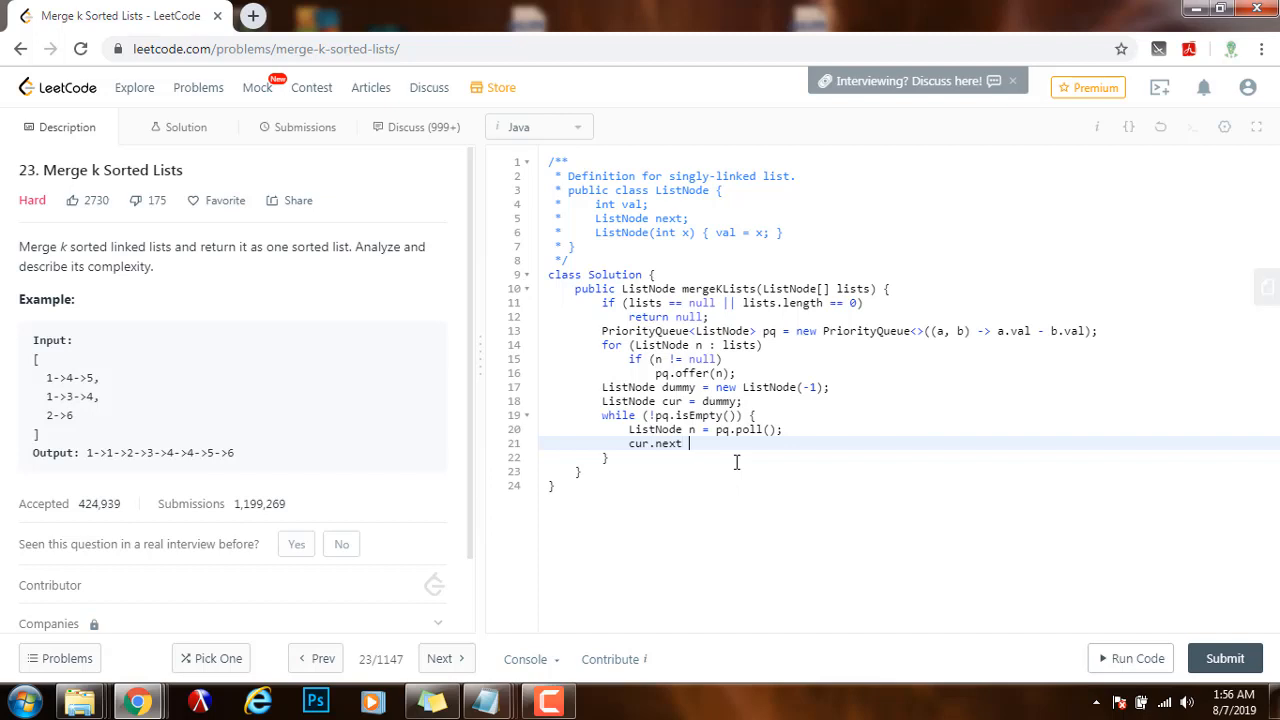
Set cur.next = n; and advance cur = n; in the loop body.
text(= n;)
text(cur =)
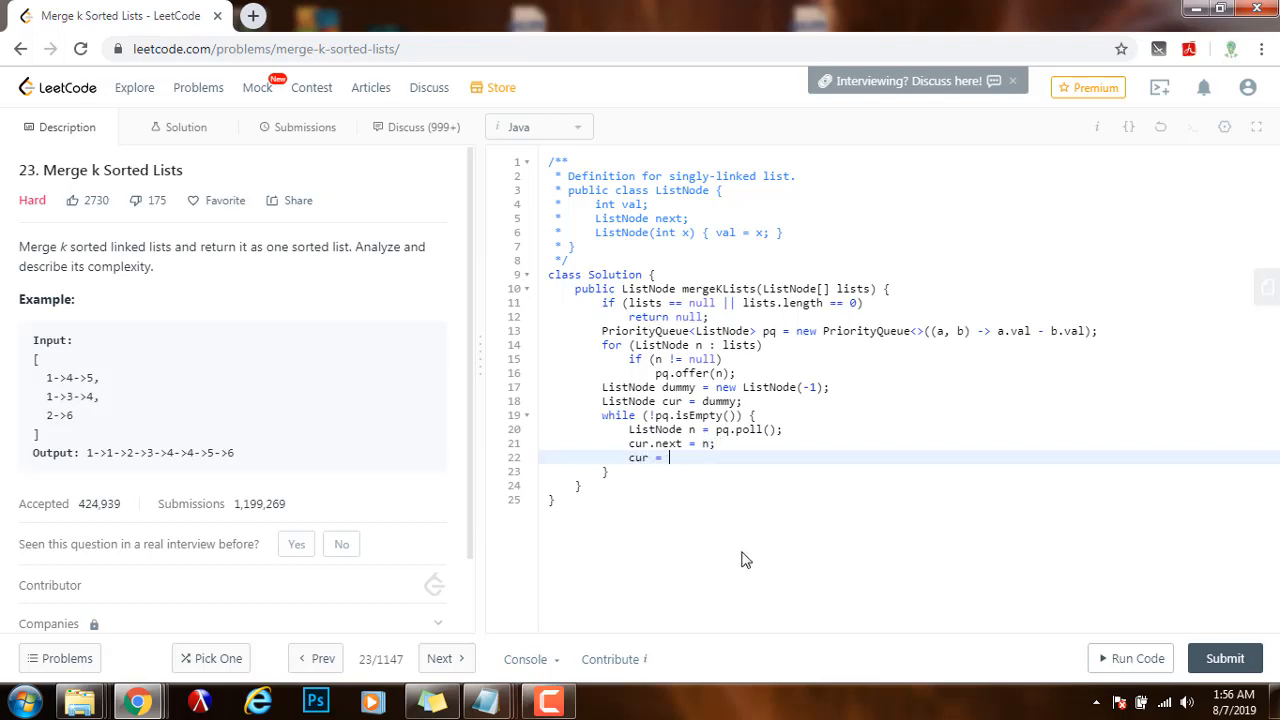
text(n;)
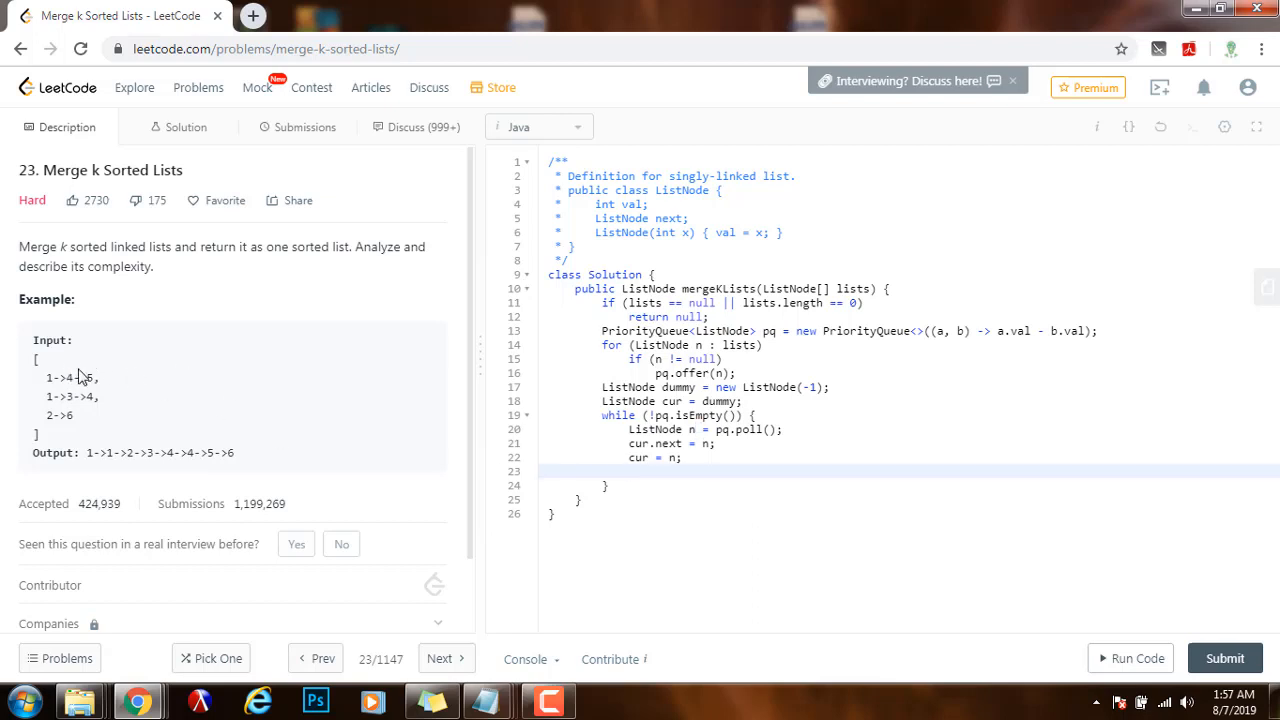
mouse_move(58, 378)
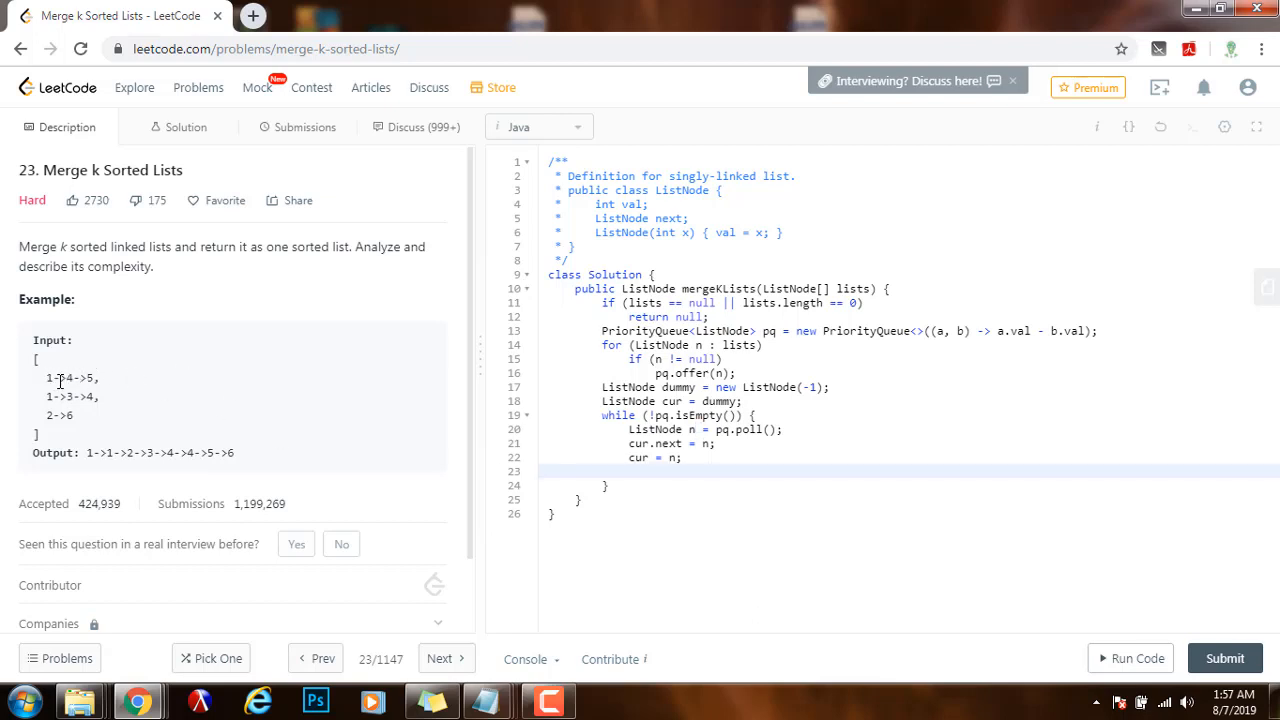
double_click(48, 376)
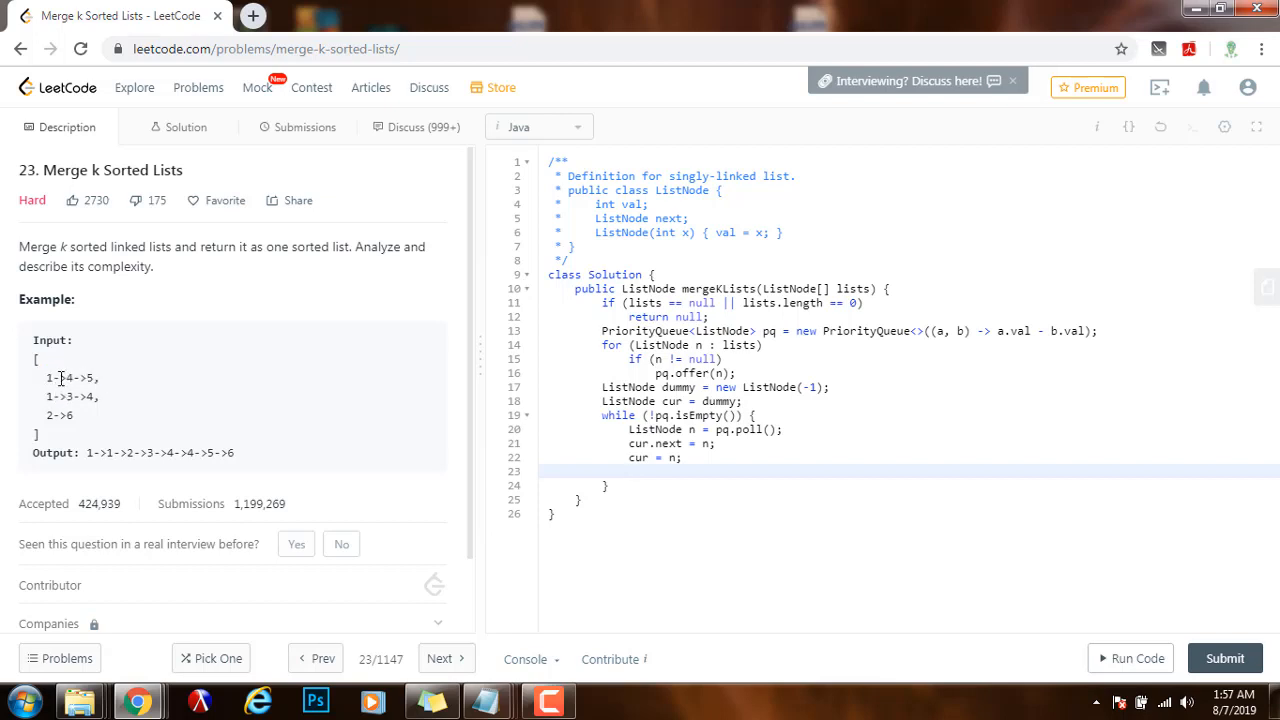
mouse_move(80, 396)
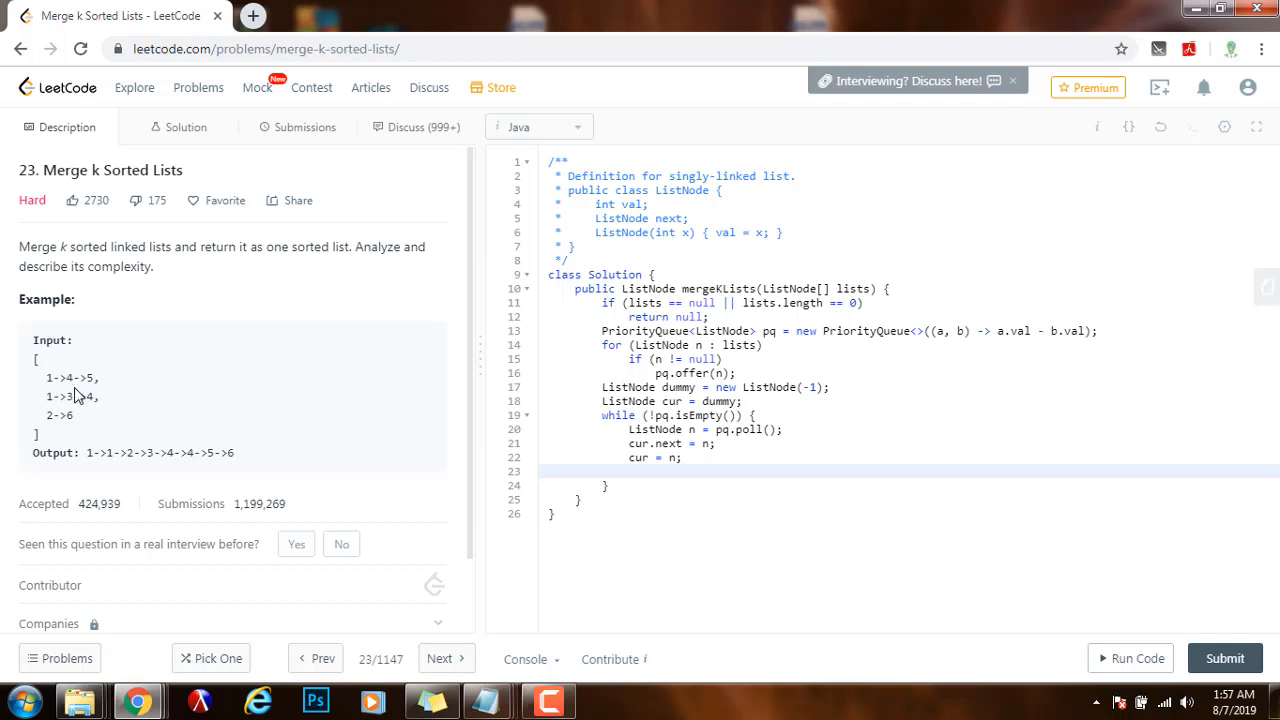
double_click(68, 376)
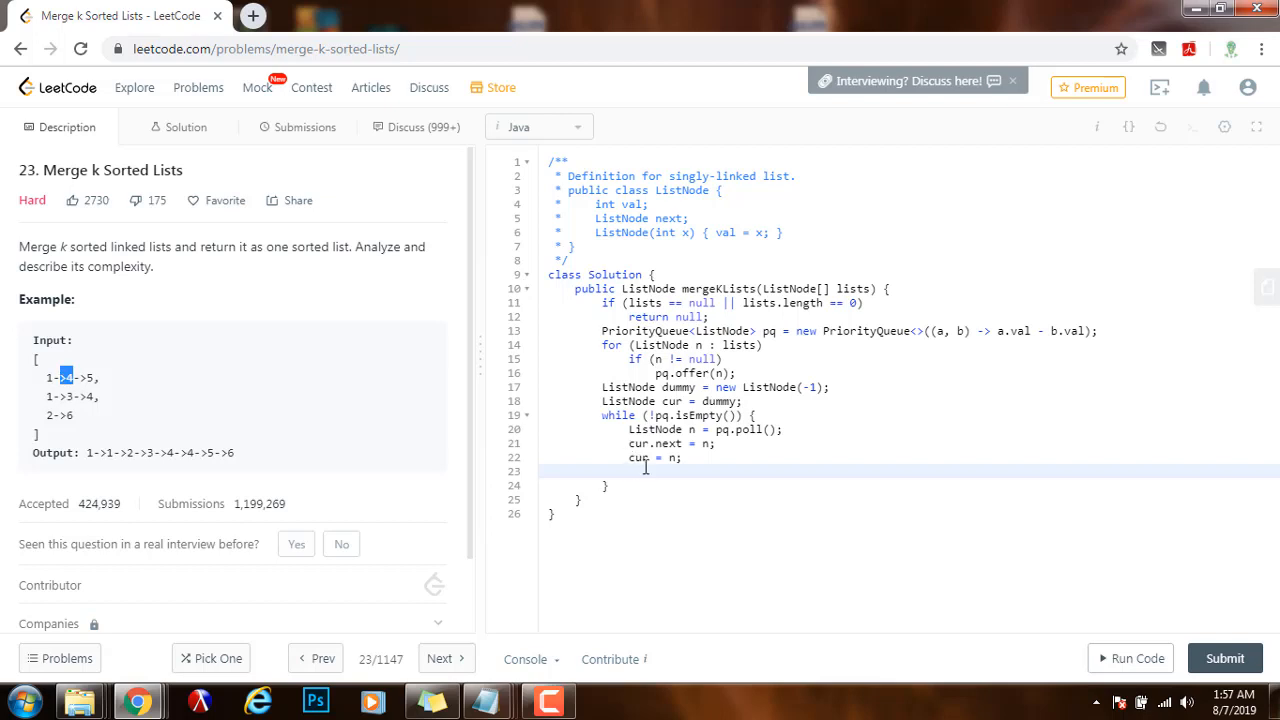
Offer n.next back into pq when it is non-null, then close the while loop.
text(if ())
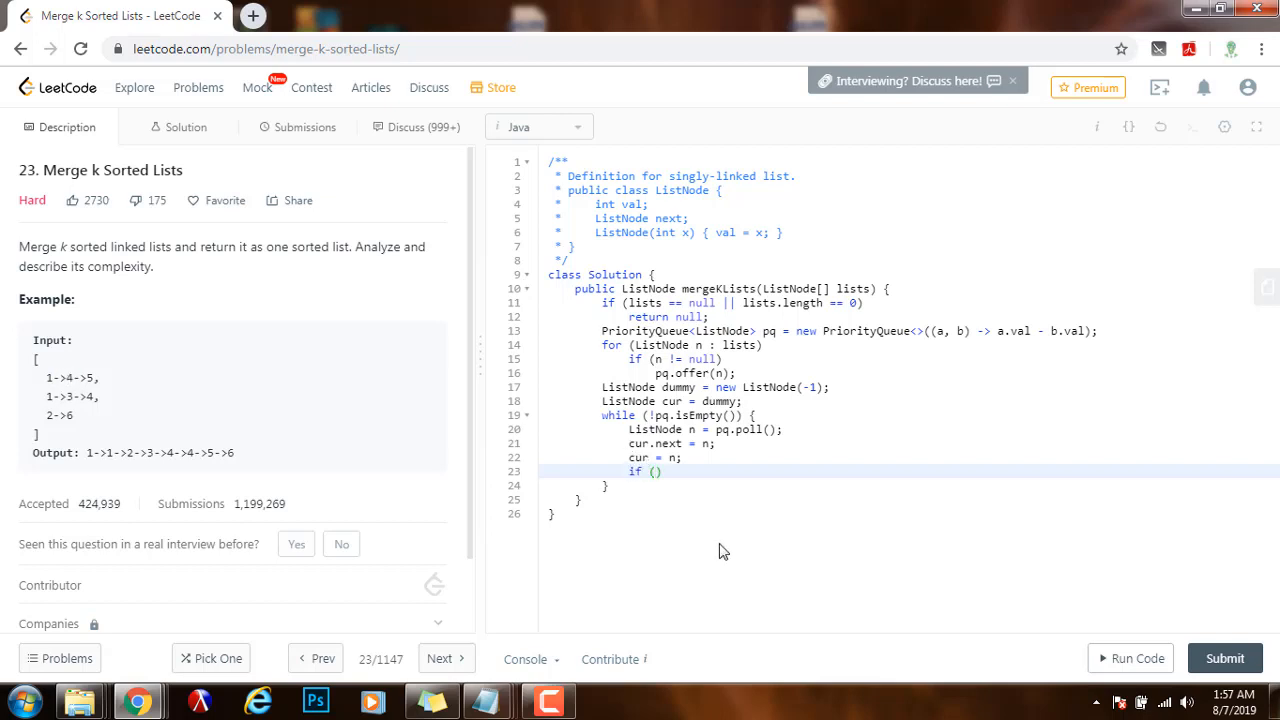
text(n.next != null)
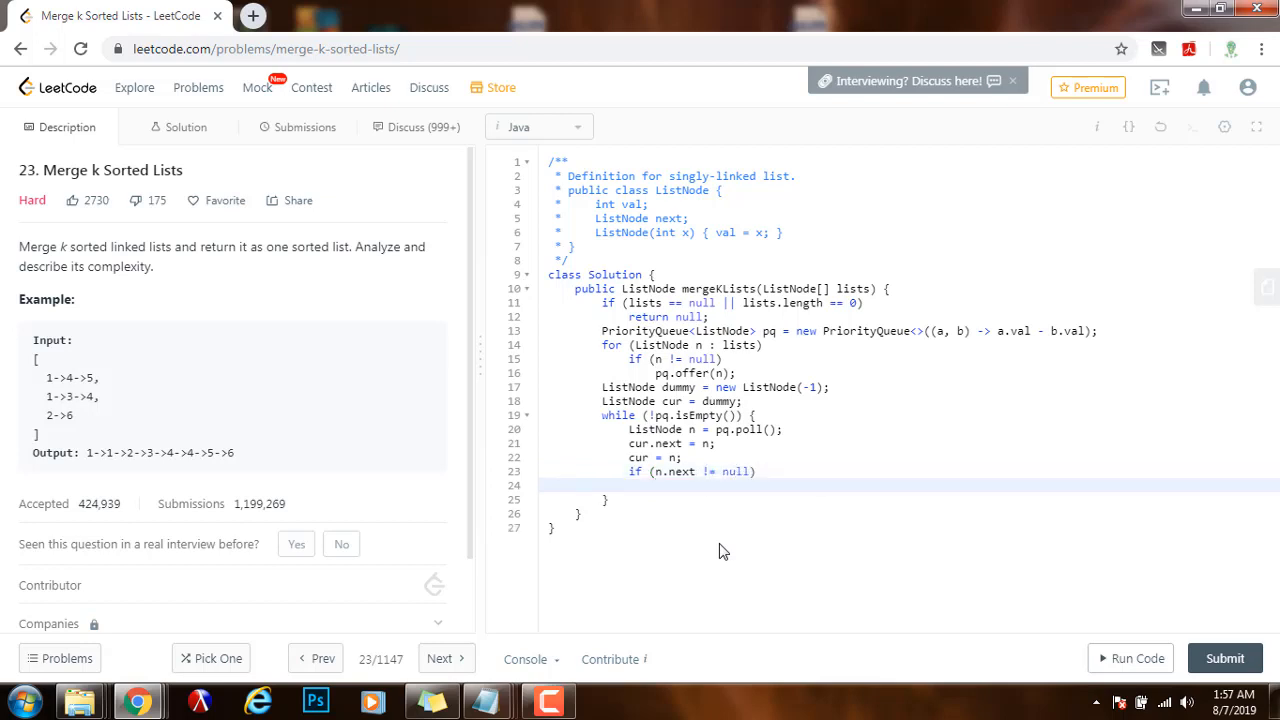
text(pq.offer(n.n)
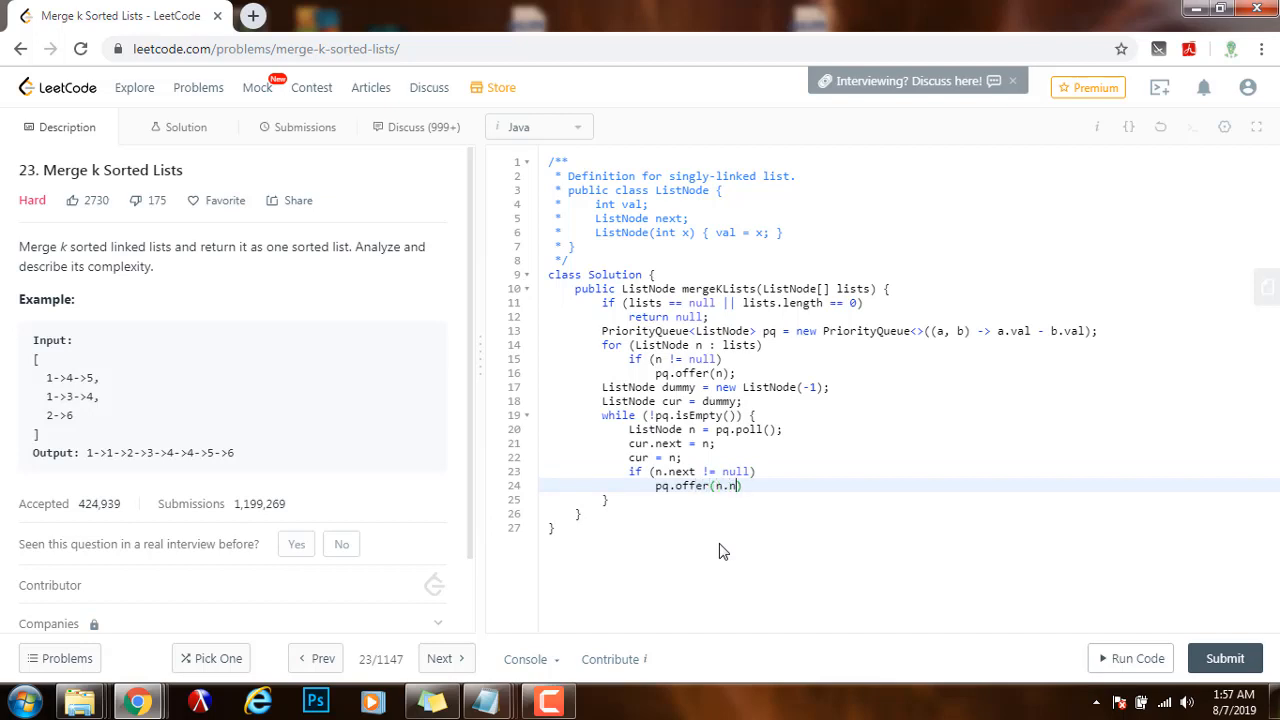
text(ext);)
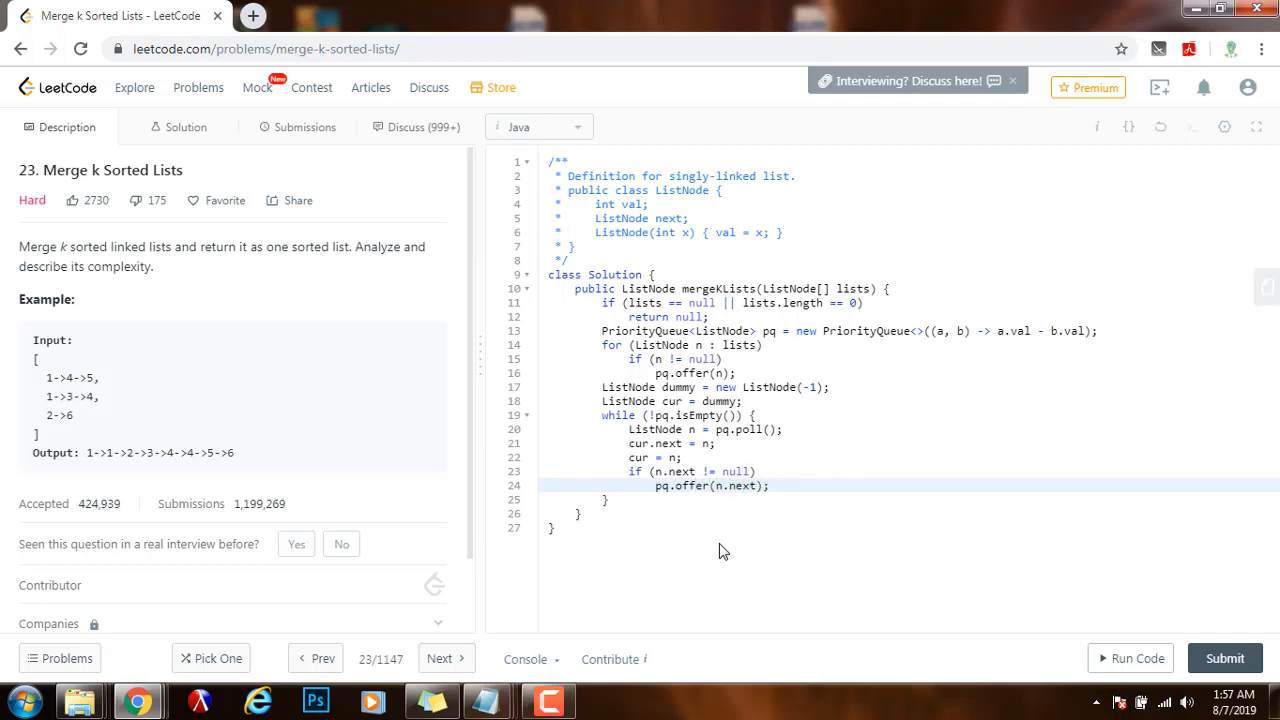
click(624, 500)
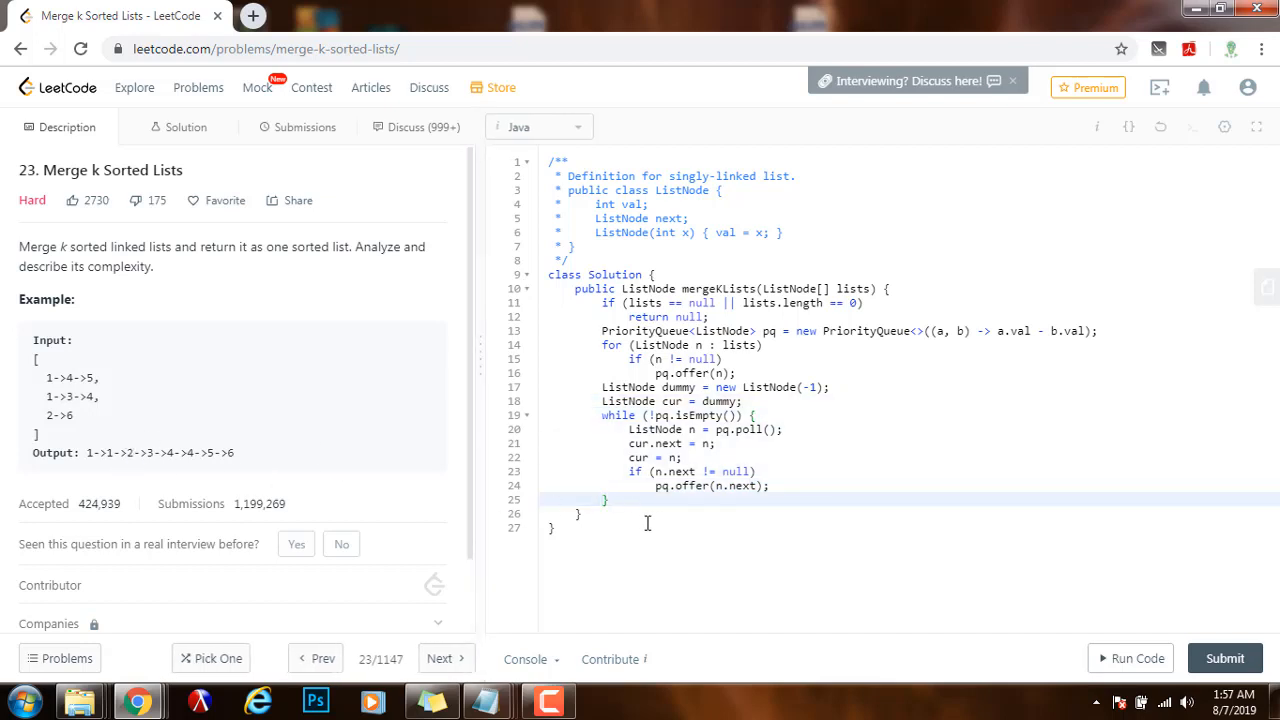
key(enter)
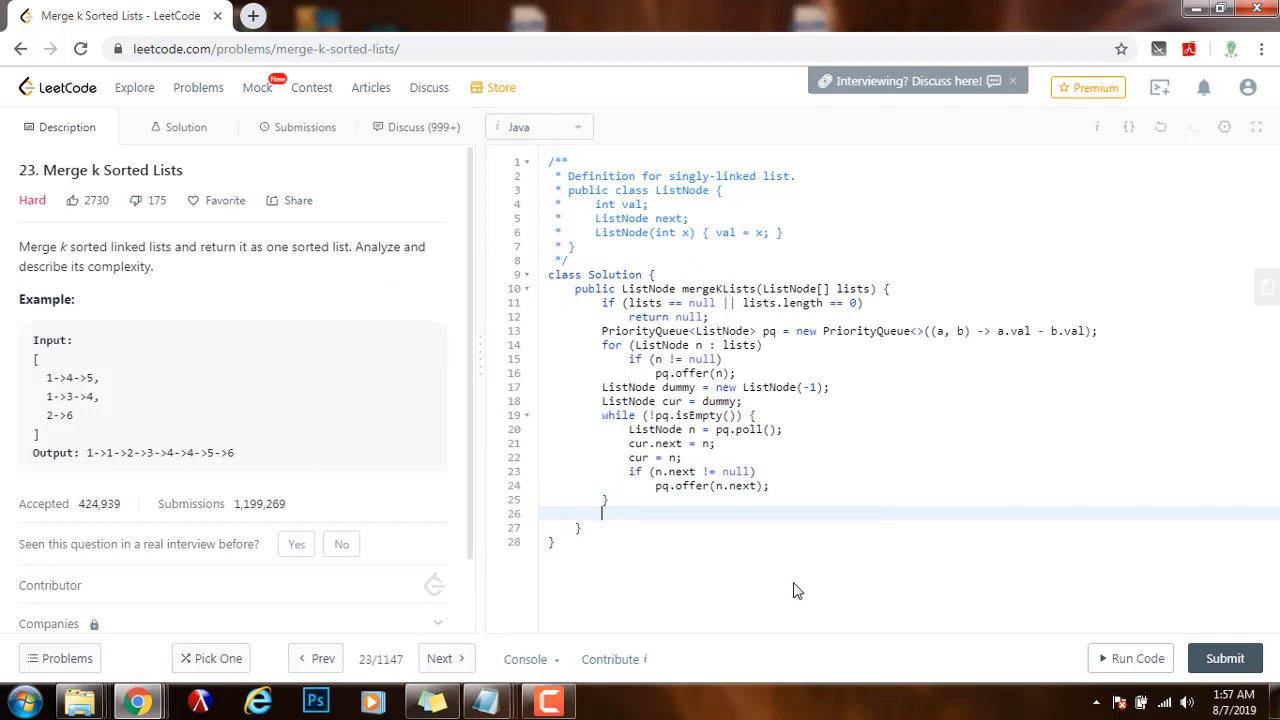
Return dummy.next; and run the sample case, producing [1,1,2,3,4,4,5,6] as expected.
text(return)
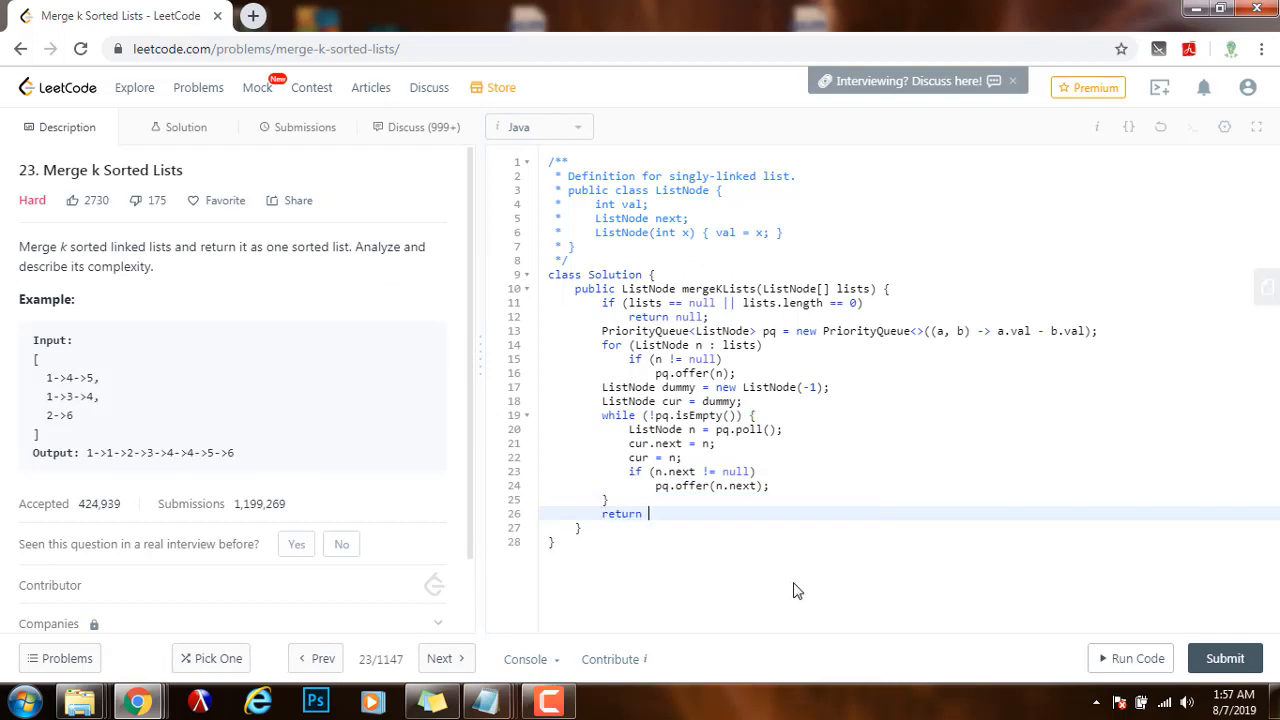
text(dummy.next)
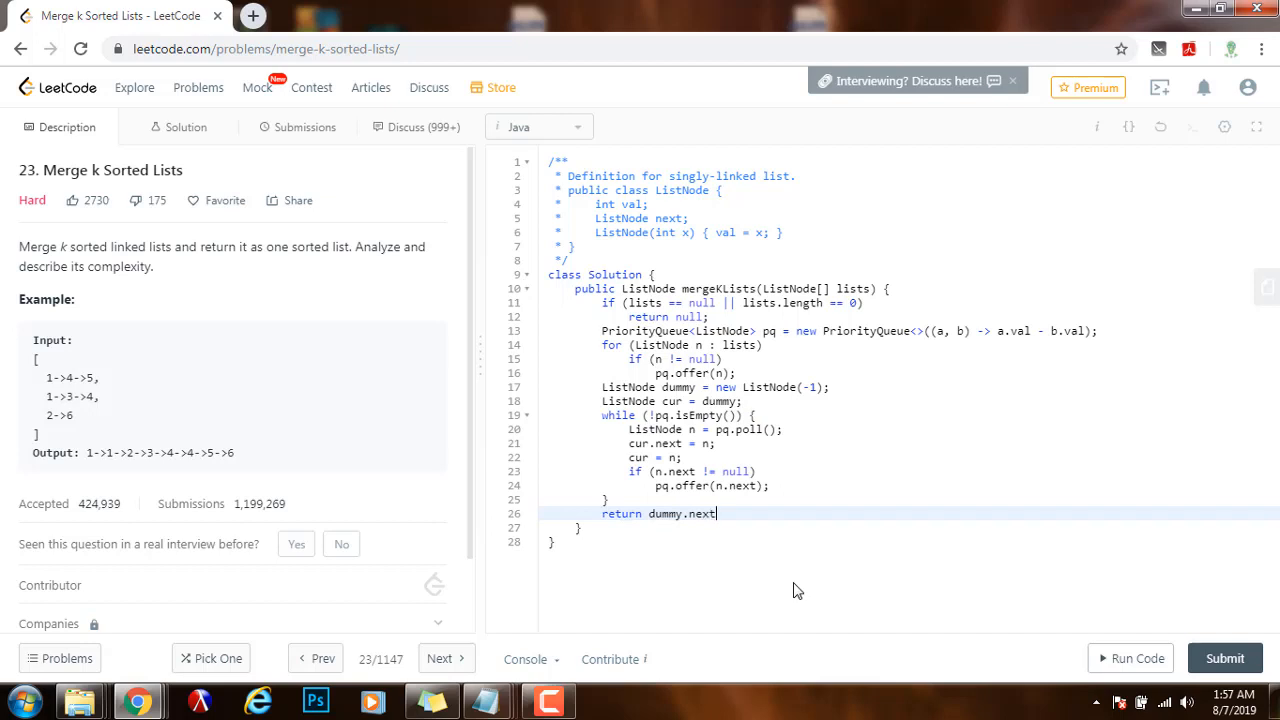
text(;)
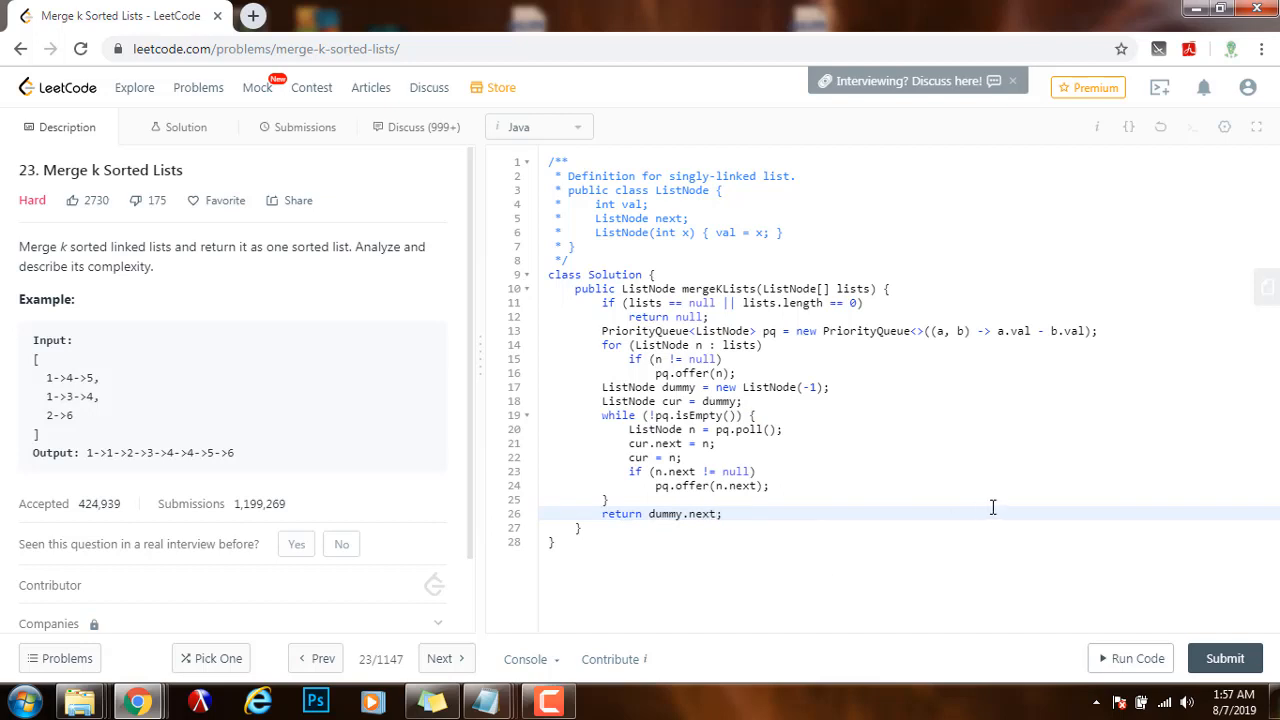
click(1224, 658)
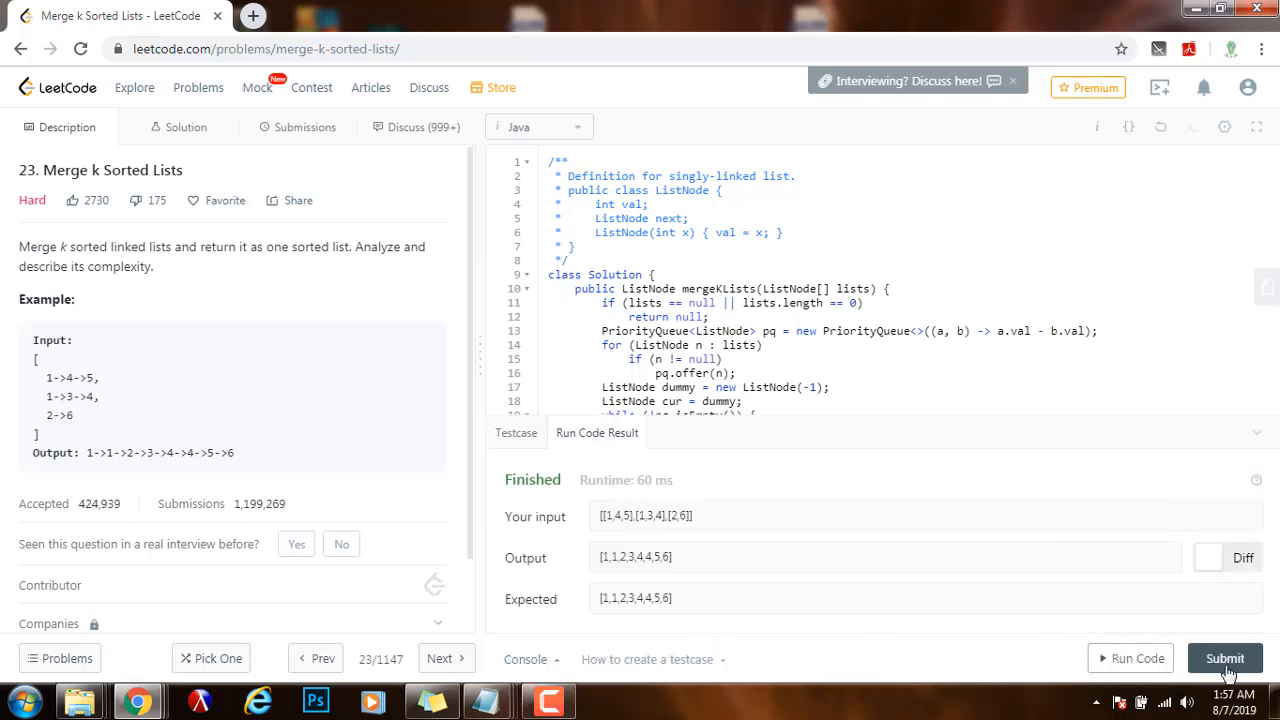
Submit for an accepted Success result at 35 ms and 40.8 MB, then return to the Description.
click(1224, 658)
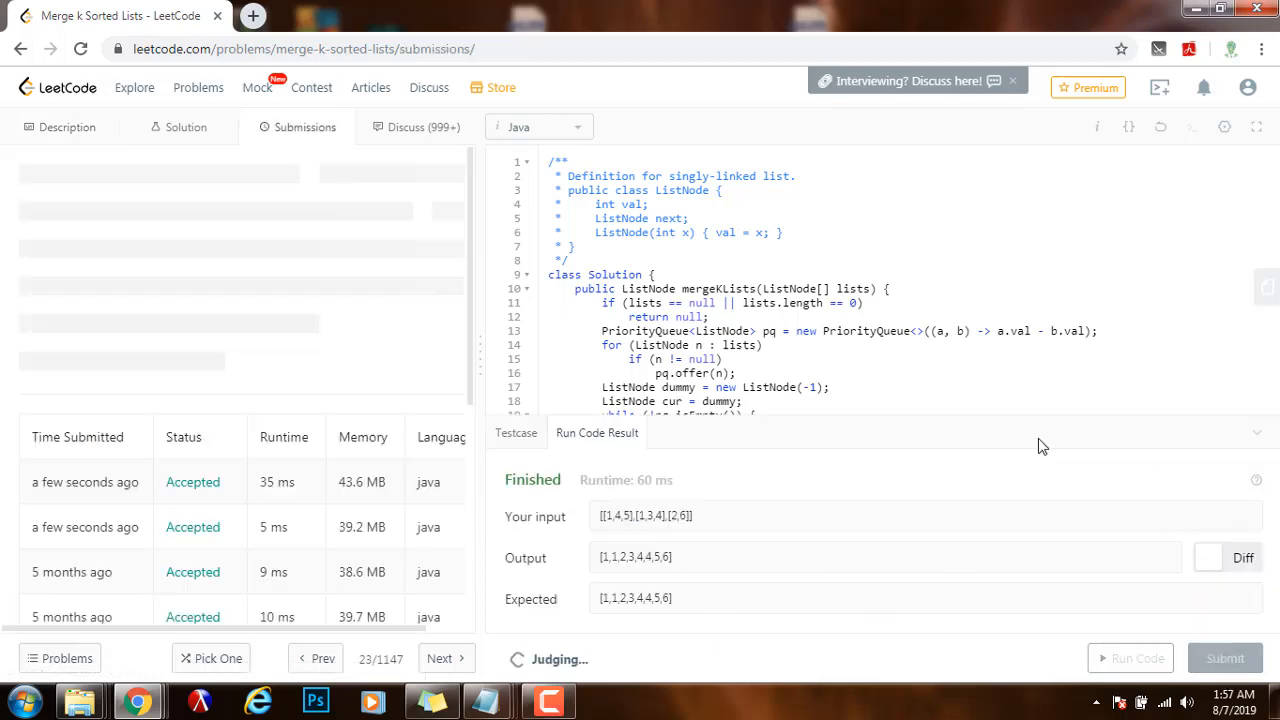
click(1224, 656)
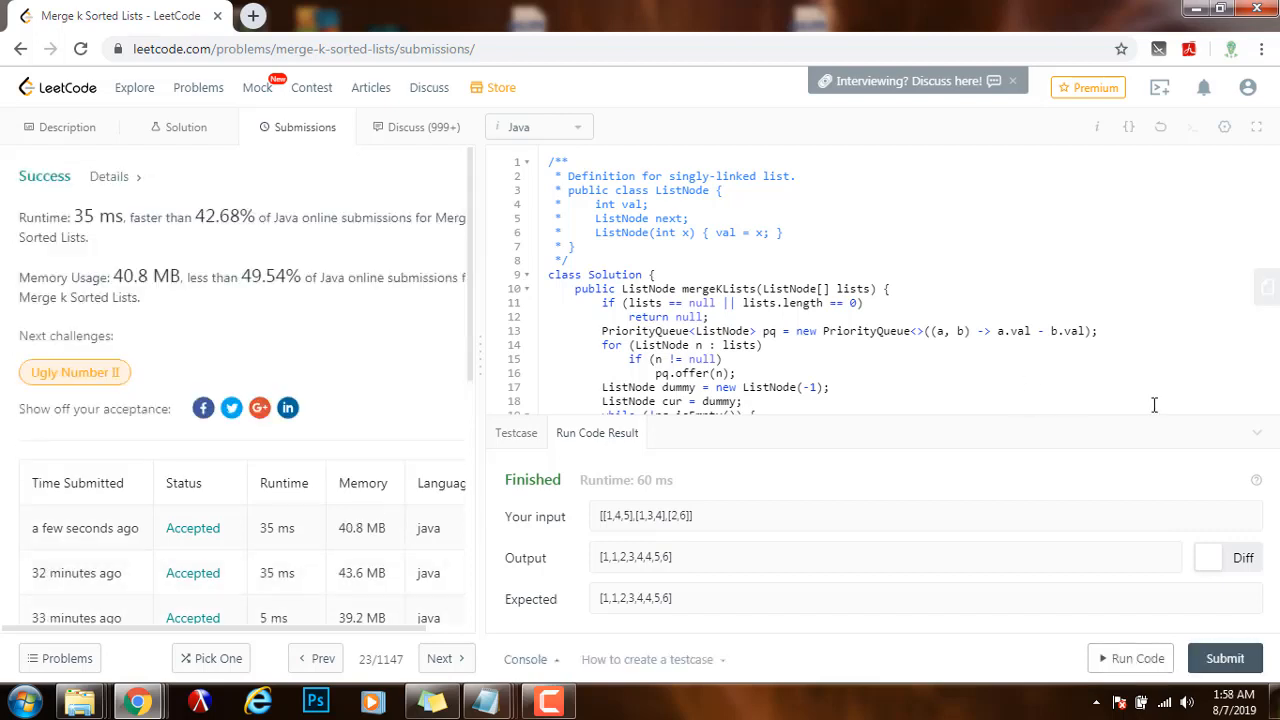
click(1256, 432)
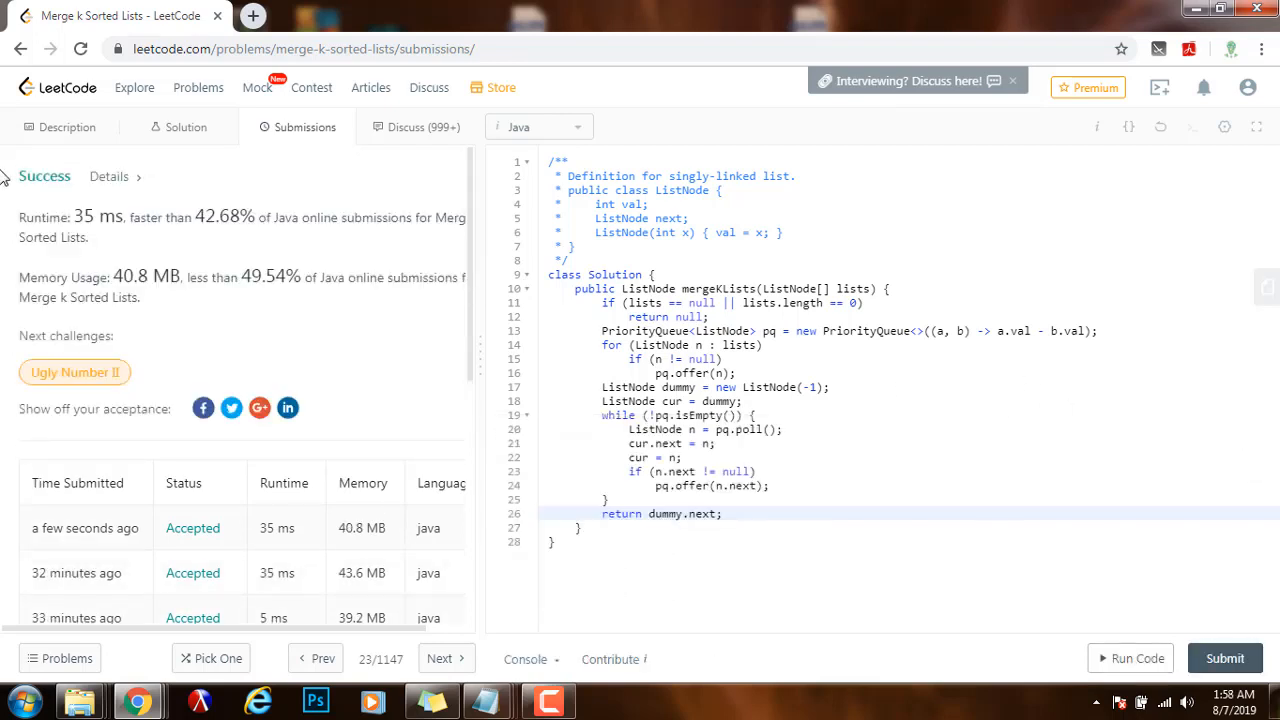
click(62, 128)
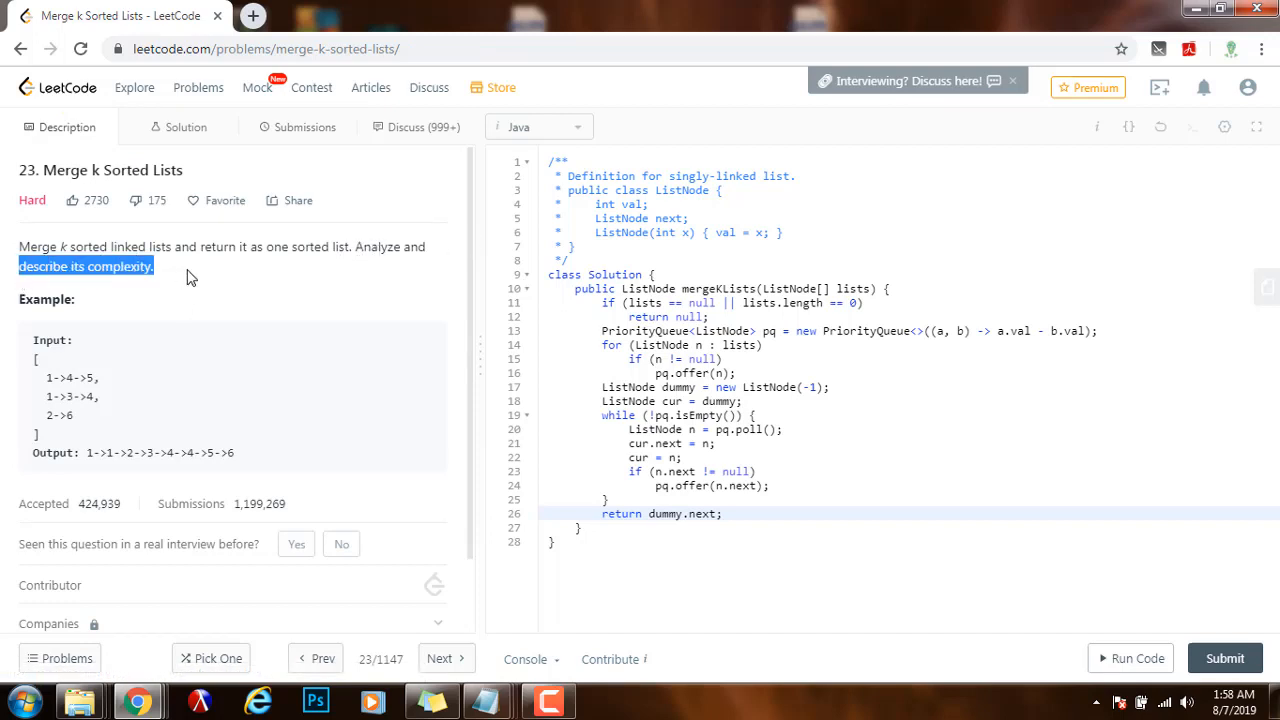
drag(192, 276, 20, 248)
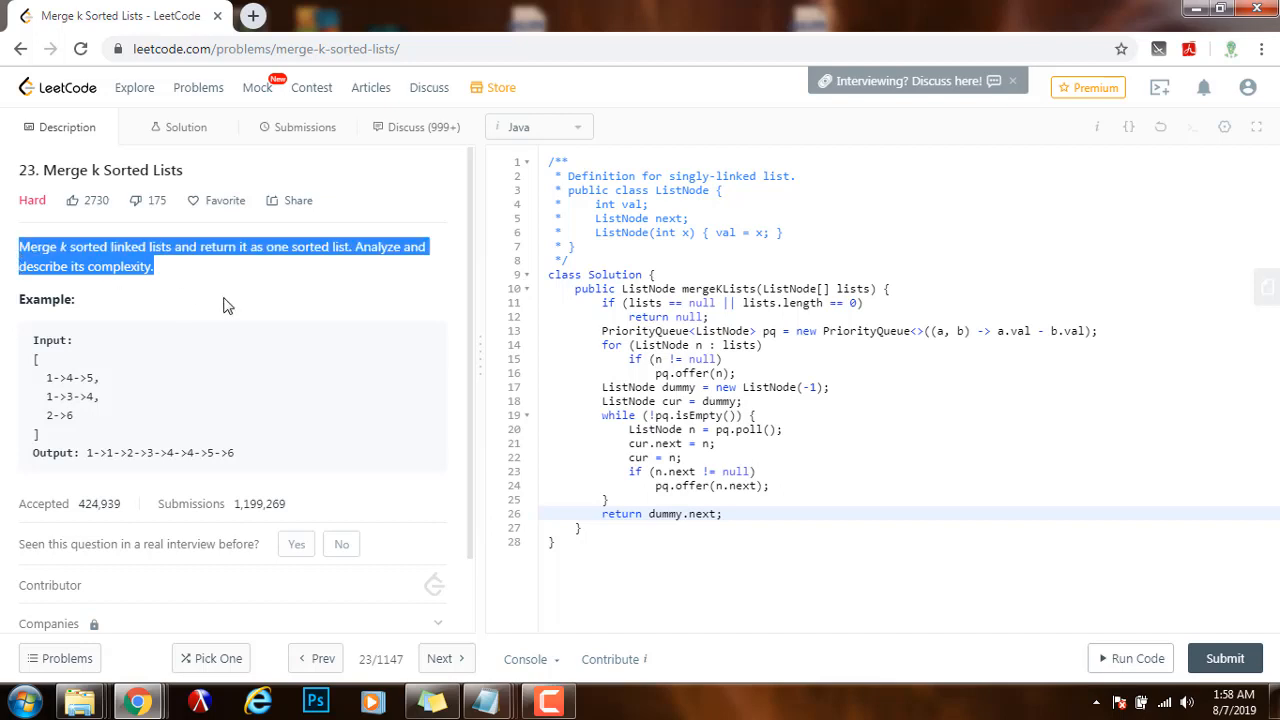
click(628, 374)
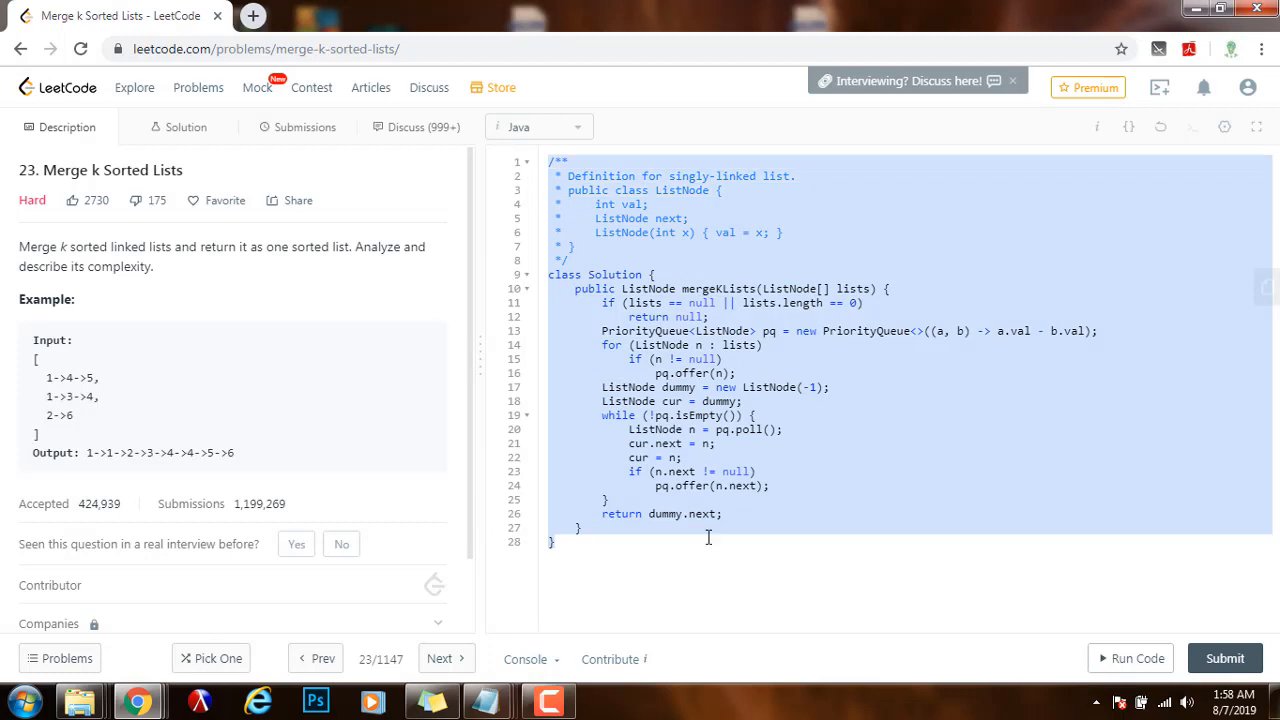
click(556, 540)
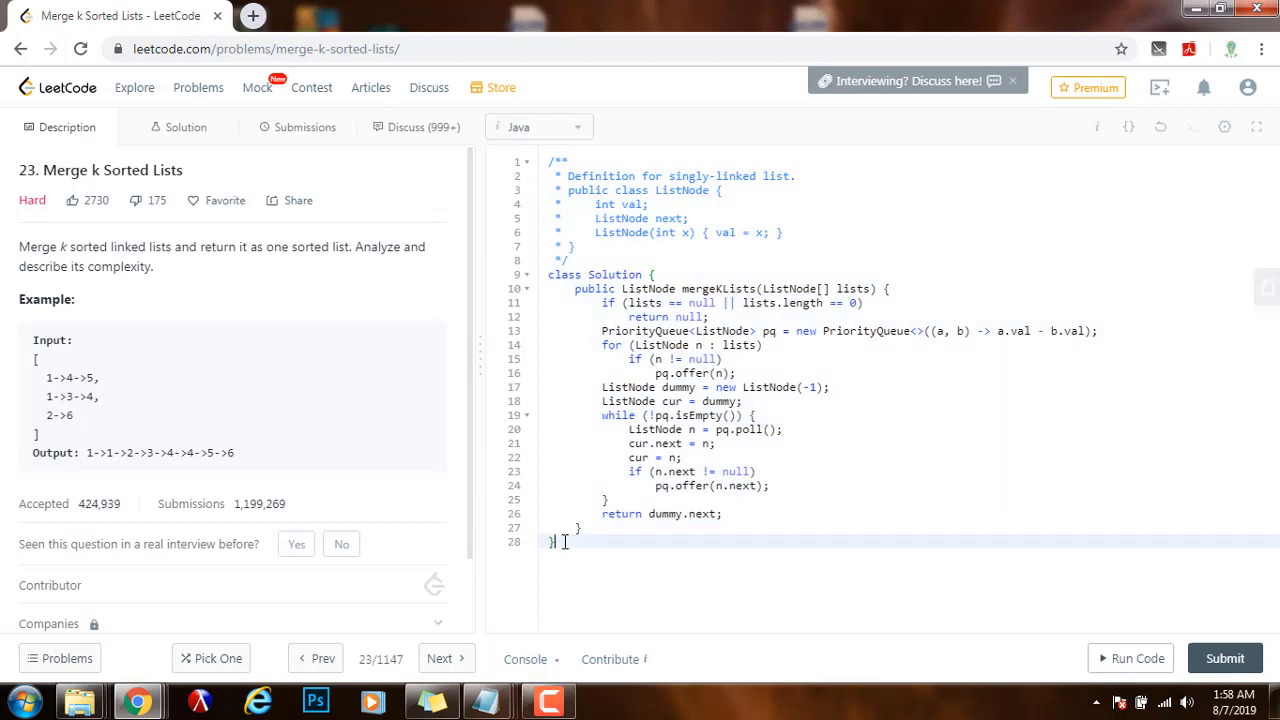
key(ctrl+a)
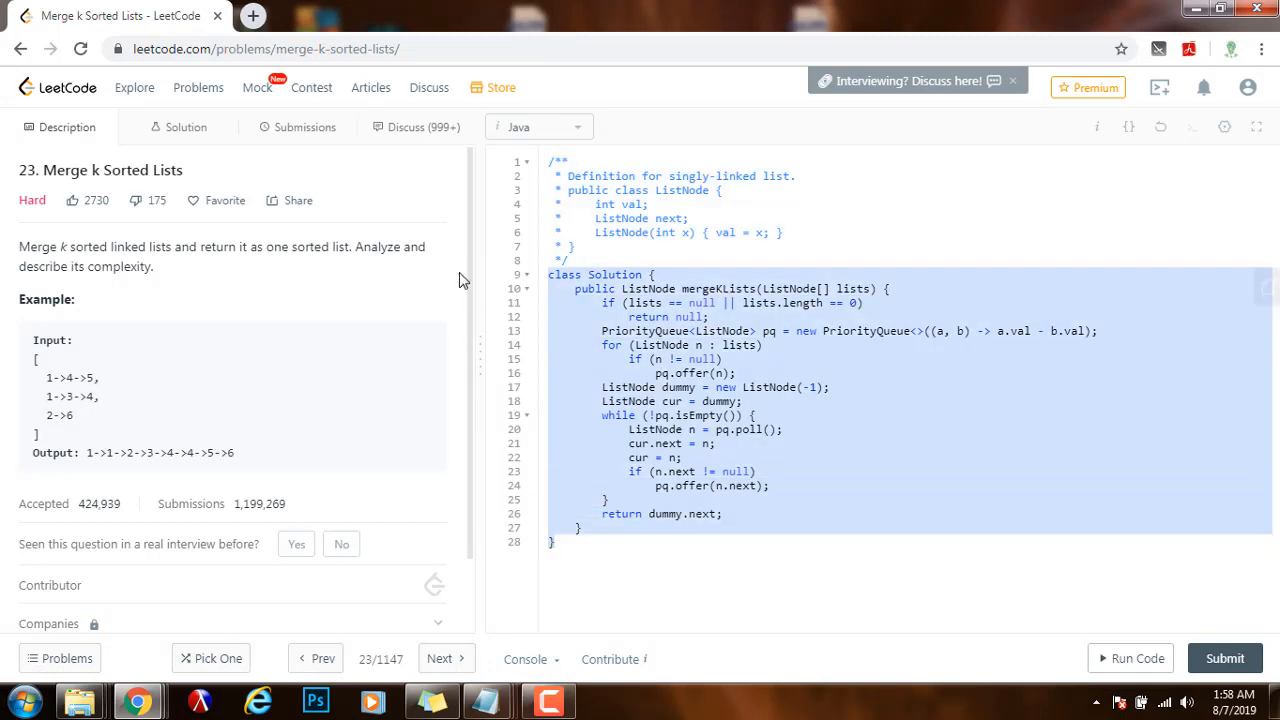
click(888, 320)
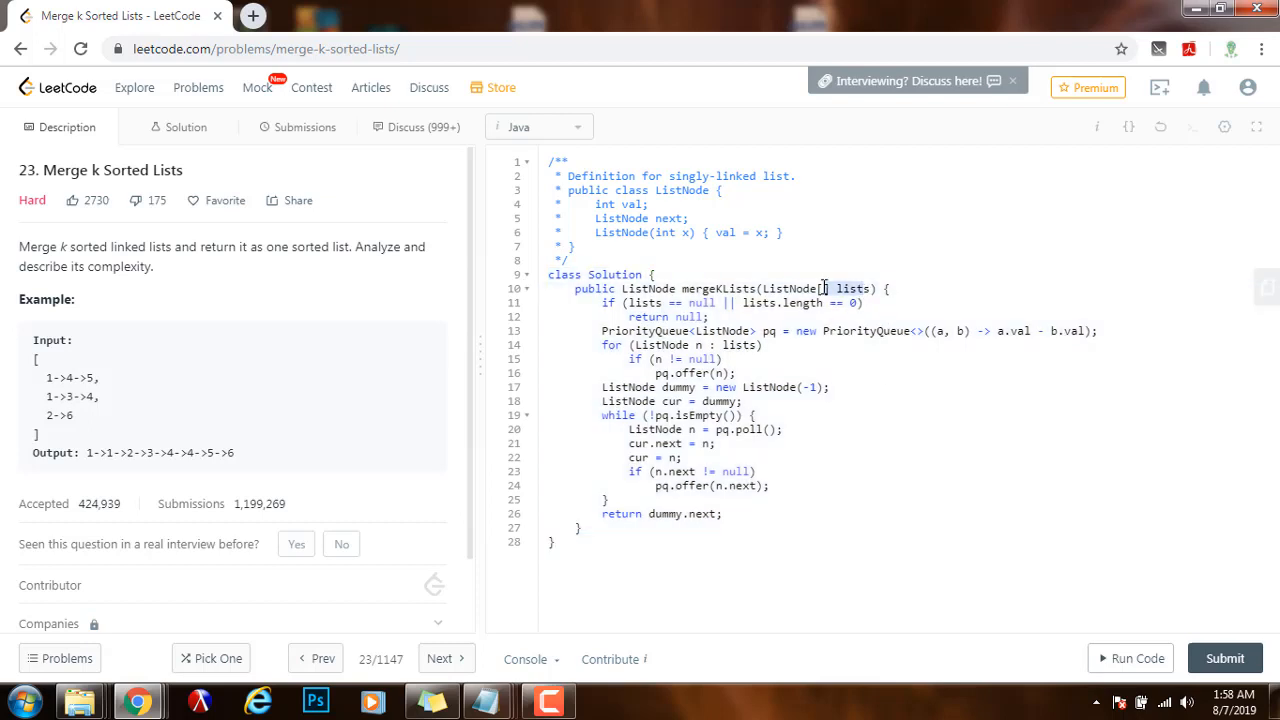
click(768, 528)
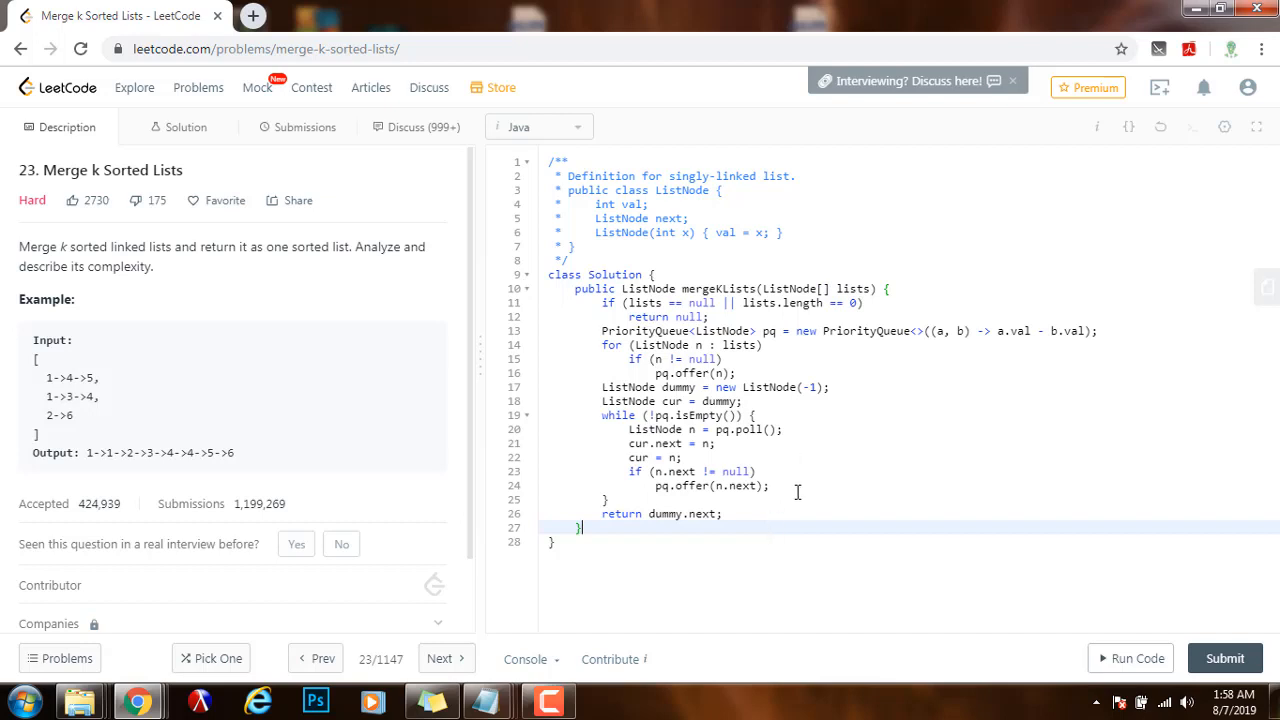
mouse_move(796, 502)
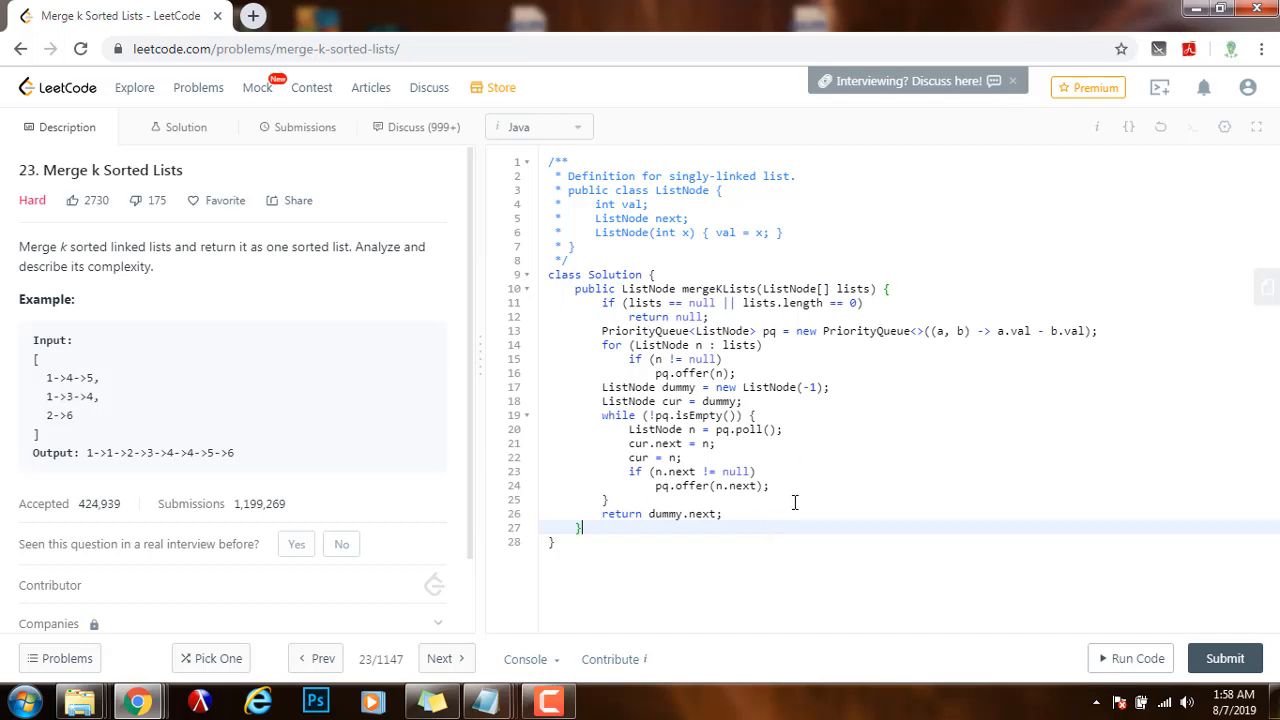